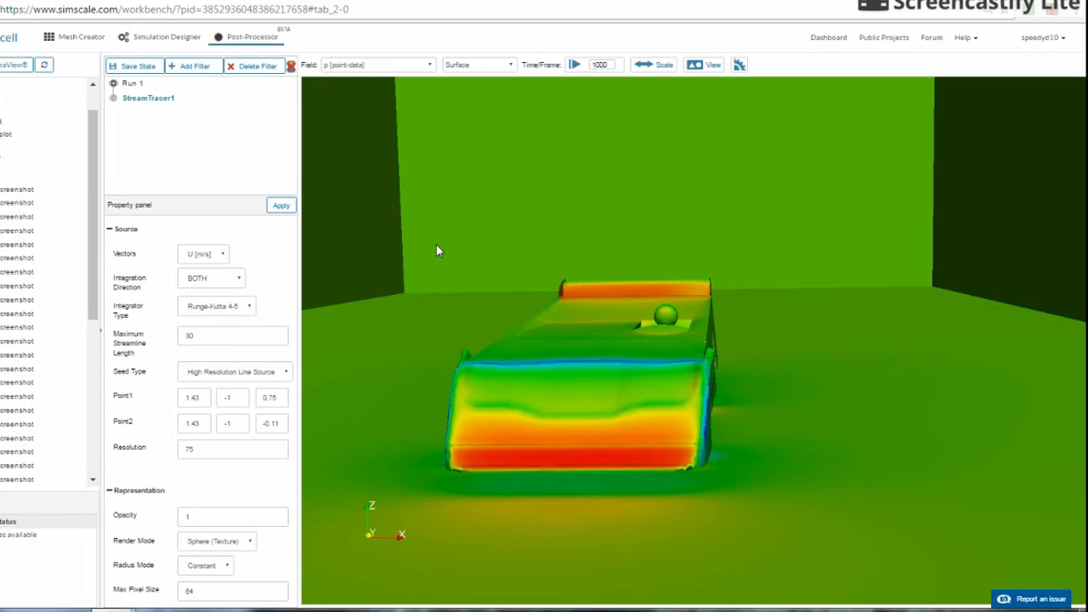
{"action": "mouse_move", "coordinate": [825, 321]}
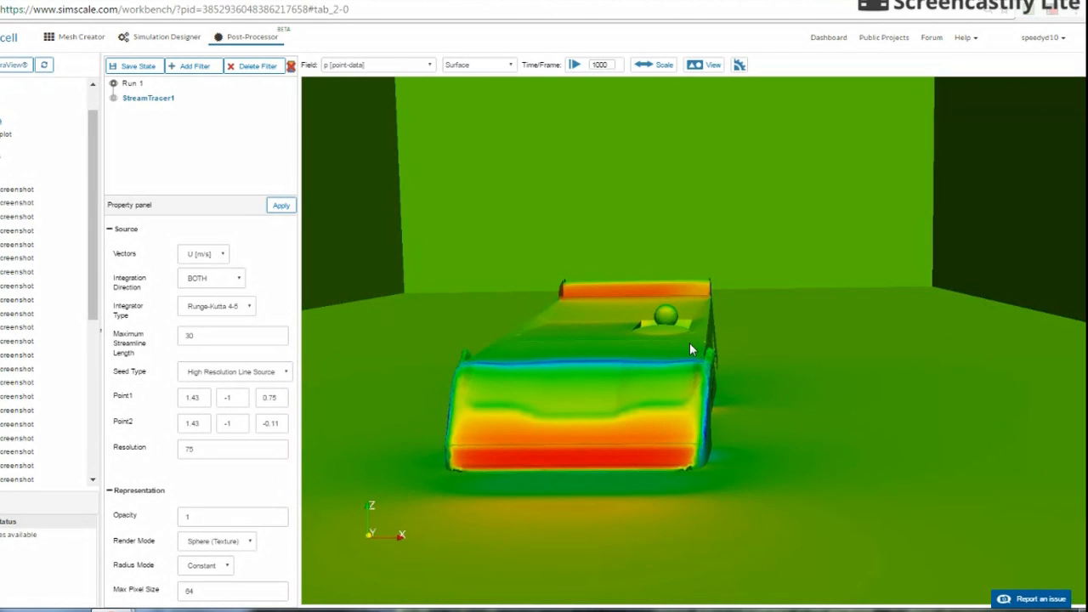
{"action": "mouse_move", "coordinate": [860, 268]}
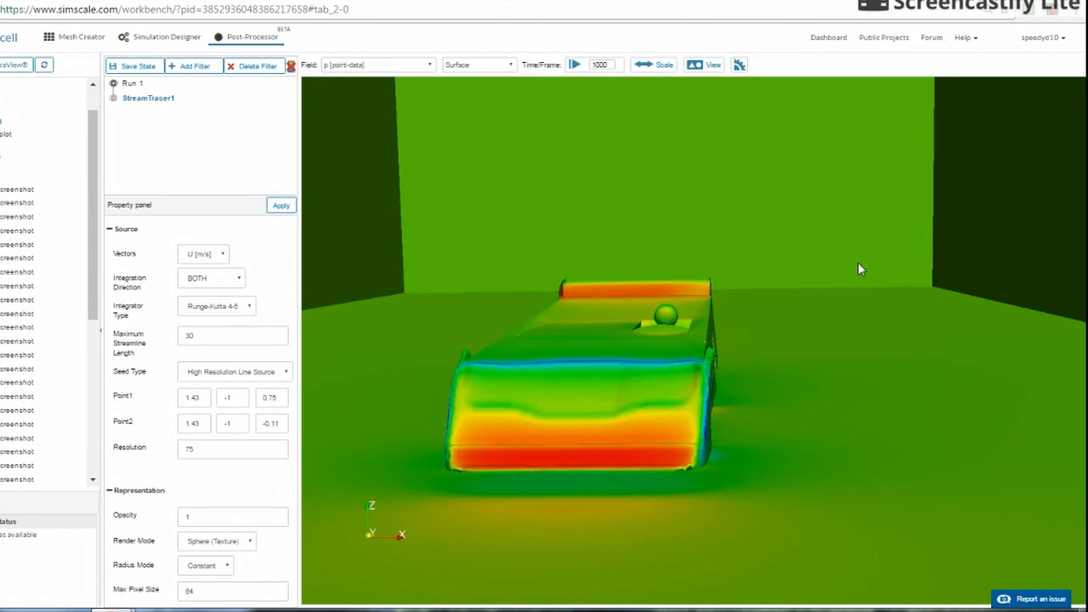
{"action": "mouse_move", "coordinate": [1064, 391]}
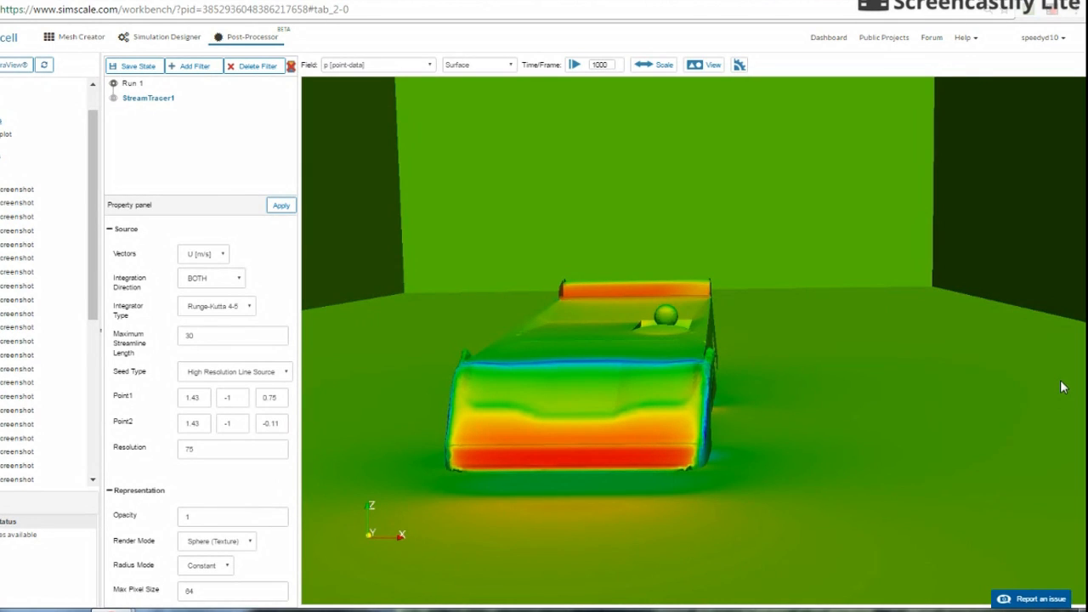
{"action": "mouse_move", "coordinate": [704, 388]}
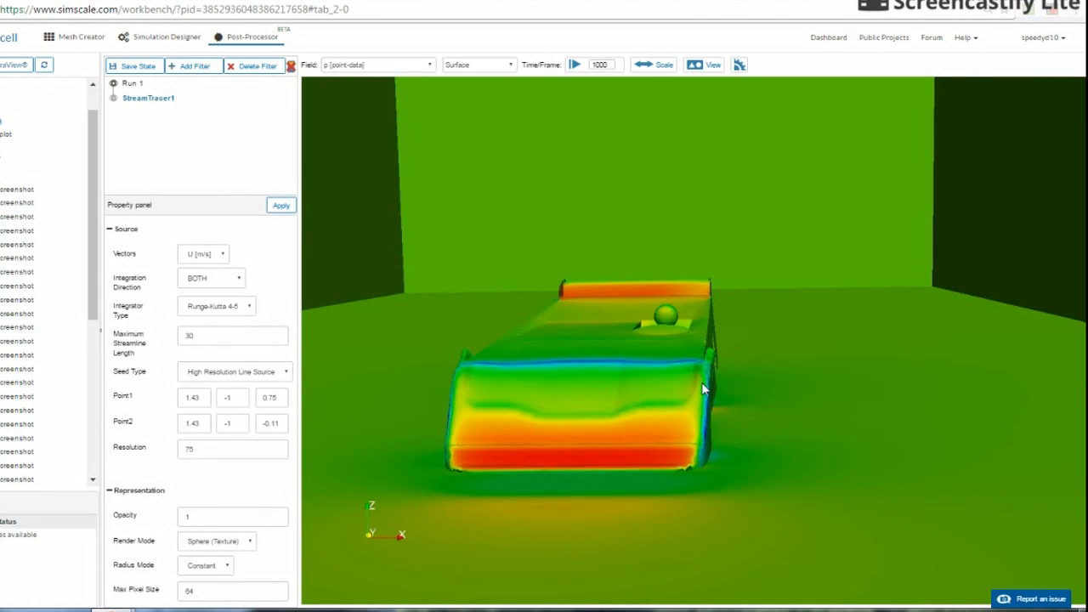
{"action": "mouse_move", "coordinate": [717, 374]}
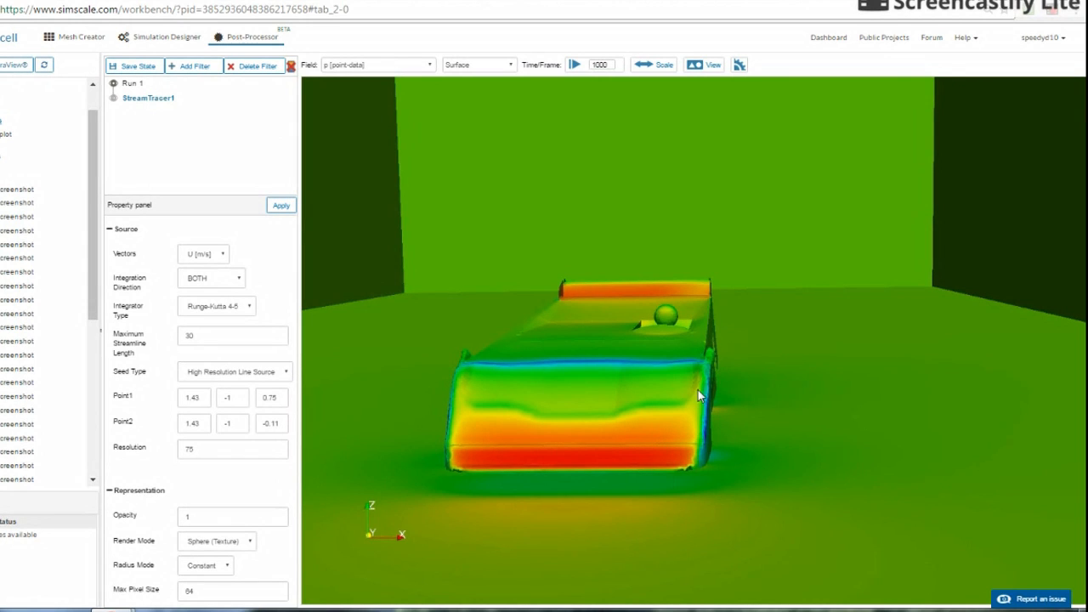
{"action": "mouse_move", "coordinate": [638, 460]}
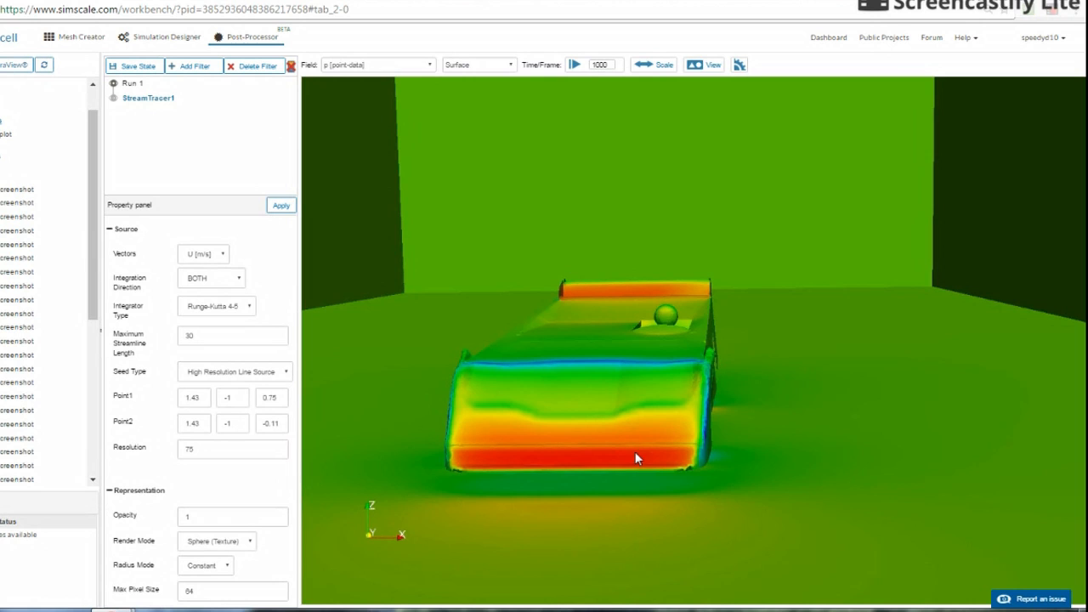
{"action": "mouse_move", "coordinate": [455, 466]}
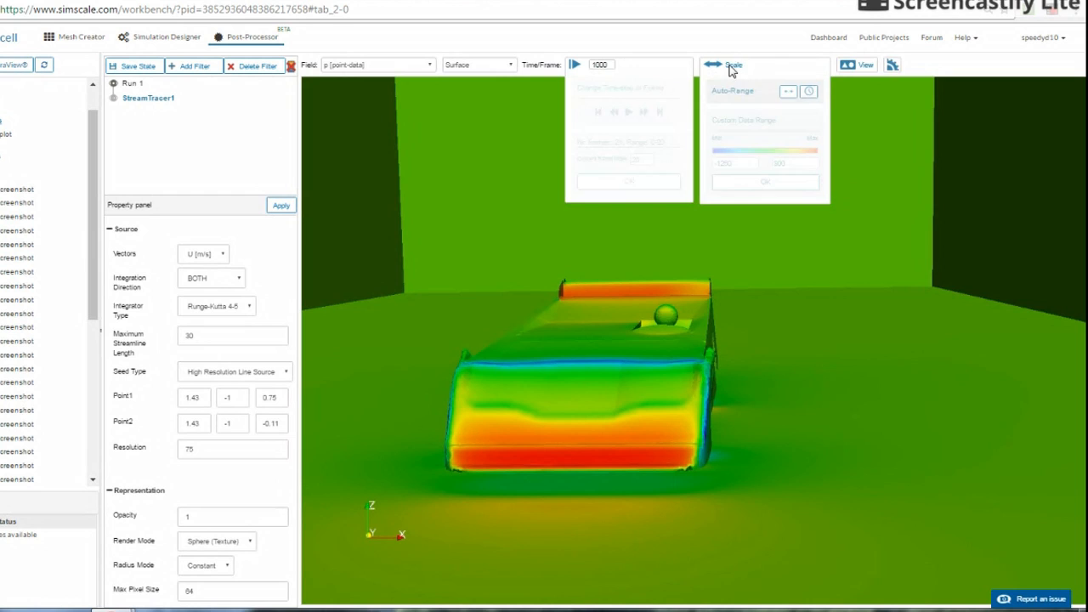
Step: Dismiss the colour Scale popup and orbit to show the rear spoiler, wheels and sides from above
{"action": "left_click", "coordinate": [733, 64]}
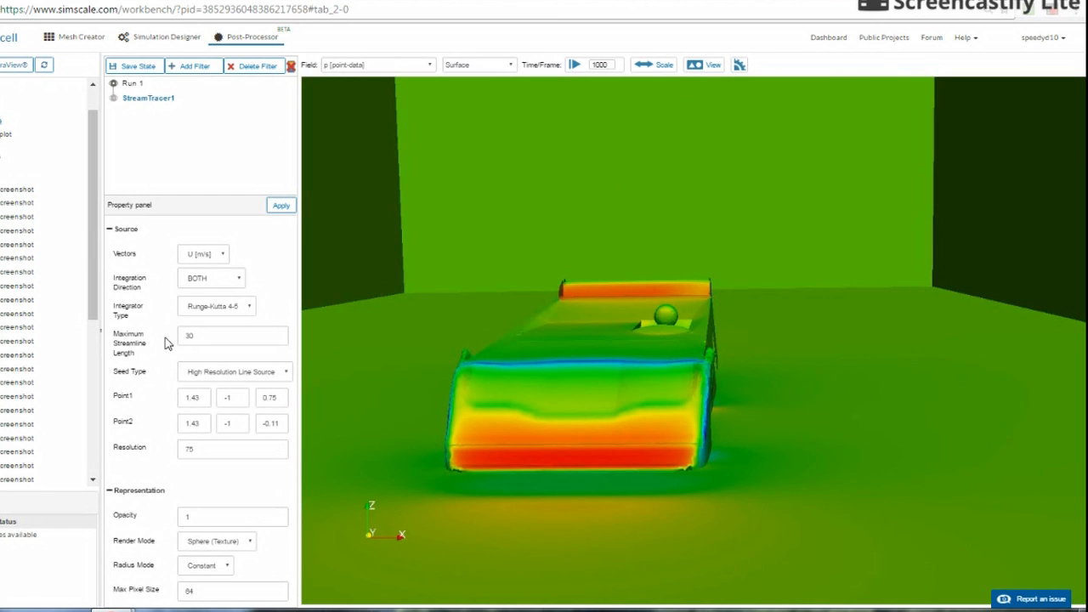
{"action": "mouse_move", "coordinate": [535, 486]}
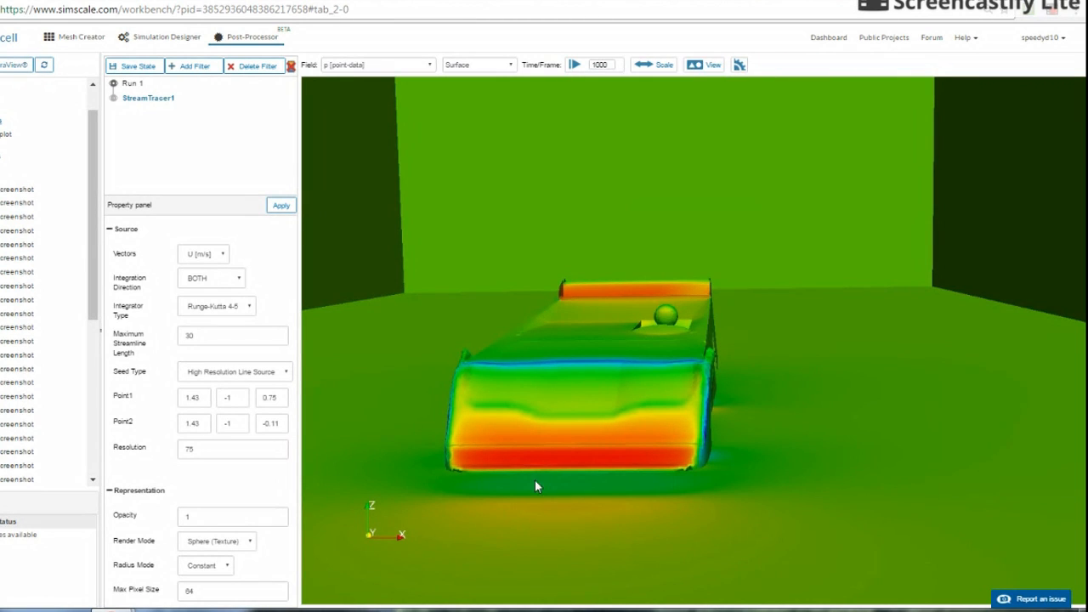
{"action": "mouse_move", "coordinate": [524, 479]}
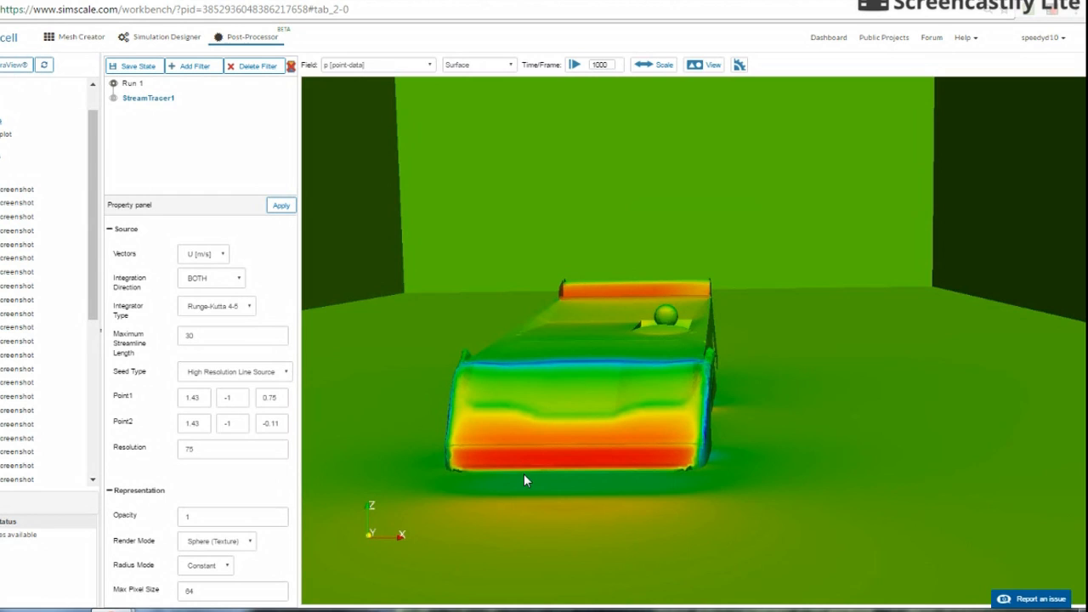
{"action": "mouse_move", "coordinate": [1010, 505]}
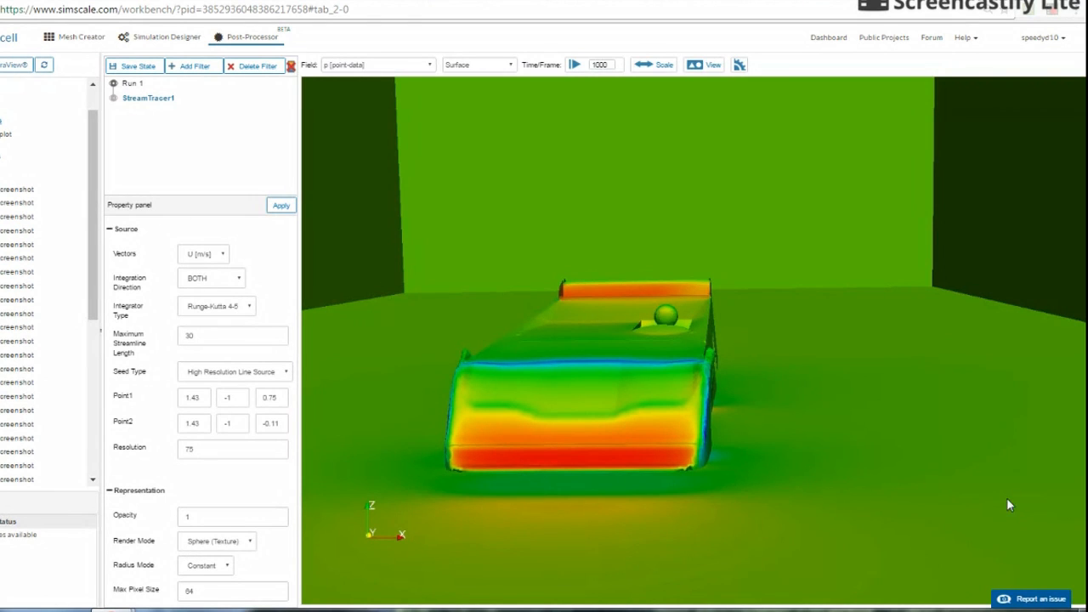
{"action": "mouse_move", "coordinate": [485, 85]}
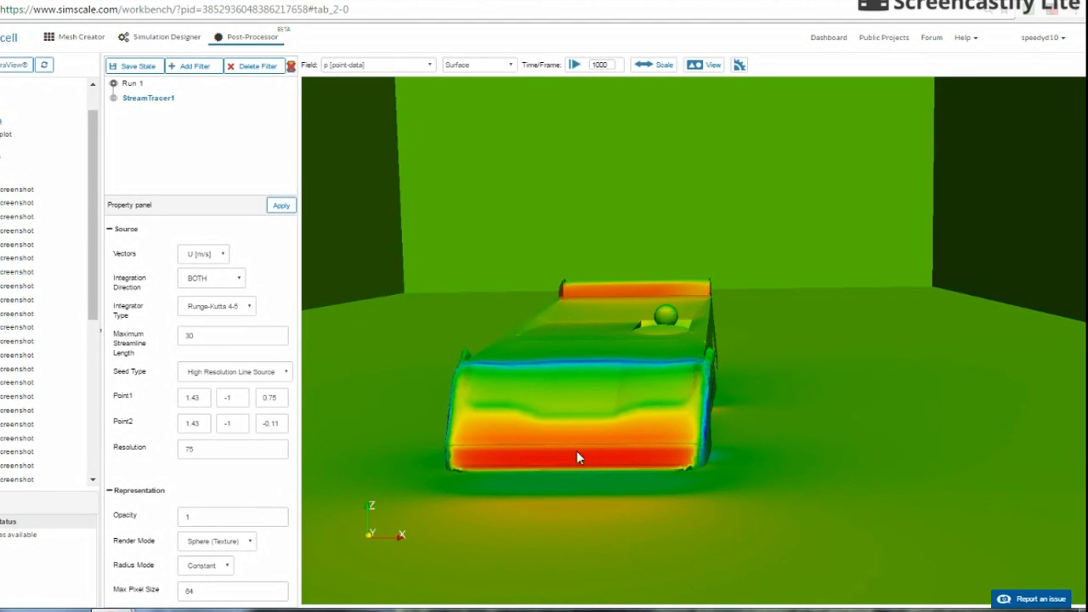
{"action": "mouse_move", "coordinate": [584, 420]}
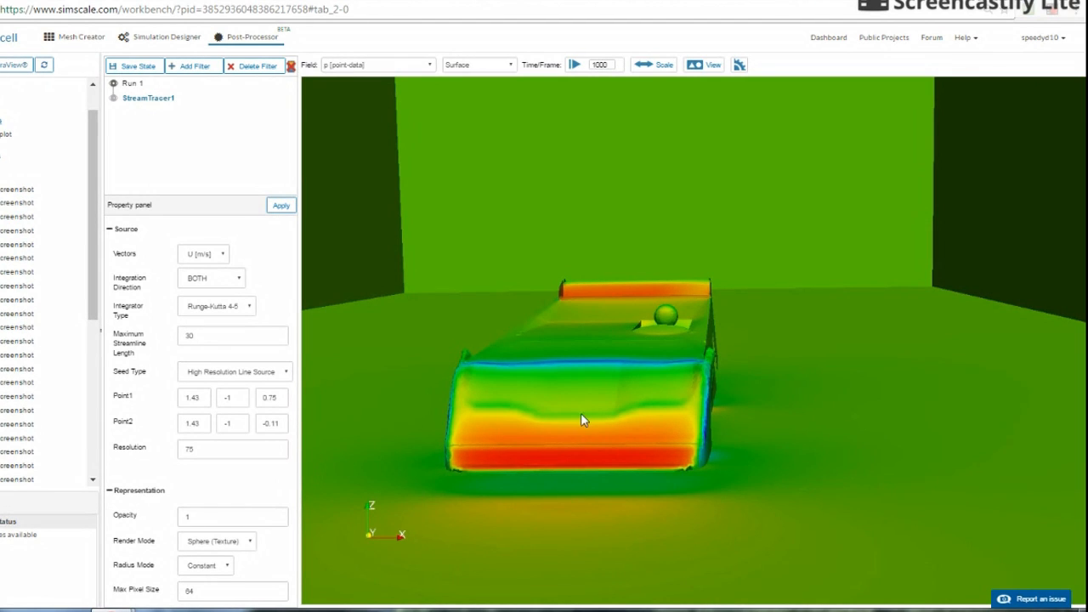
{"action": "mouse_move", "coordinate": [599, 363]}
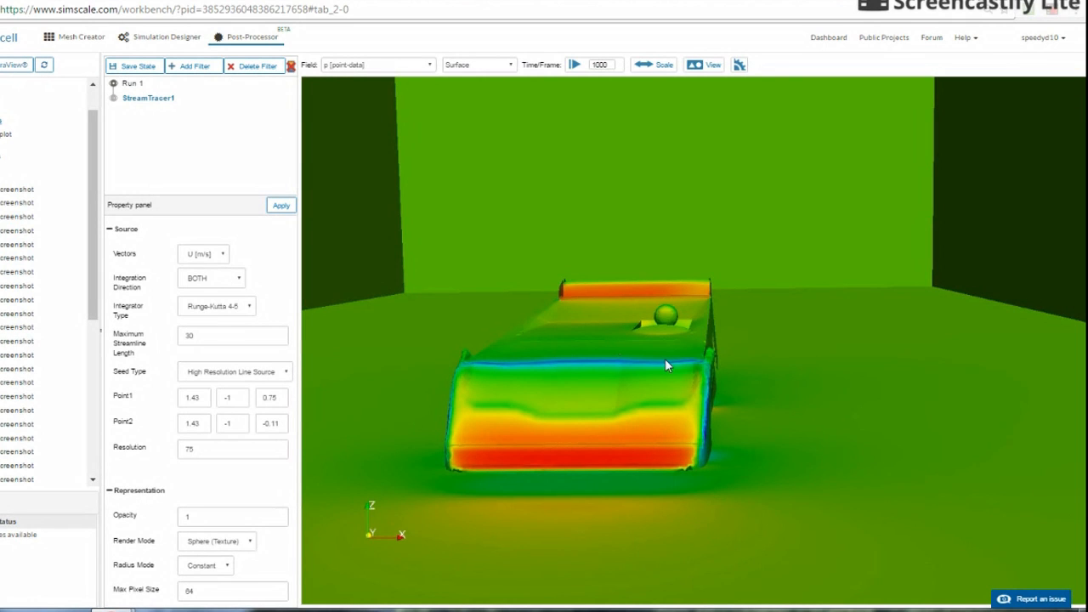
{"action": "left_click_drag", "start_coordinate": [667, 365], "coordinate": [602, 507]}
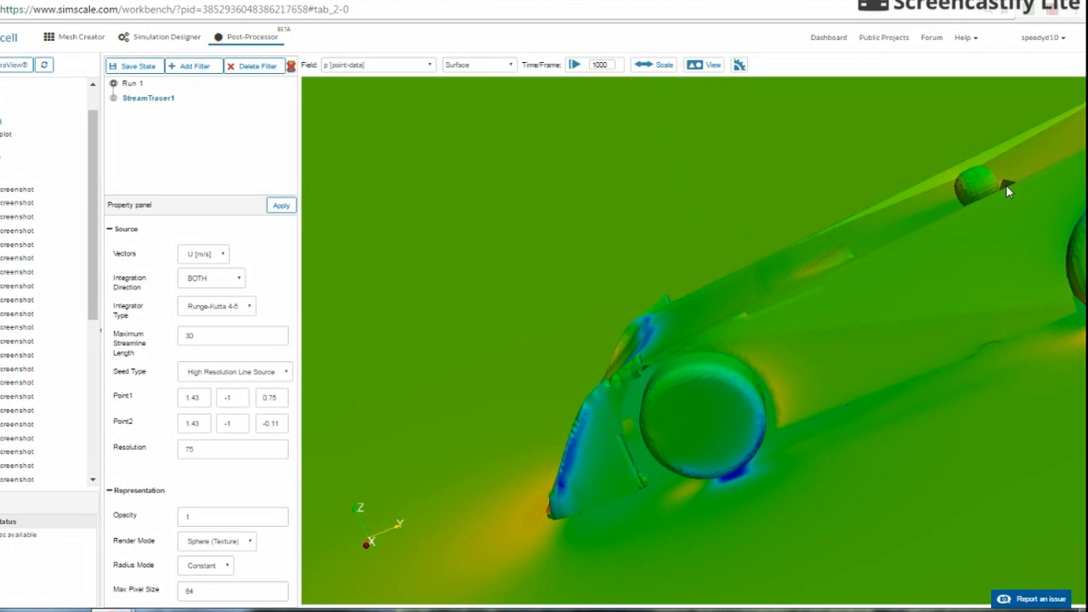
{"action": "mouse_move", "coordinate": [755, 238]}
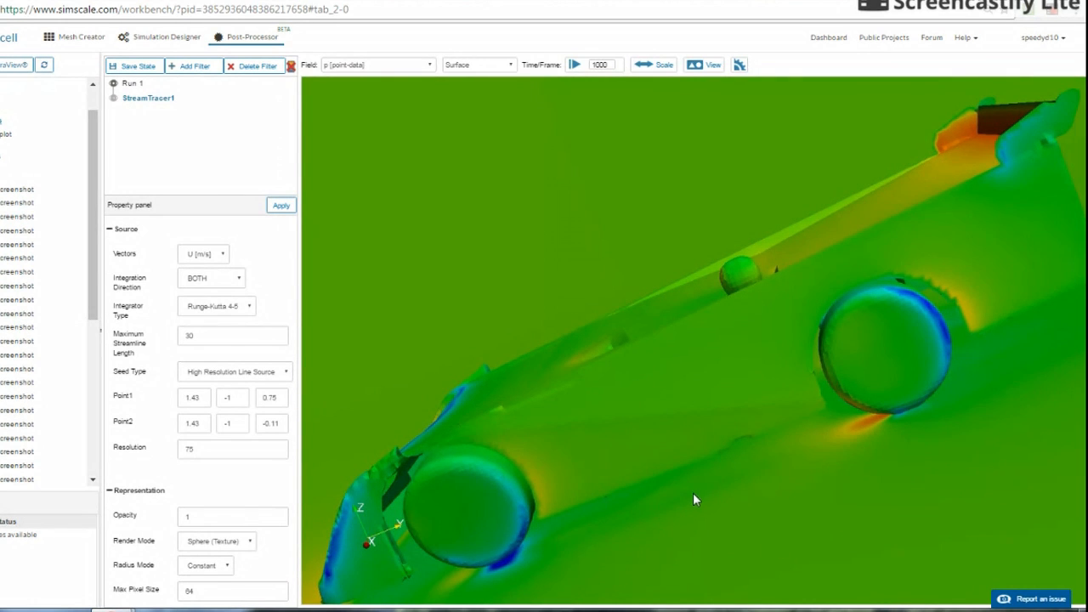
{"action": "left_click_drag", "start_coordinate": [695, 500], "coordinate": [864, 471]}
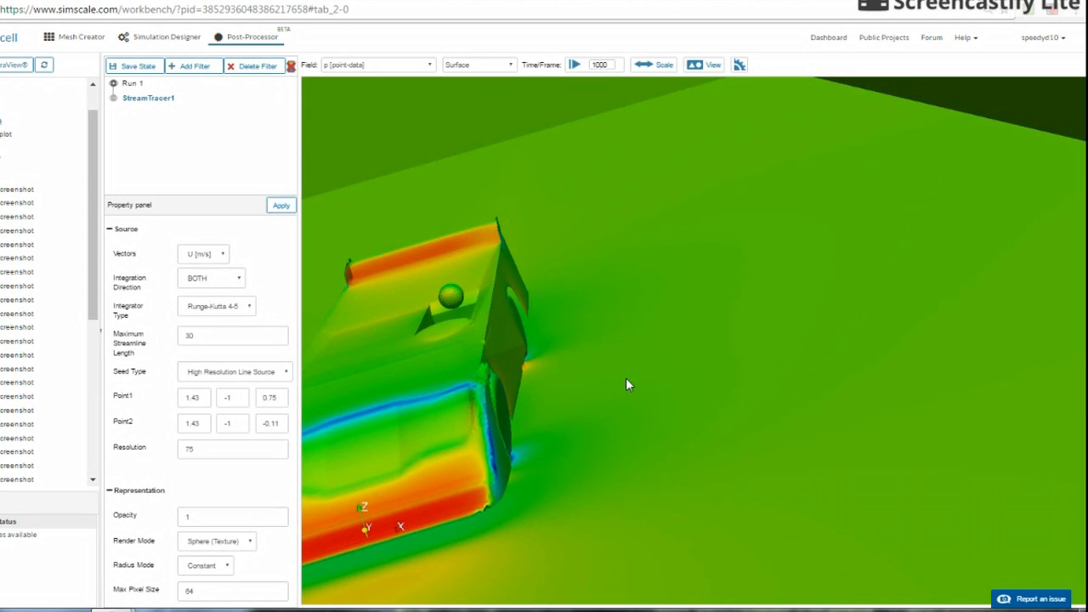
{"action": "left_click_drag", "start_coordinate": [629, 384], "coordinate": [622, 367]}
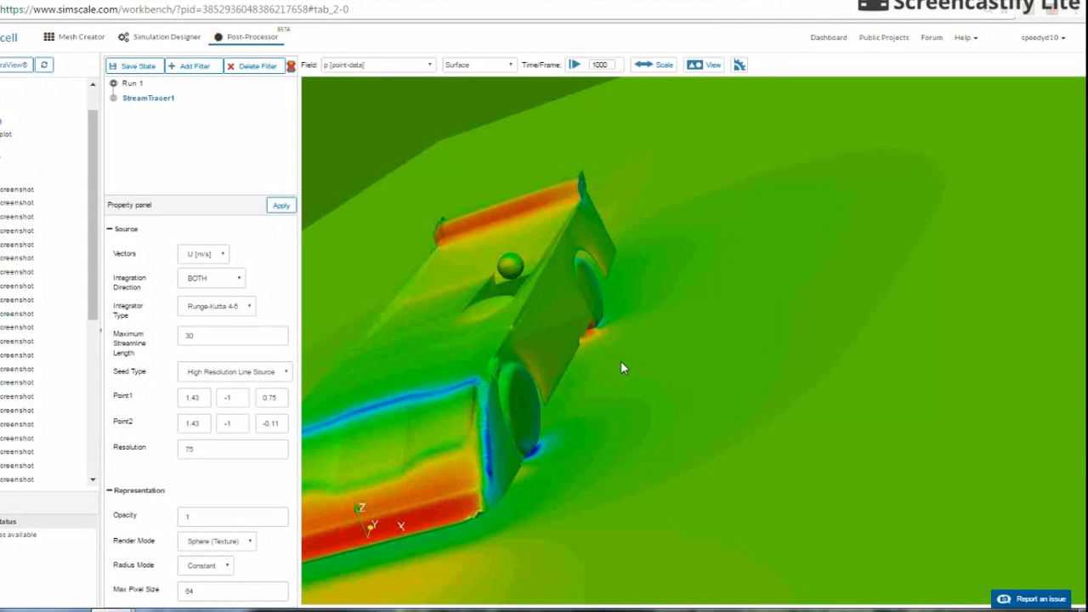
{"action": "left_click_drag", "start_coordinate": [622, 367], "coordinate": [748, 371]}
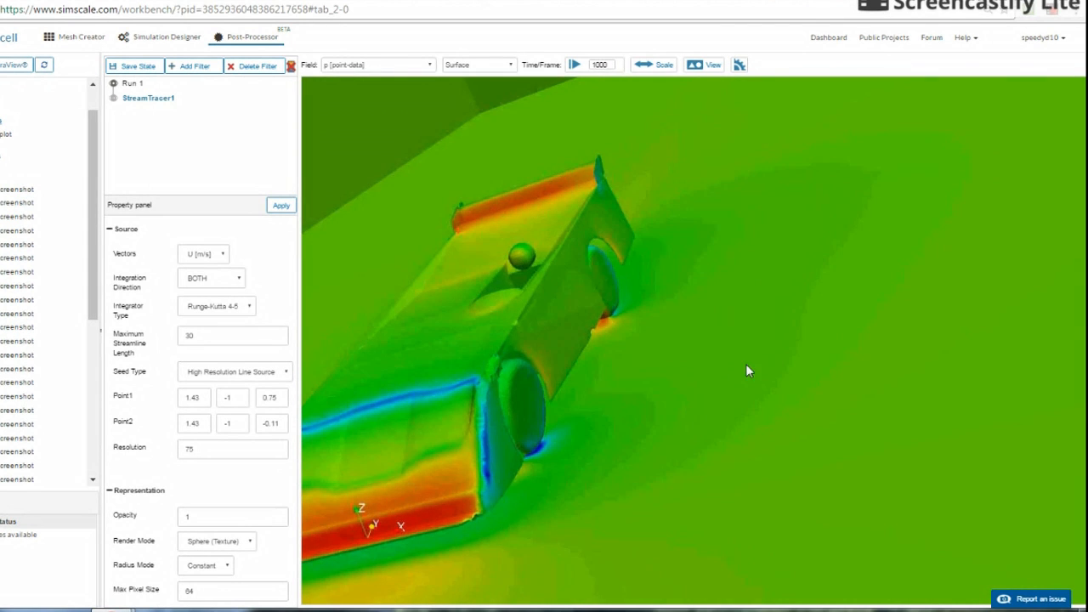
{"action": "left_click_drag", "start_coordinate": [748, 370], "coordinate": [775, 356]}
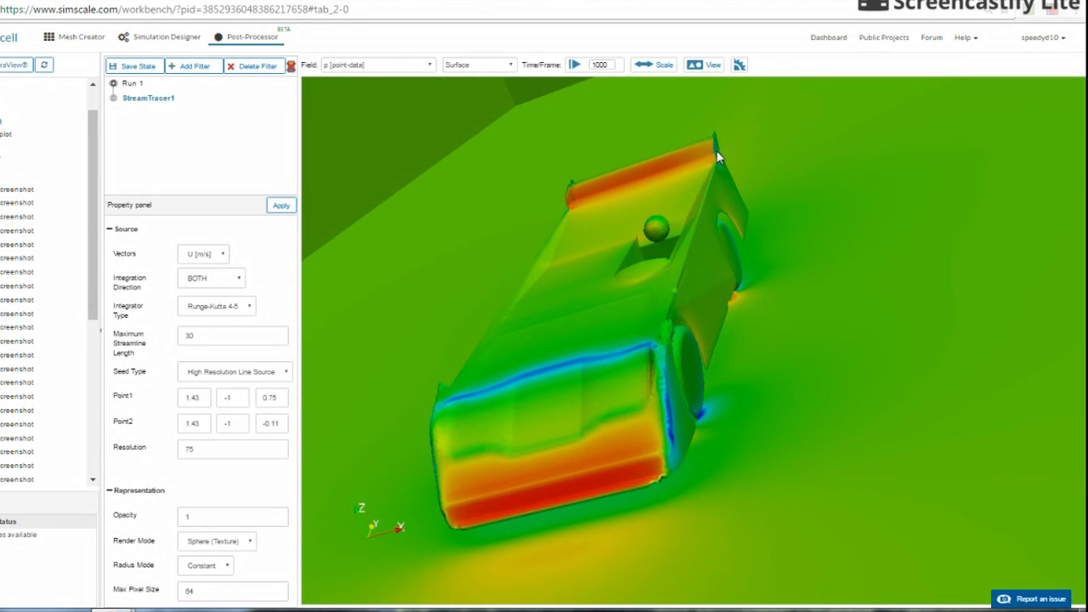
{"action": "mouse_move", "coordinate": [191, 200]}
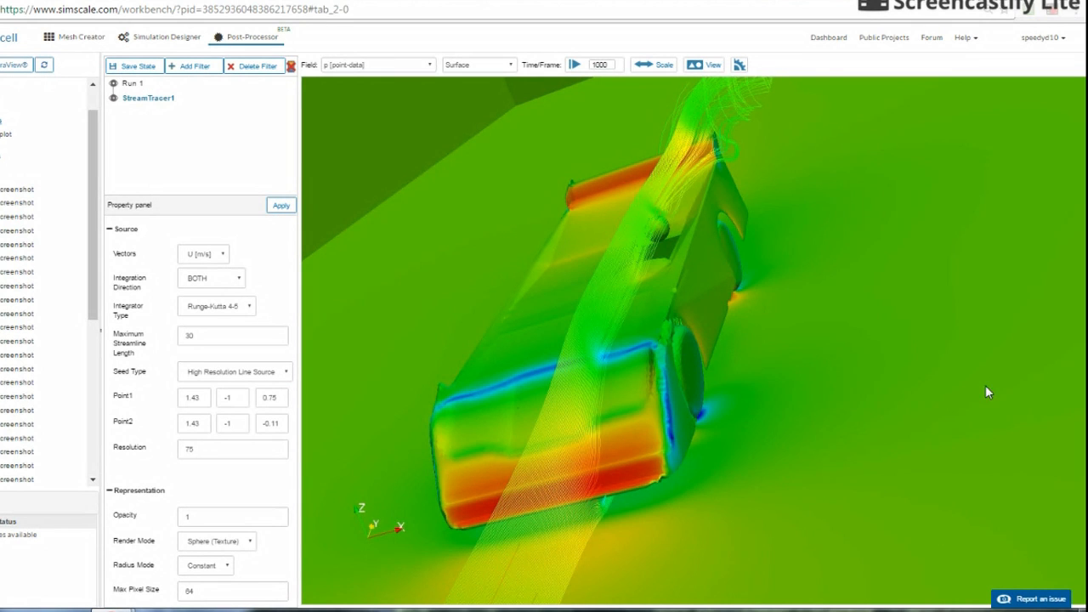
{"action": "mouse_move", "coordinate": [697, 180]}
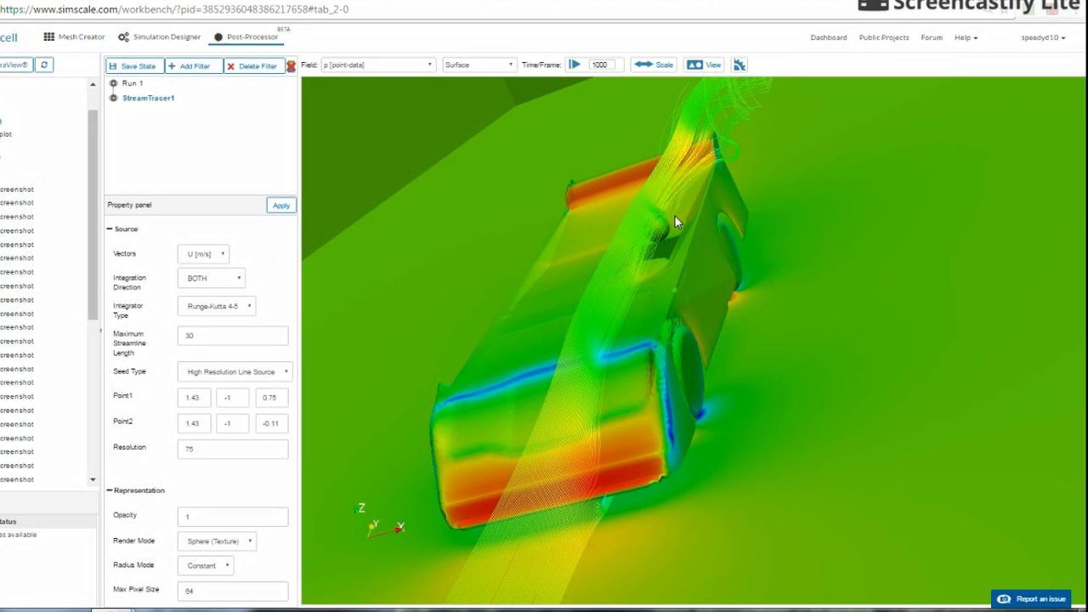
{"action": "mouse_move", "coordinate": [674, 214]}
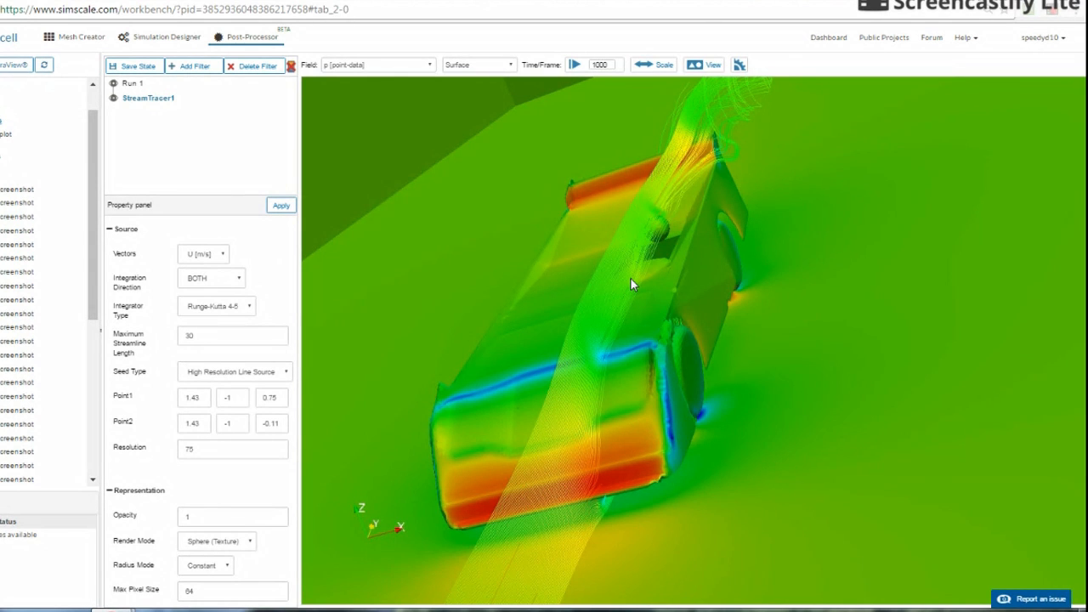
{"action": "mouse_move", "coordinate": [759, 415]}
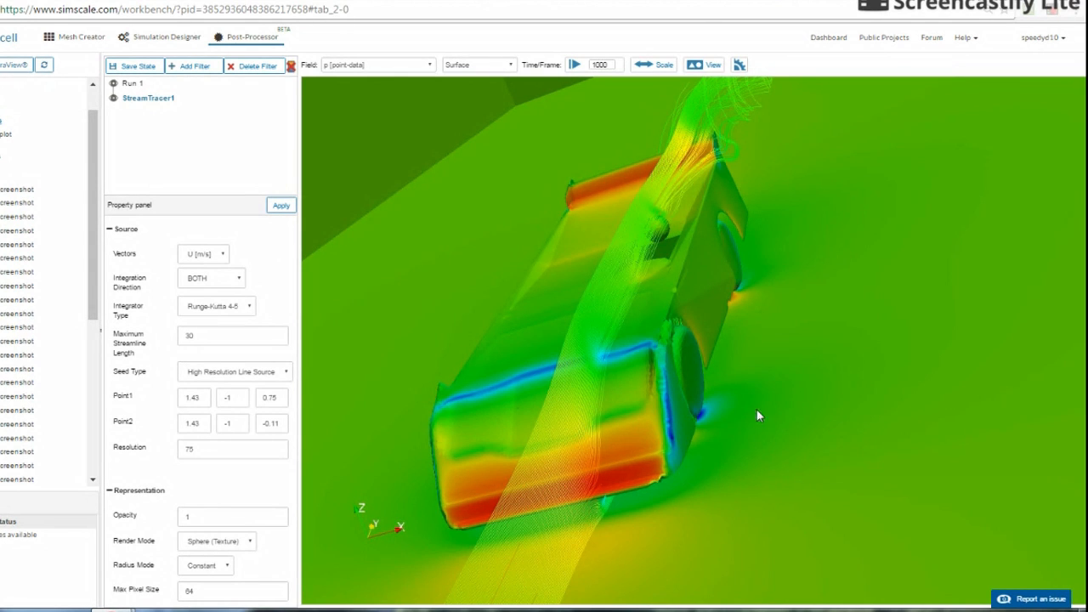
Step: Orbit to look along the car's length with the StreamTracer1 streamlines rendered
{"action": "left_click_drag", "start_coordinate": [759, 415], "coordinate": [809, 300]}
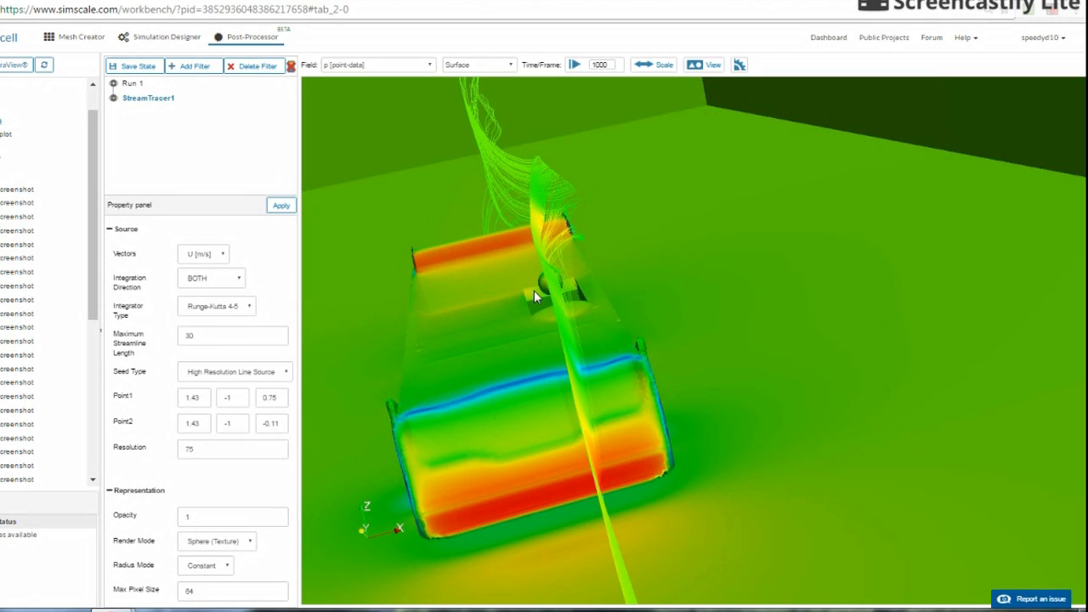
{"action": "mouse_move", "coordinate": [547, 272]}
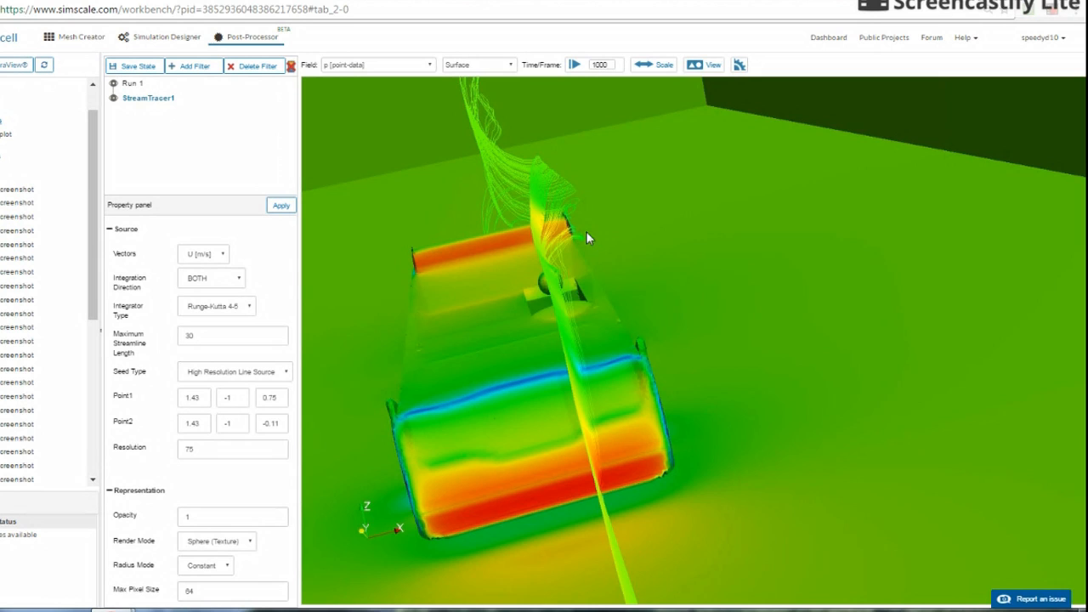
{"action": "mouse_move", "coordinate": [548, 274]}
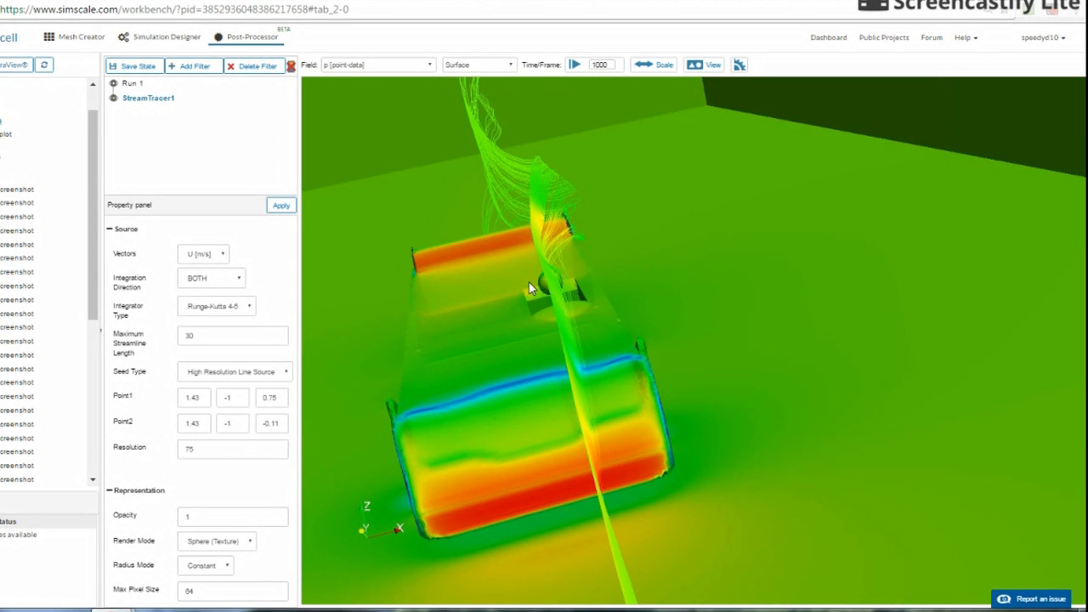
{"action": "mouse_move", "coordinate": [575, 287]}
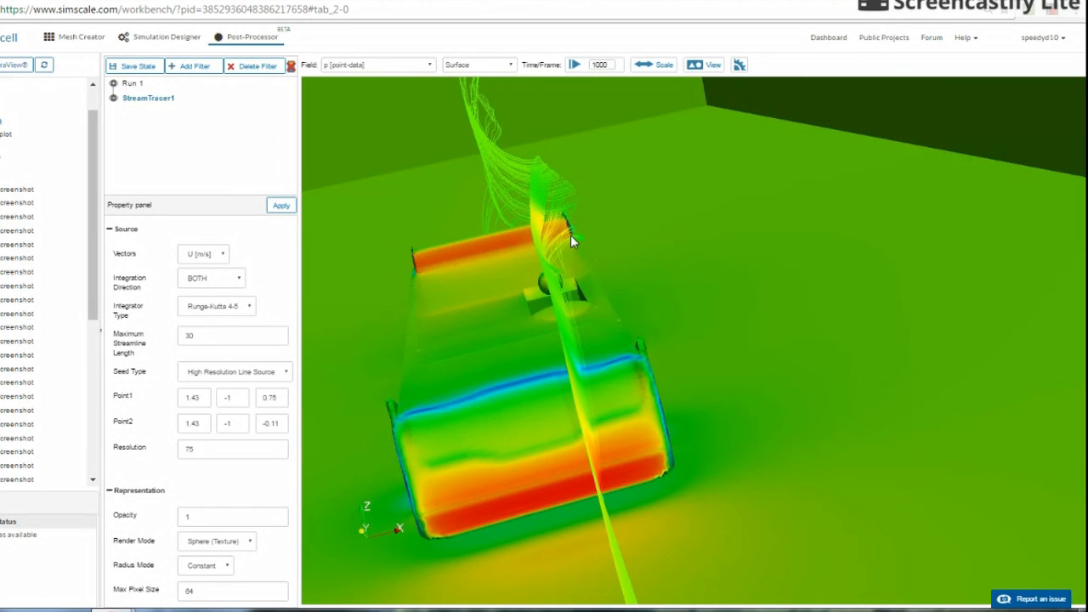
{"action": "mouse_move", "coordinate": [517, 204]}
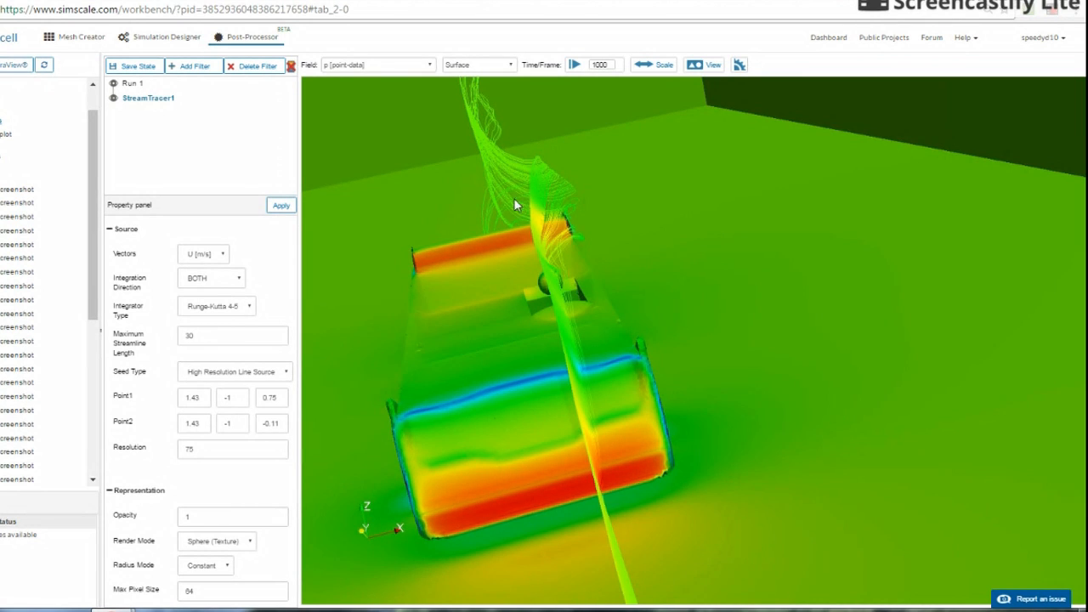
{"action": "mouse_move", "coordinate": [681, 136]}
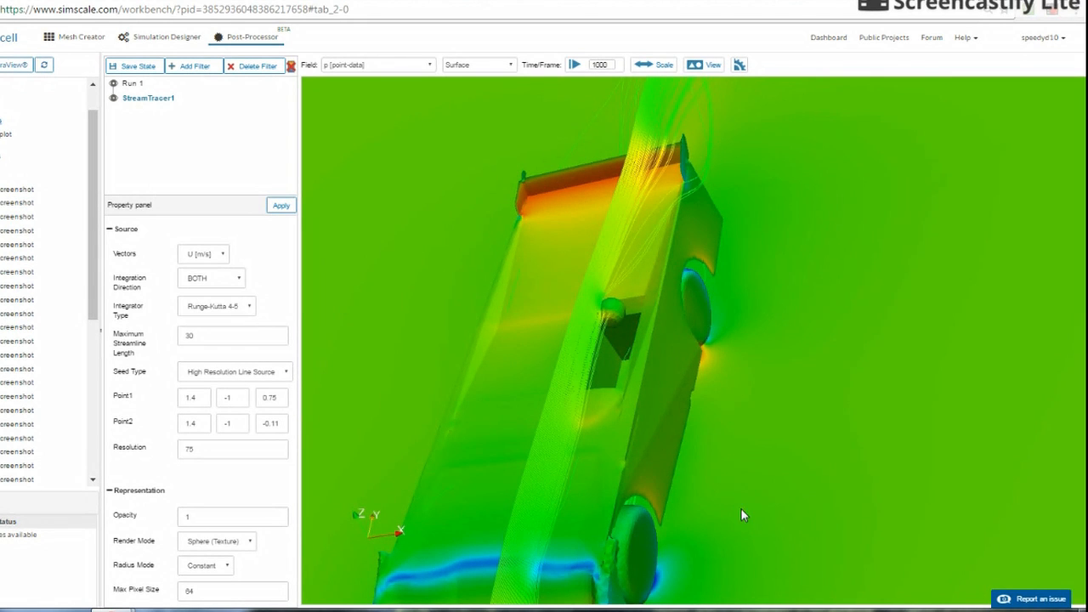
Step: Zoom close along the car body's pressure-coloured side, then rotate back to the rear view
{"action": "left_click_drag", "start_coordinate": [744, 514], "coordinate": [643, 507]}
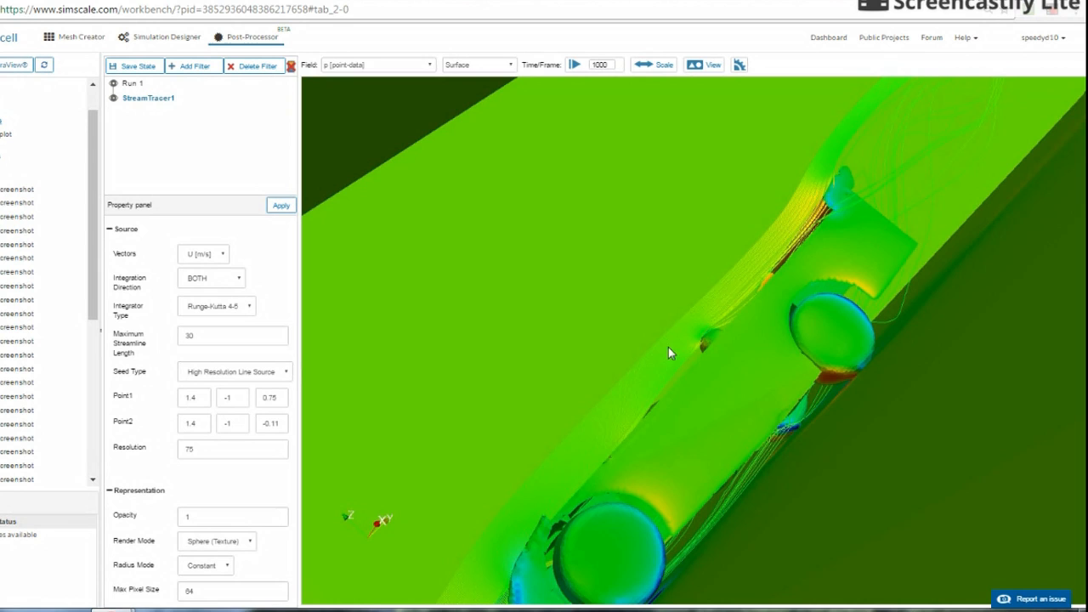
{"action": "mouse_move", "coordinate": [711, 334]}
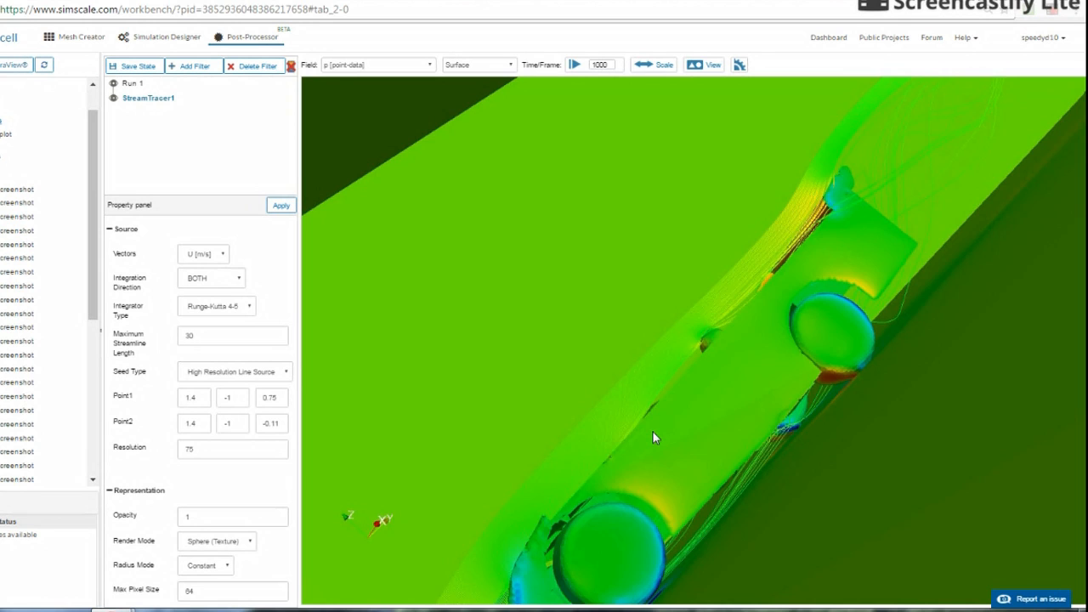
{"action": "mouse_move", "coordinate": [657, 452]}
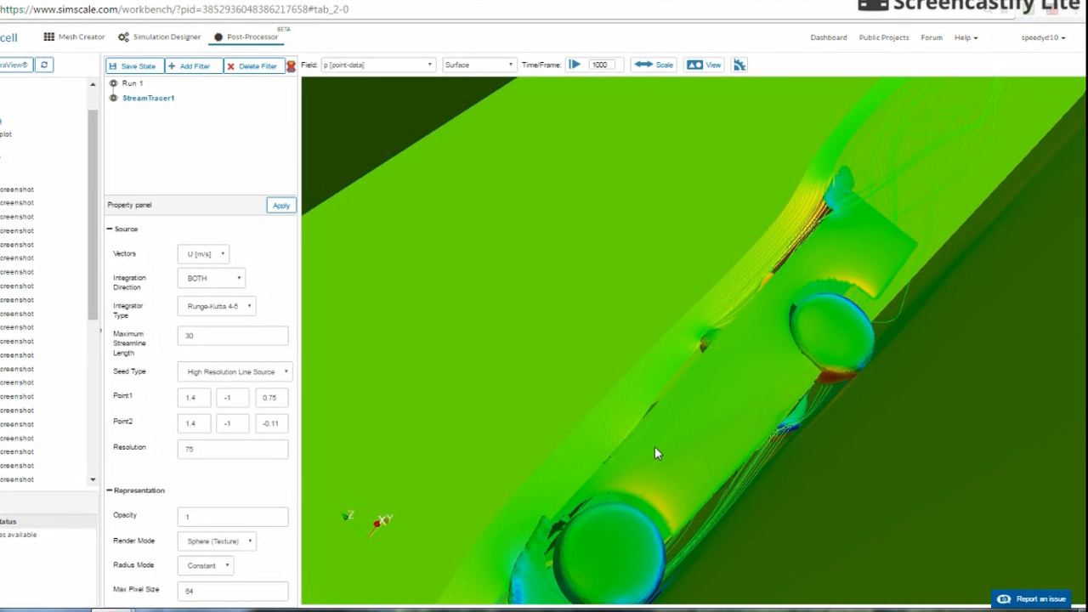
{"action": "left_click_drag", "start_coordinate": [655, 453], "coordinate": [631, 419]}
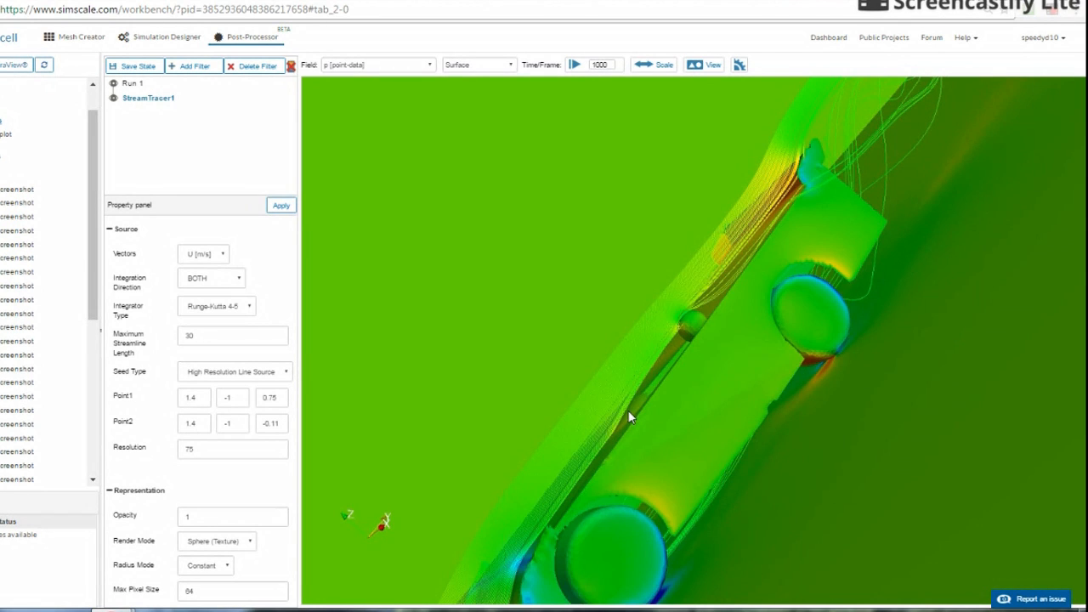
{"action": "mouse_move", "coordinate": [728, 329]}
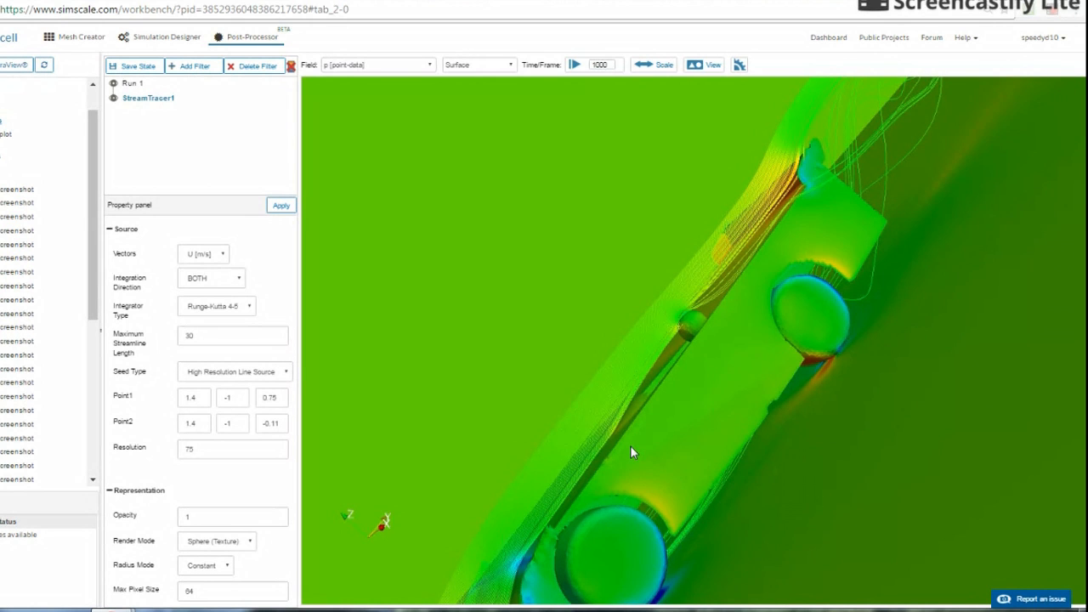
{"action": "left_click_drag", "start_coordinate": [633, 452], "coordinate": [354, 347]}
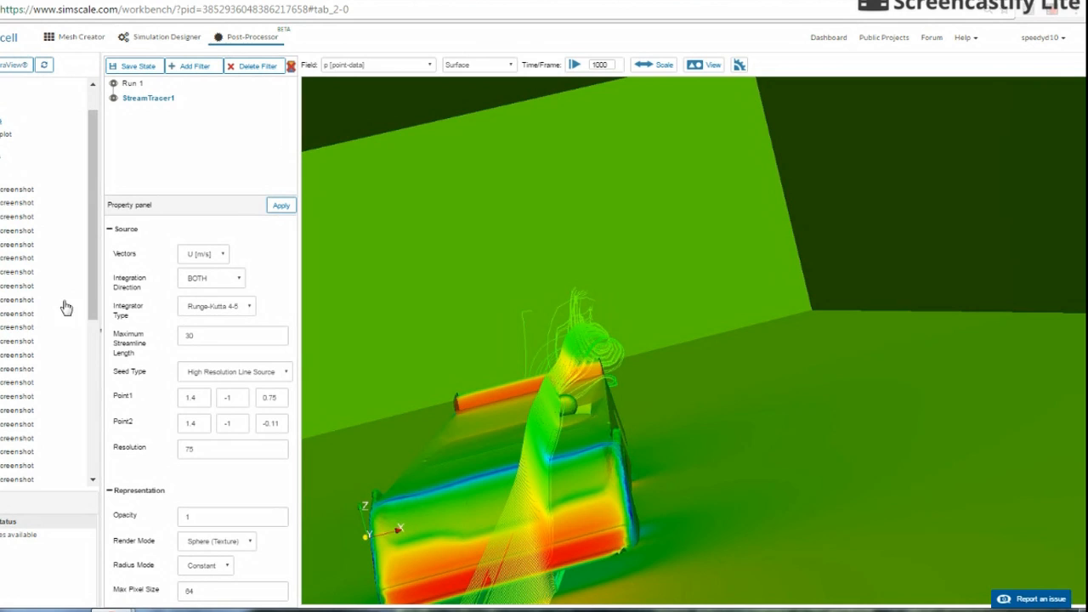
Step: Set the seed line's point x-coordinates to 0.5 and apply, then begin changing them to 1
{"action": "left_click", "coordinate": [194, 397]}
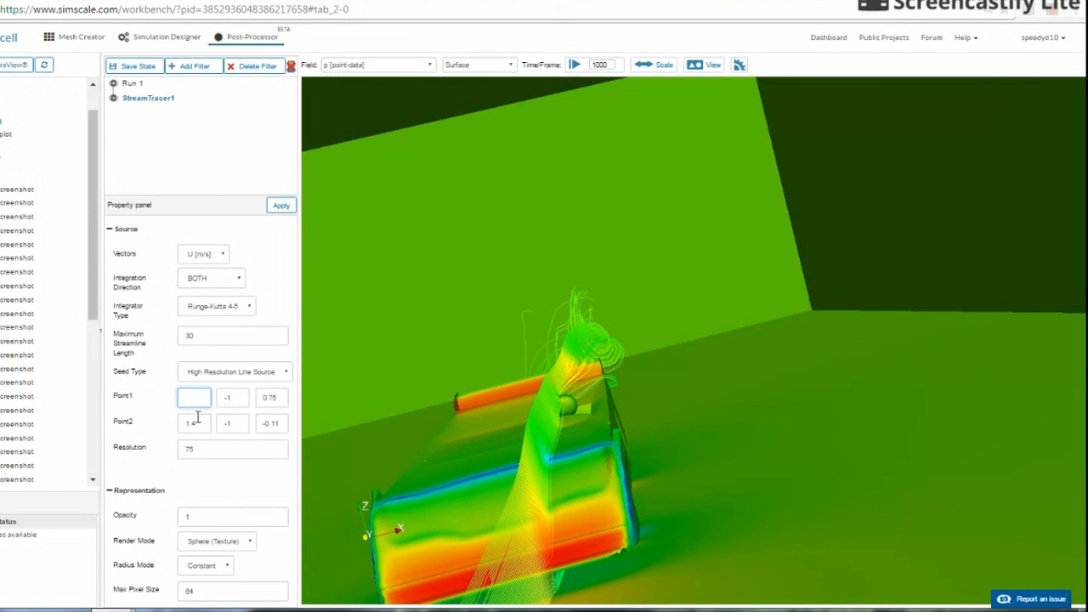
{"action": "left_click", "coordinate": [194, 424]}
{"action": "type", "text": ".5"}
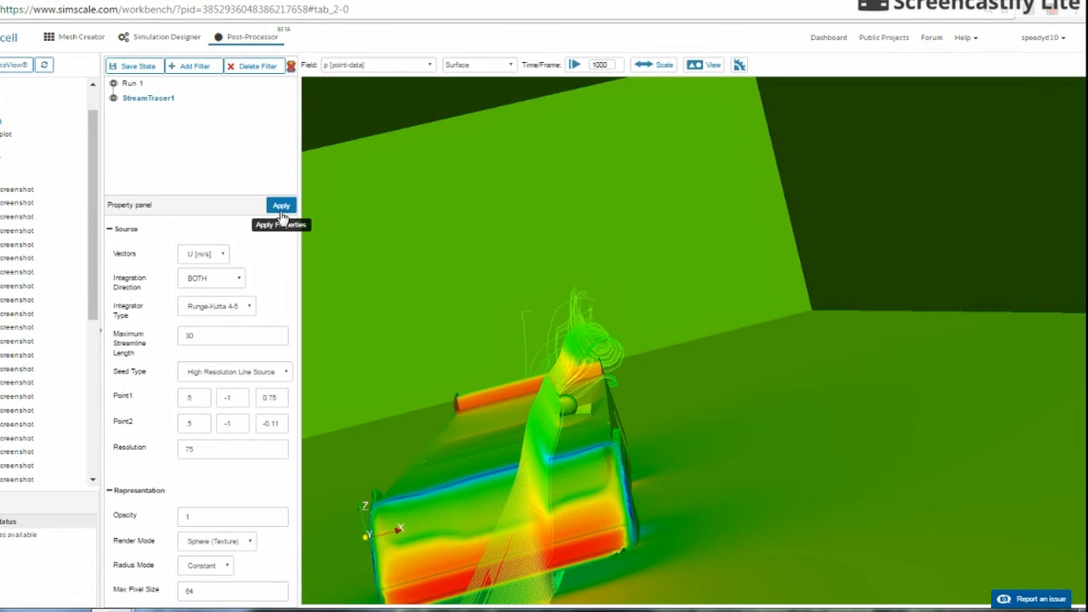
{"action": "left_click", "coordinate": [281, 204]}
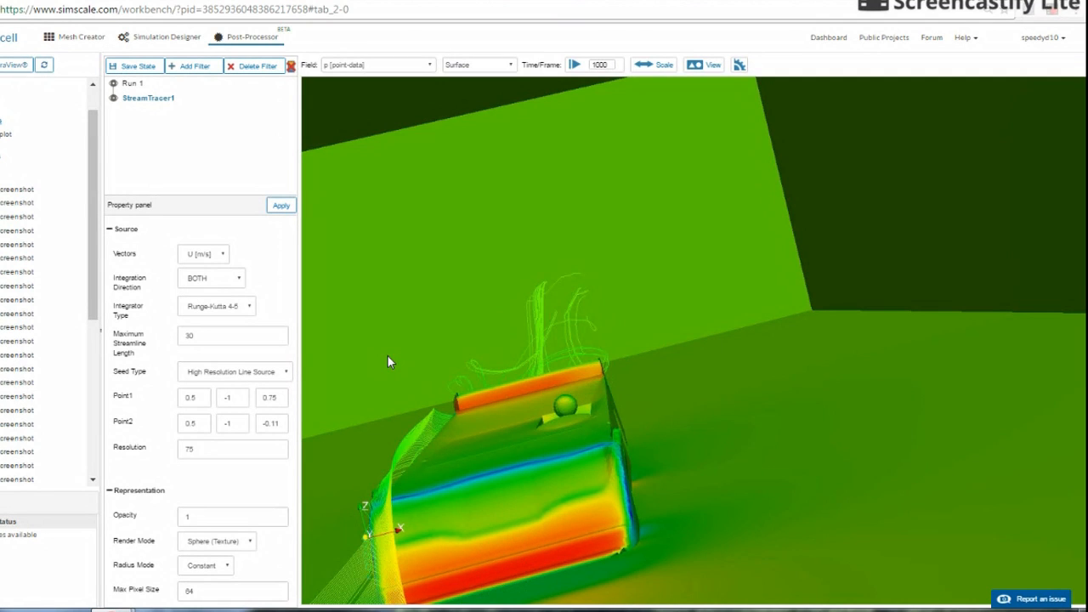
{"action": "left_click", "coordinate": [194, 398]}
{"action": "type", "text": "1"}
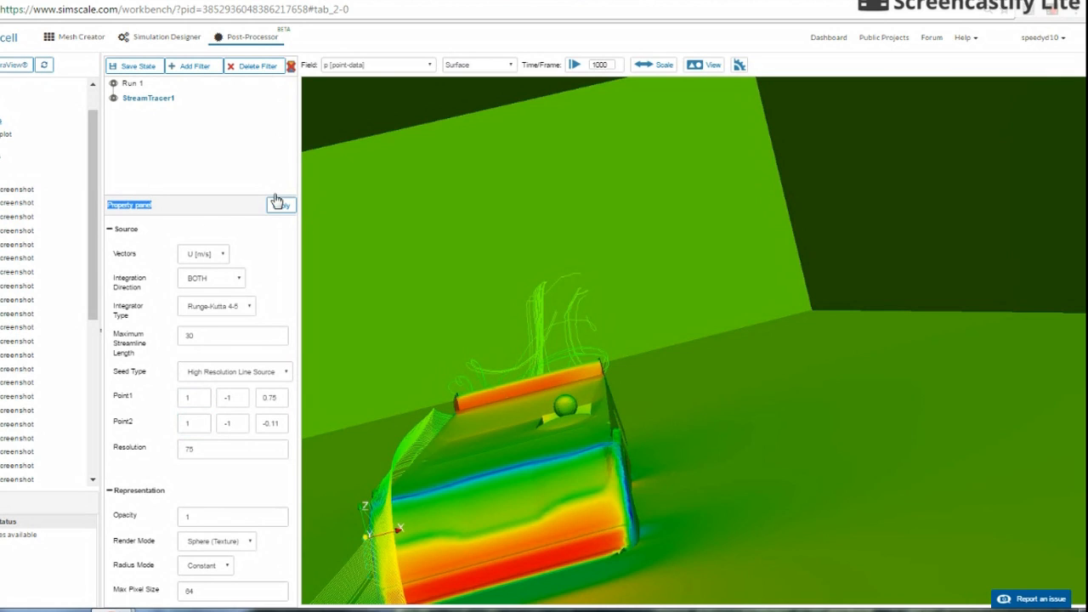
{"action": "mouse_move", "coordinate": [986, 419]}
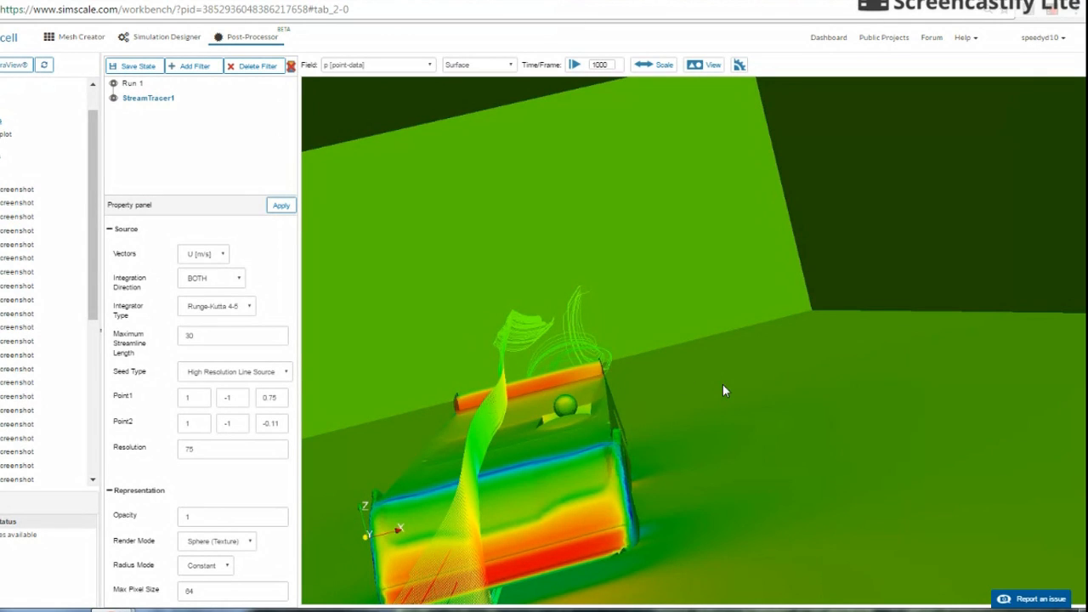
{"action": "mouse_move", "coordinate": [867, 481]}
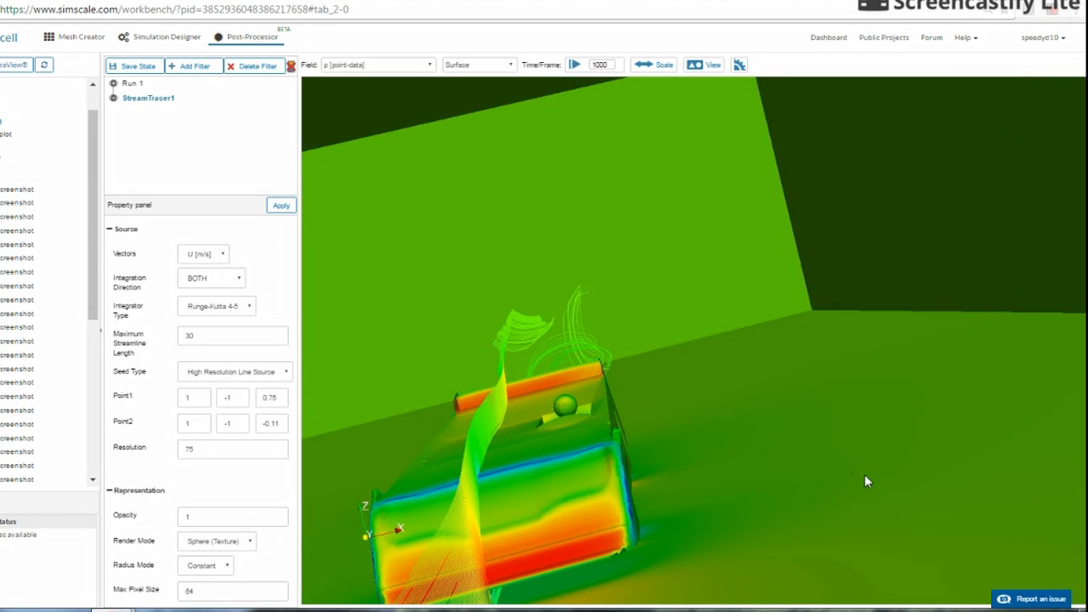
{"action": "mouse_move", "coordinate": [789, 507]}
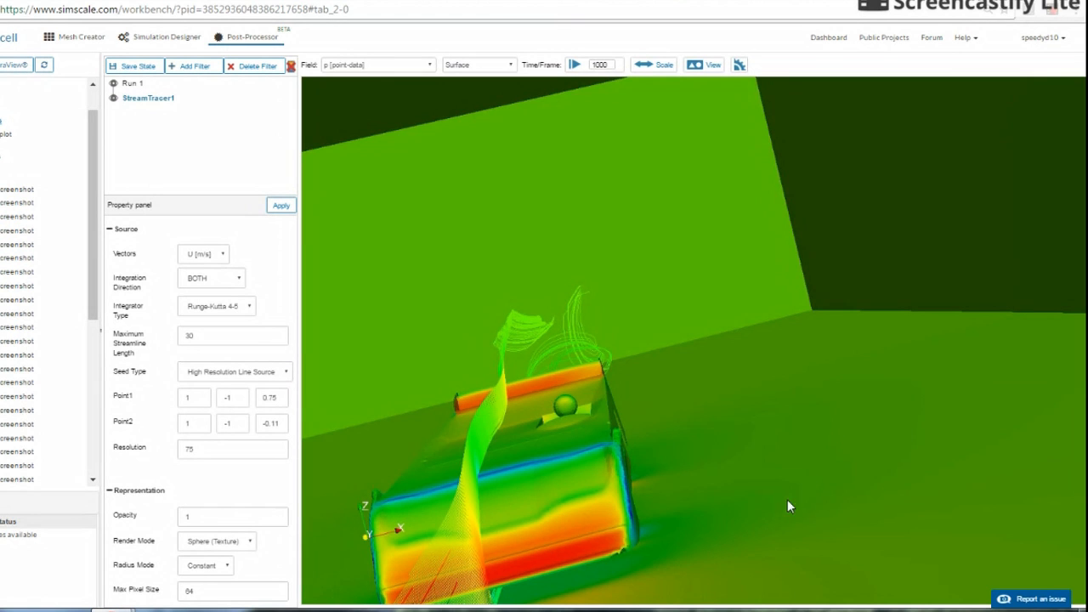
Step: Orbit to view the car from above with the regenerated x = 1 streamlines
{"action": "left_click_drag", "start_coordinate": [789, 506], "coordinate": [738, 439]}
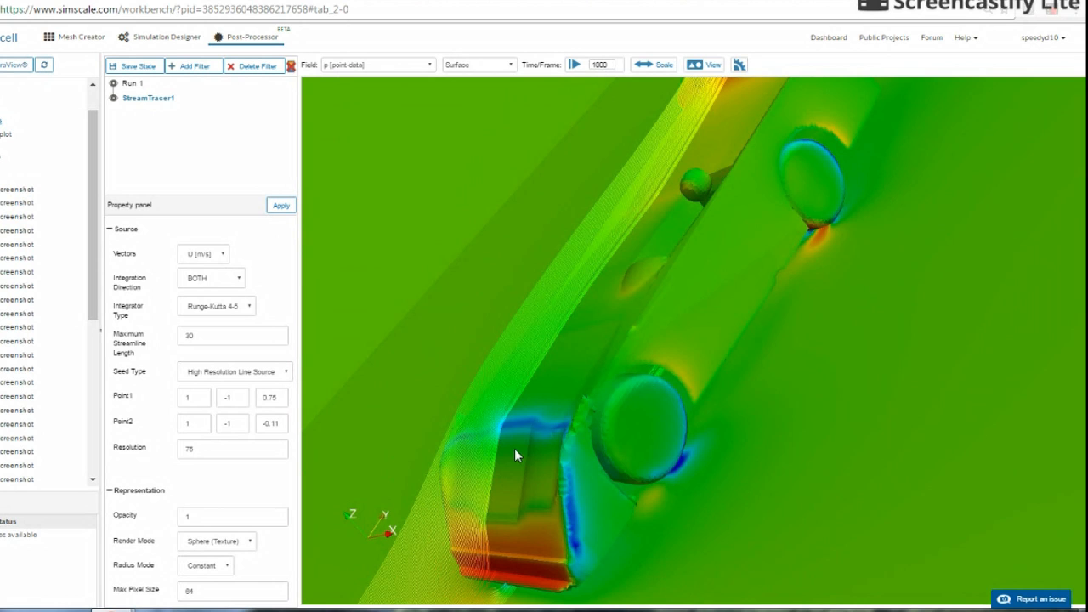
{"action": "mouse_move", "coordinate": [913, 468]}
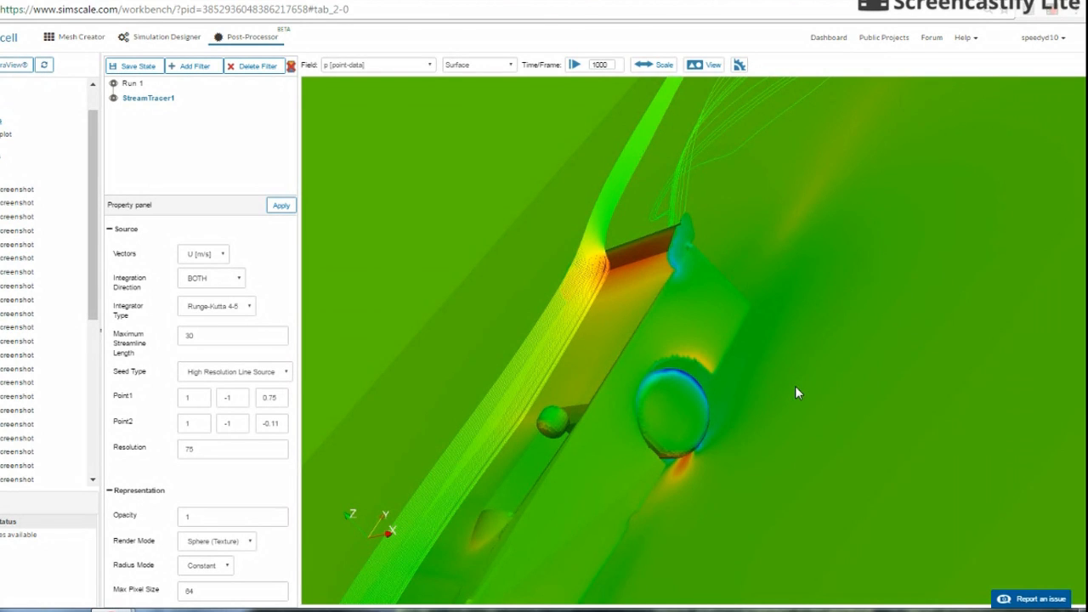
{"action": "mouse_move", "coordinate": [798, 381]}
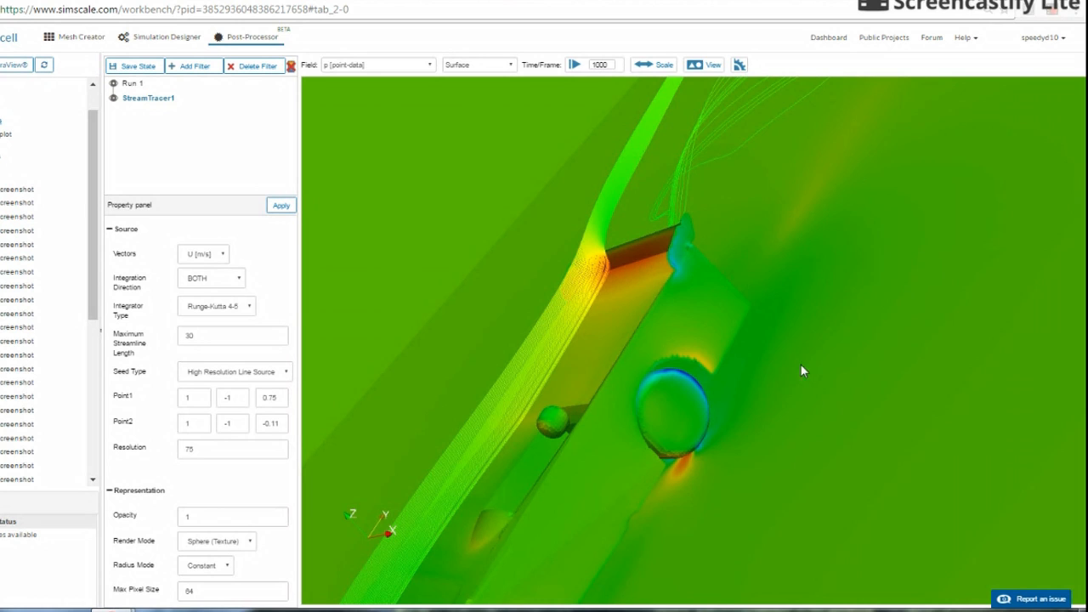
{"action": "mouse_move", "coordinate": [802, 381]}
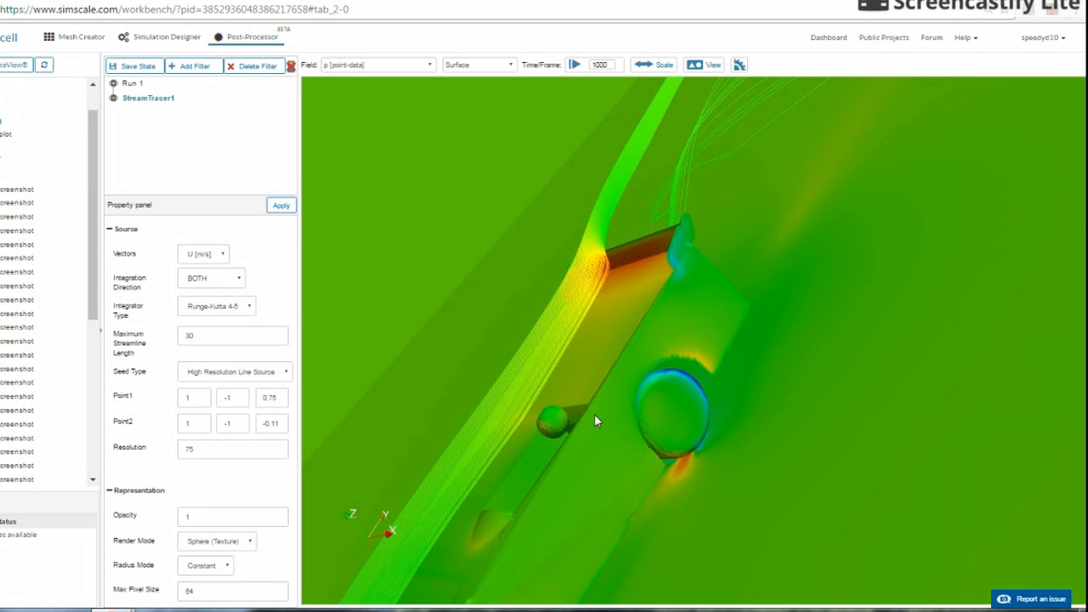
Step: Set the seed line from (0.25, -1, 0.2) to (2, -1, 0.2) and apply to regenerate streamlines
{"action": "left_click", "coordinate": [273, 397]}
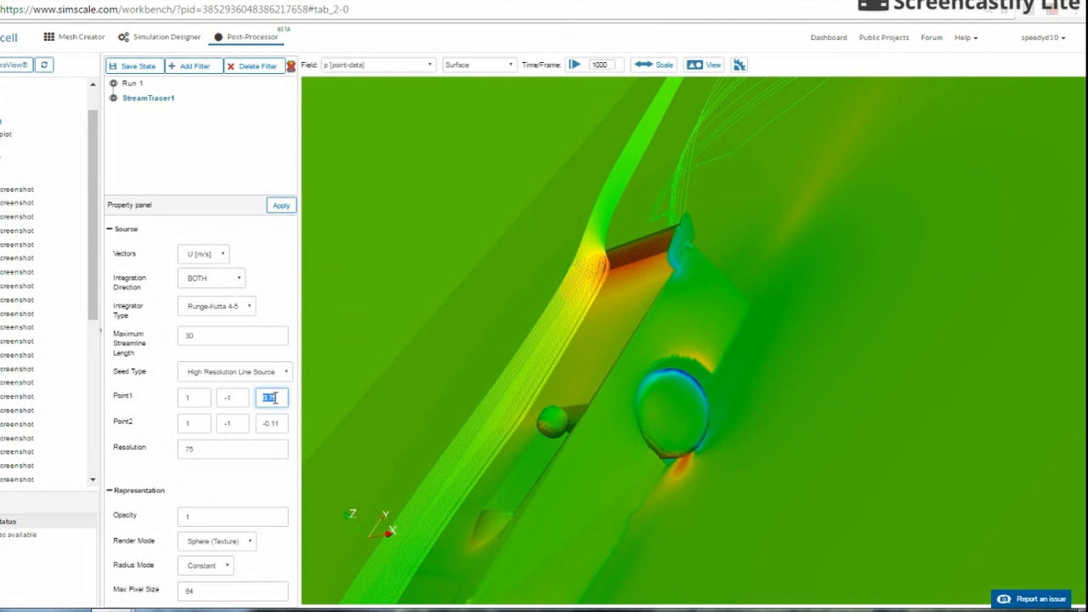
{"action": "left_click", "coordinate": [272, 398]}
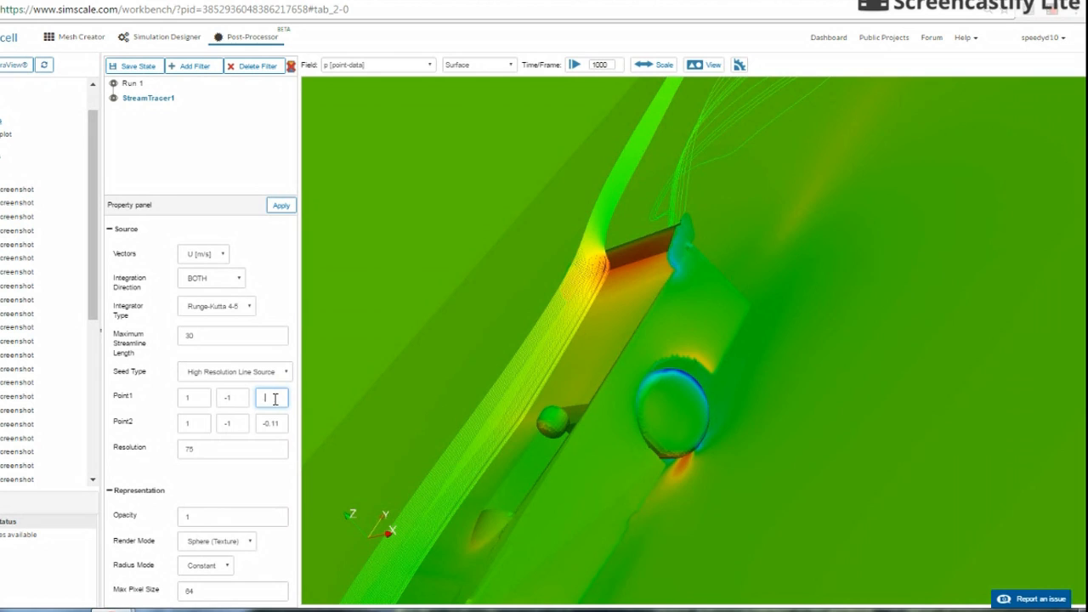
{"action": "type", "text": ".1"}
{"action": "left_click", "coordinate": [272, 423]}
{"action": "type", "text": "-.2"}
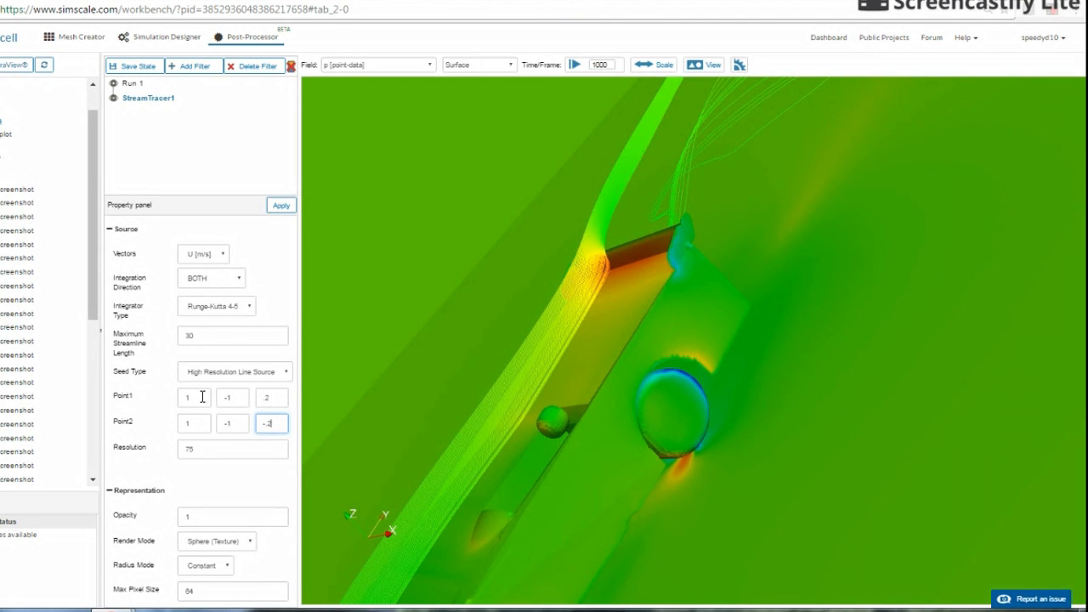
{"action": "left_click", "coordinate": [194, 398]}
{"action": "type", "text": "0.25"}
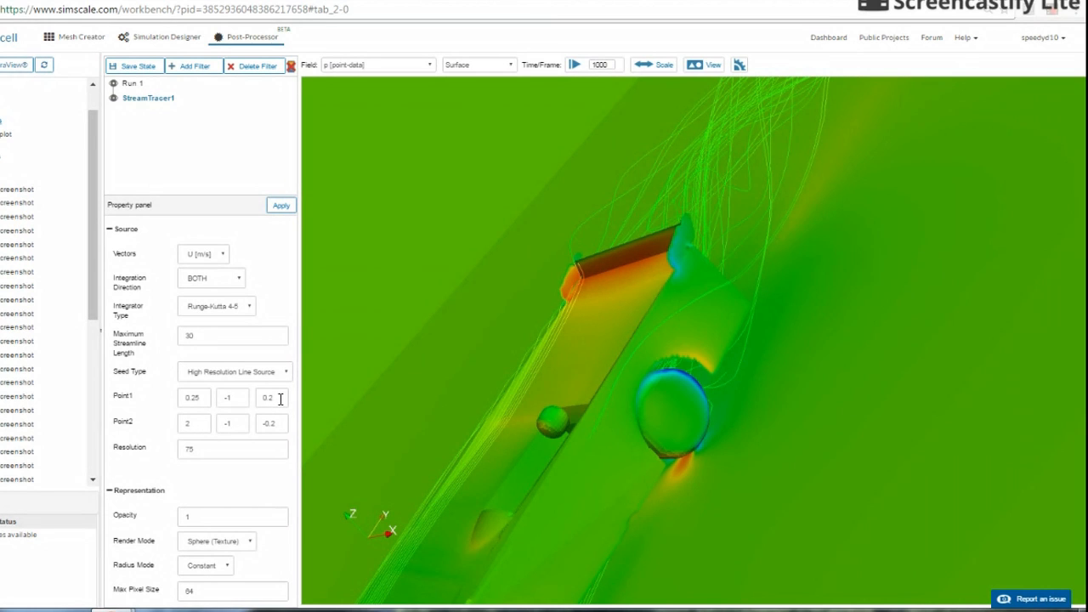
{"action": "left_click", "coordinate": [272, 398]}
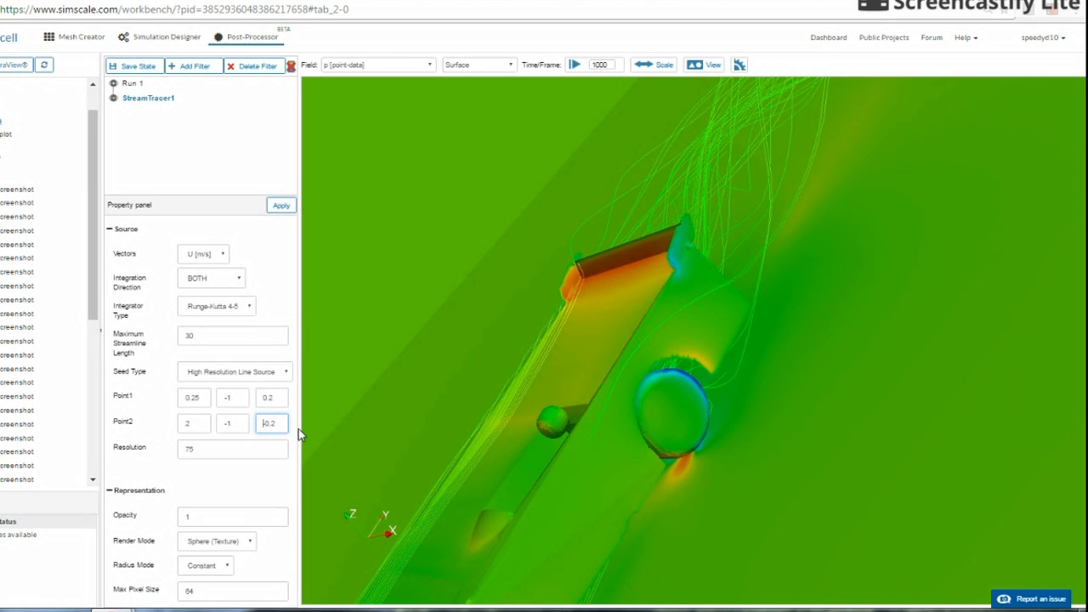
{"action": "left_click", "coordinate": [280, 204]}
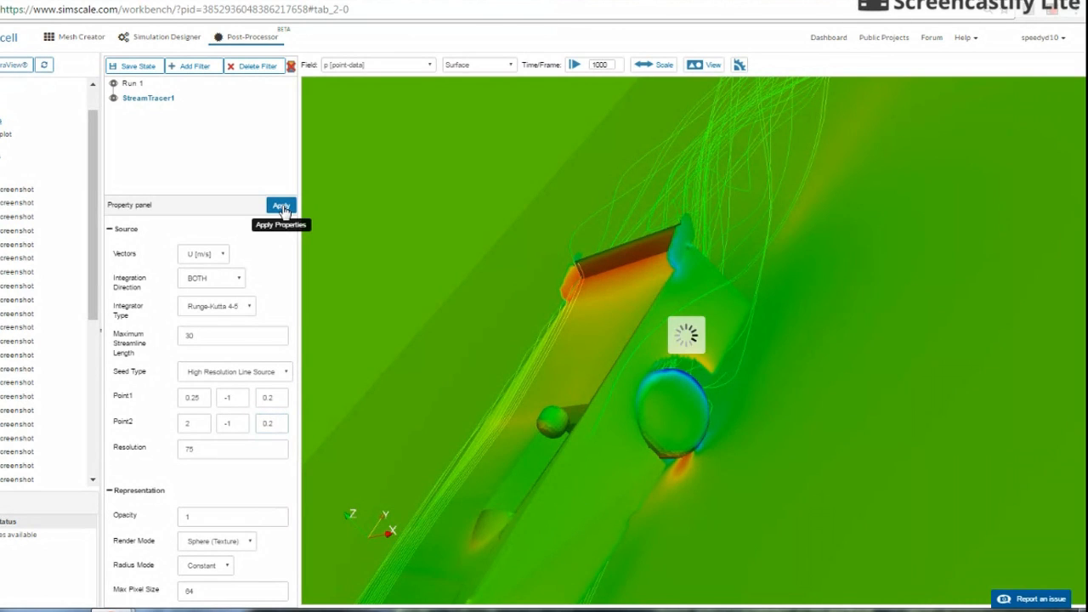
{"action": "left_click", "coordinate": [280, 206]}
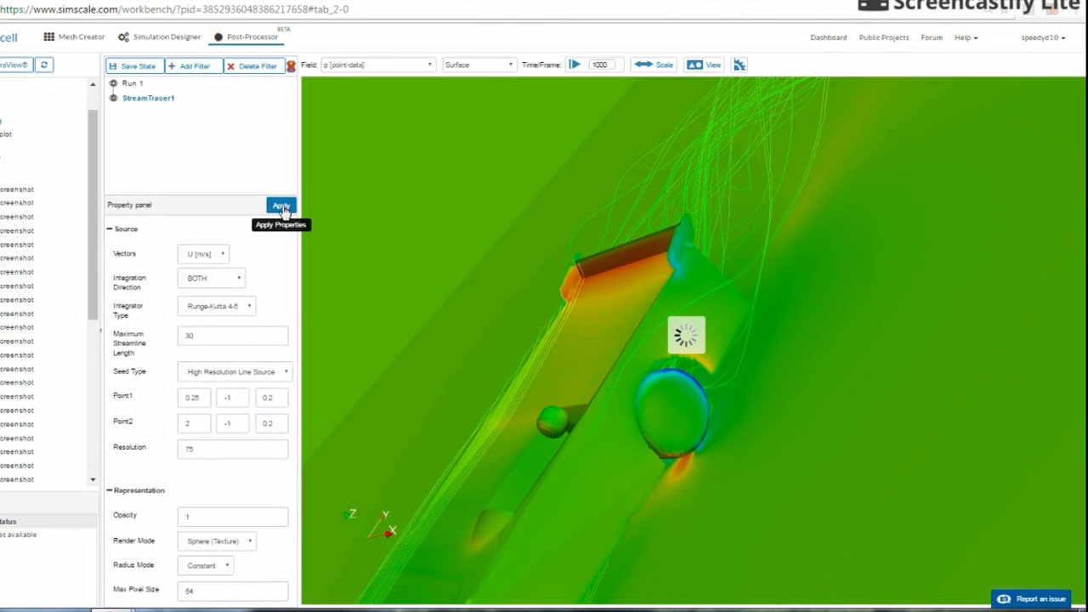
{"action": "left_click", "coordinate": [281, 208]}
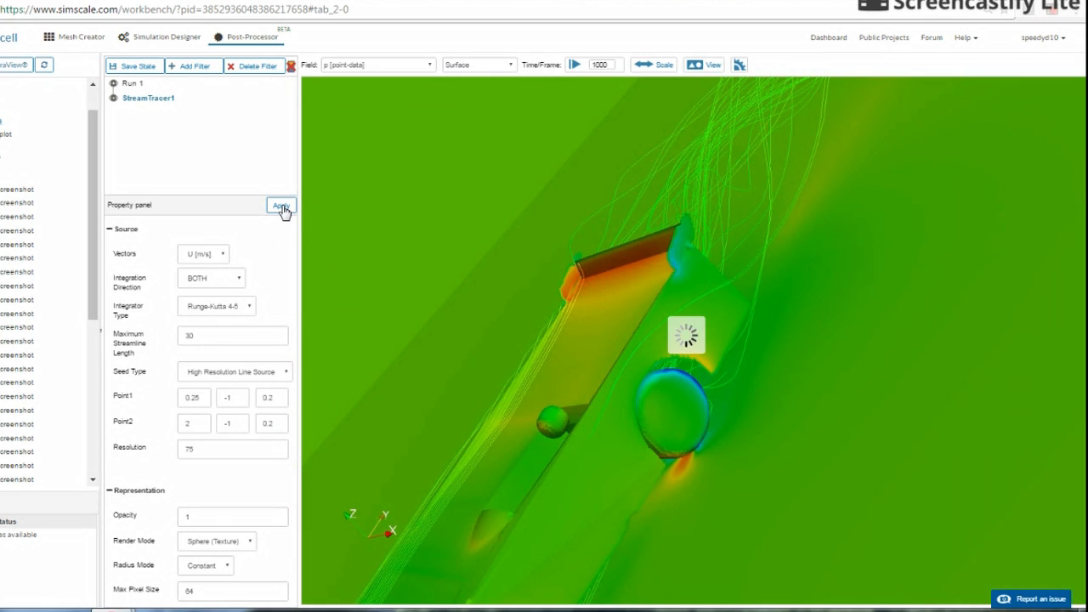
{"action": "left_click", "coordinate": [280, 204]}
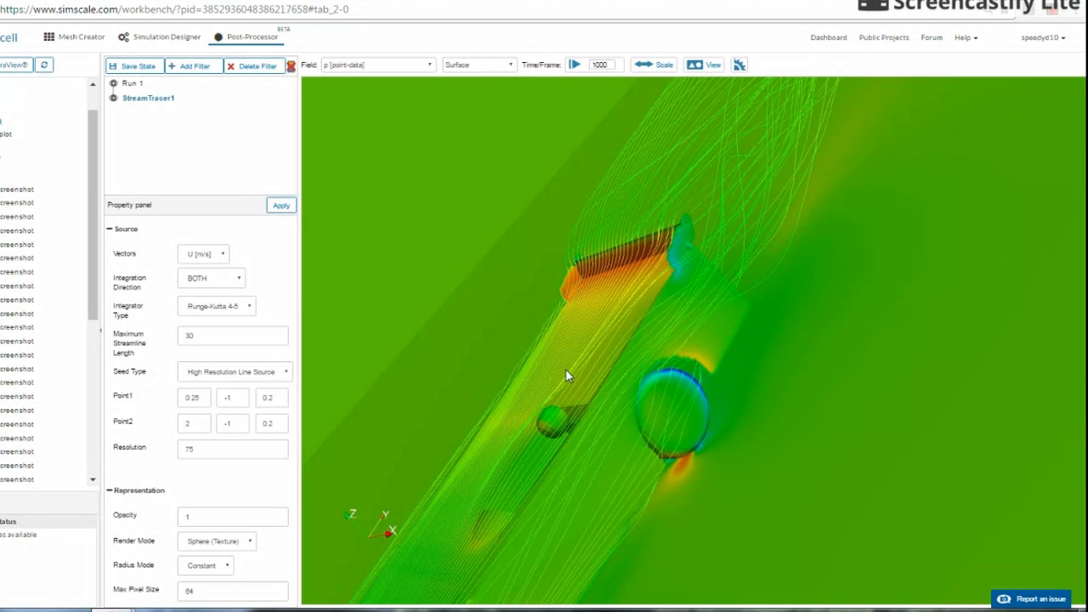
{"action": "left_click_drag", "start_coordinate": [568, 376], "coordinate": [650, 418]}
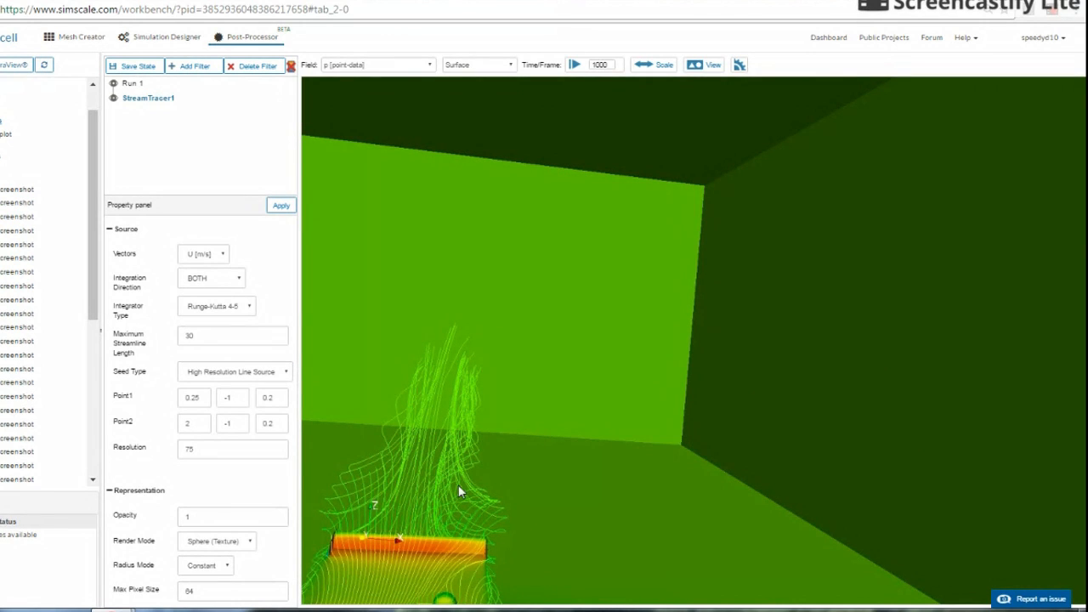
{"action": "mouse_move", "coordinate": [449, 511]}
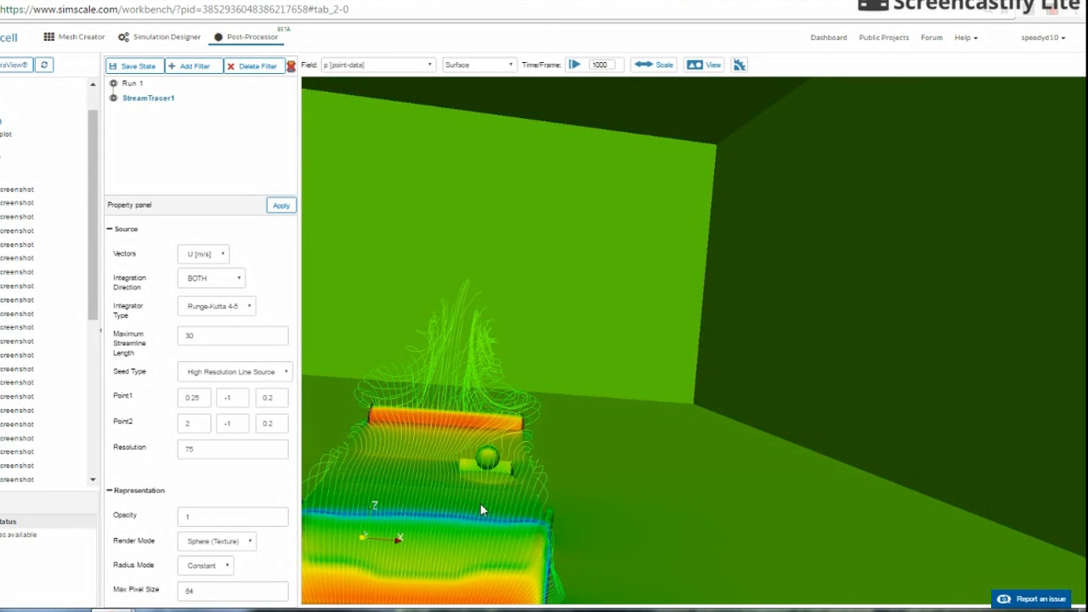
{"action": "mouse_move", "coordinate": [548, 429]}
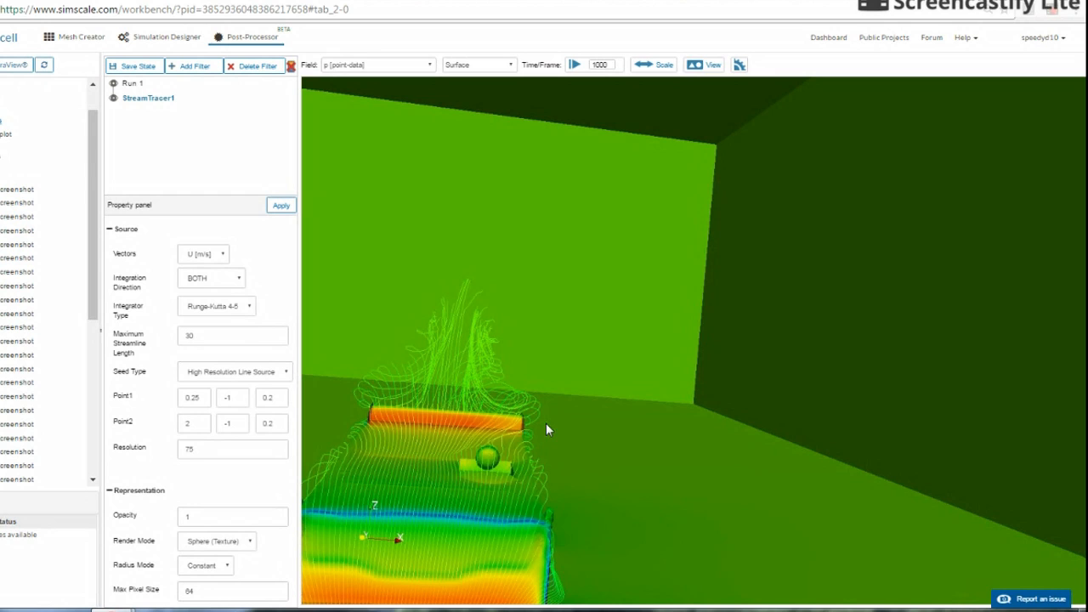
{"action": "mouse_move", "coordinate": [442, 503]}
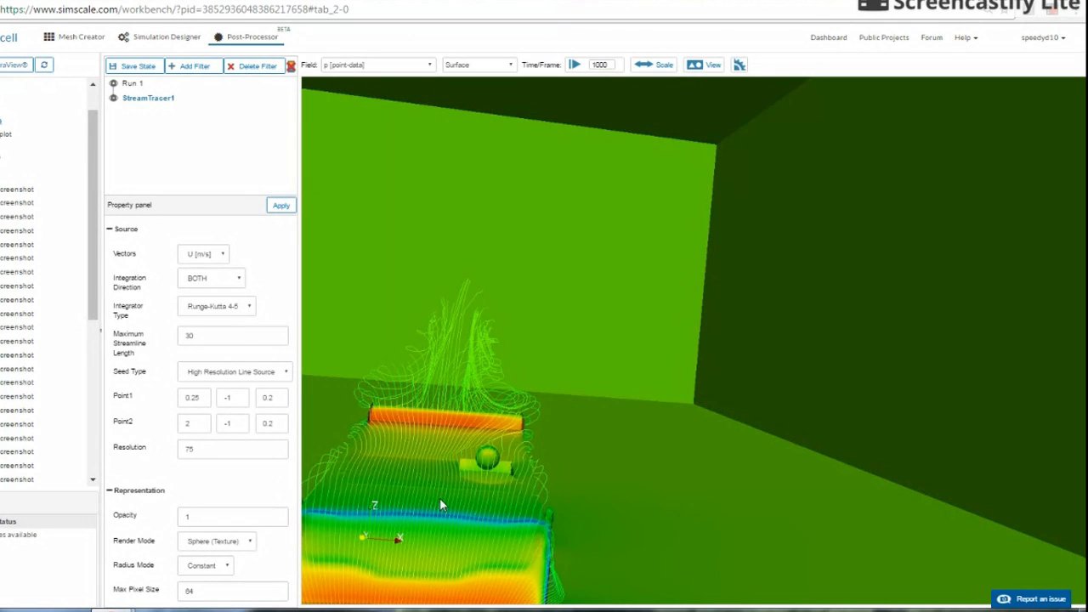
{"action": "mouse_move", "coordinate": [454, 443]}
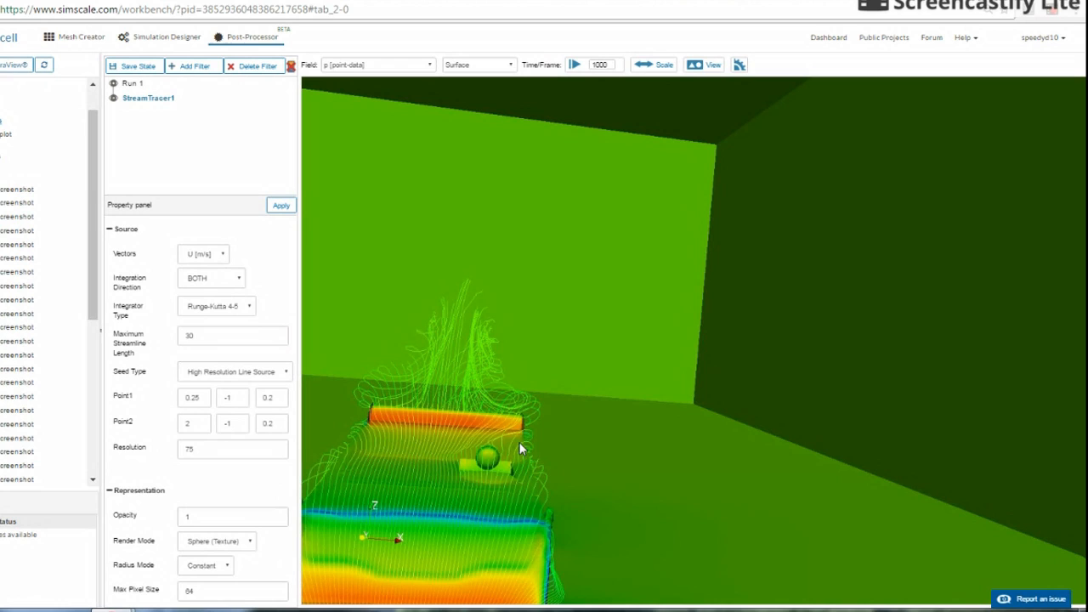
{"action": "mouse_move", "coordinate": [99, 422]}
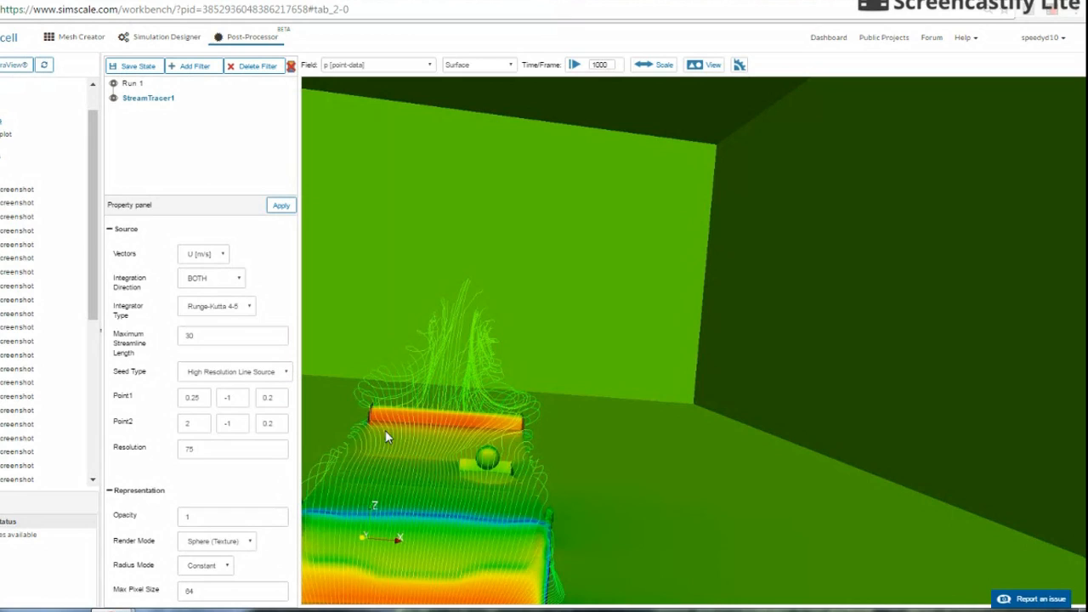
{"action": "mouse_move", "coordinate": [687, 578]}
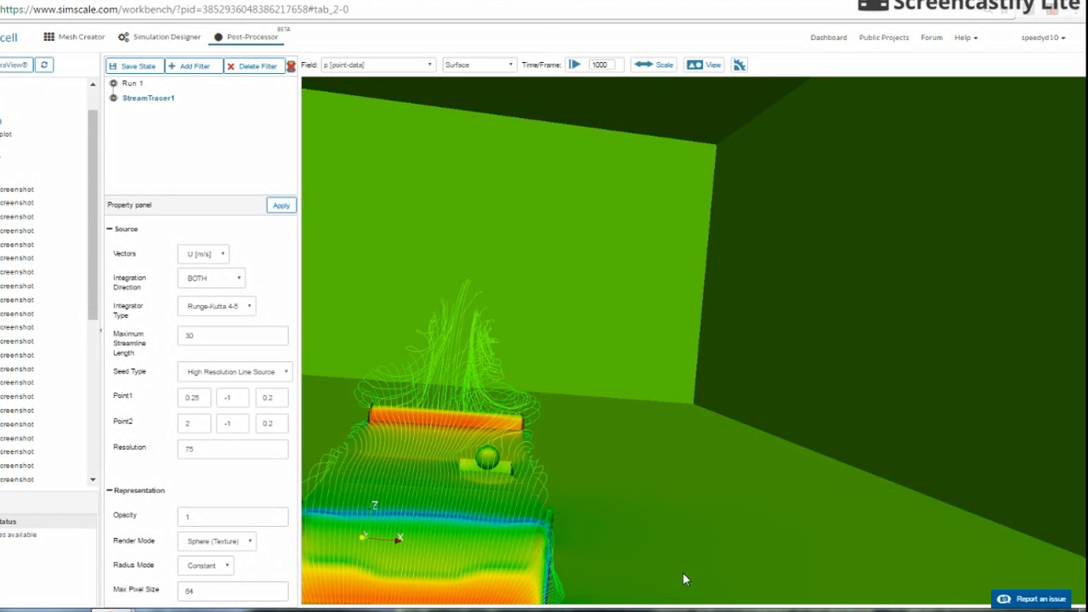
{"action": "mouse_move", "coordinate": [585, 433]}
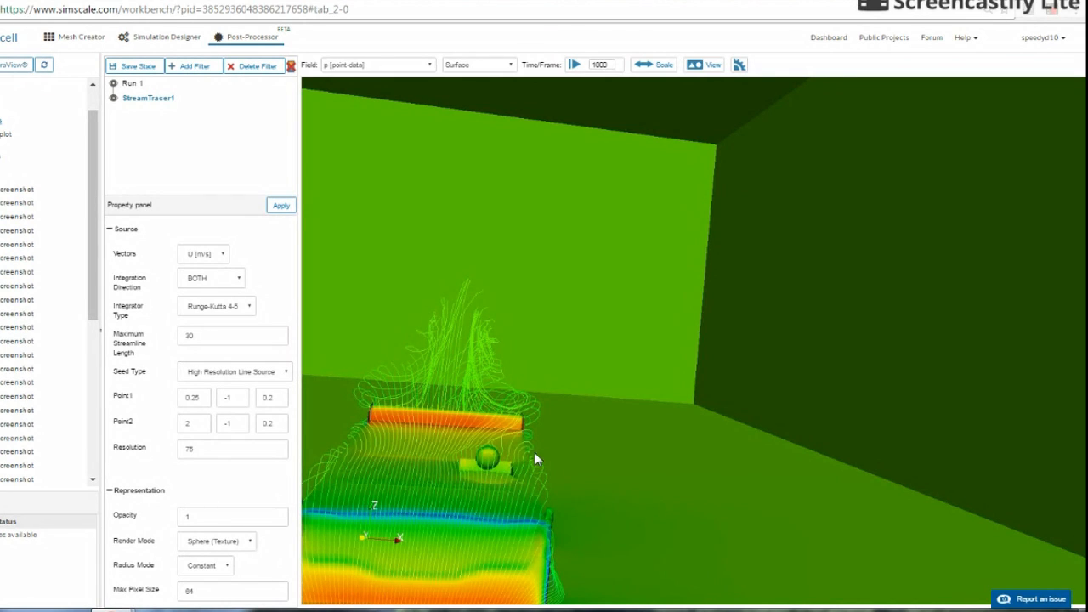
{"action": "left_click", "coordinate": [270, 398]}
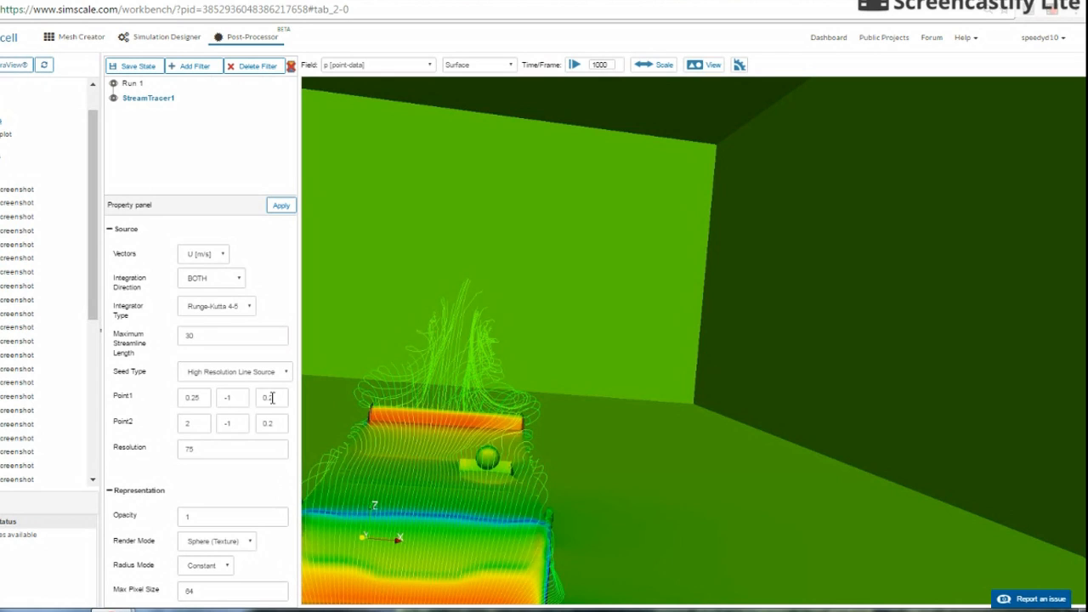
Step: Change the seed points' Z height from 0.2 to 0.4
{"action": "left_click", "coordinate": [272, 397]}
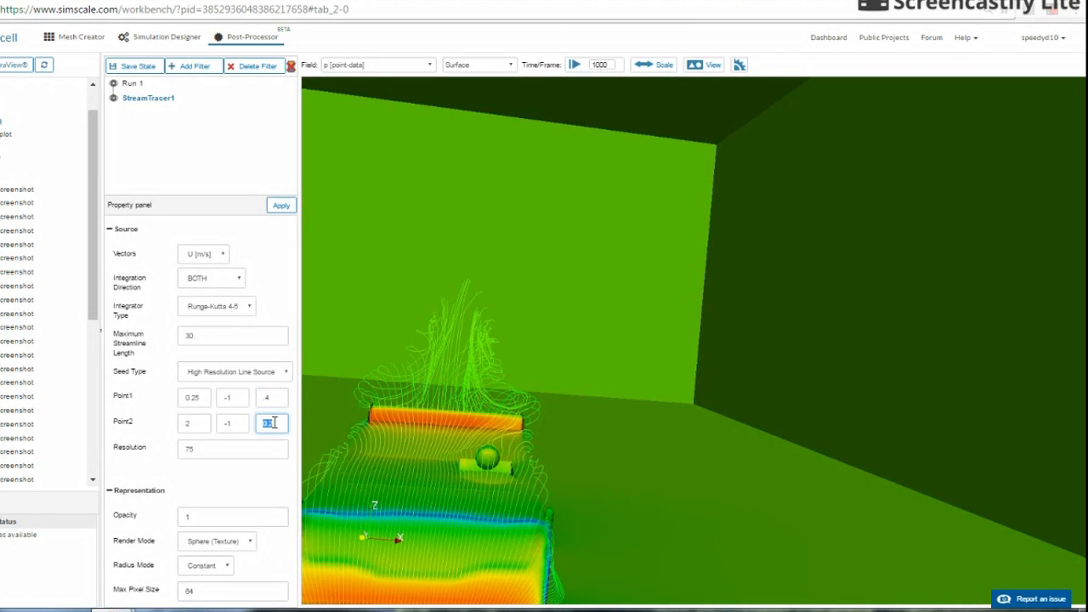
{"action": "type", "text": "4"}
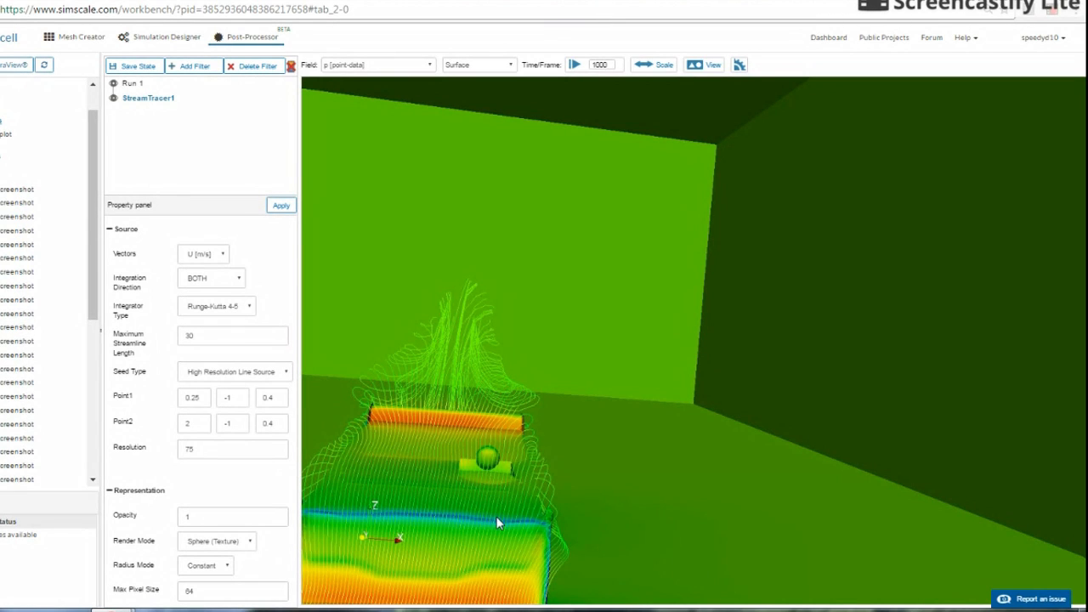
{"action": "mouse_move", "coordinate": [479, 442]}
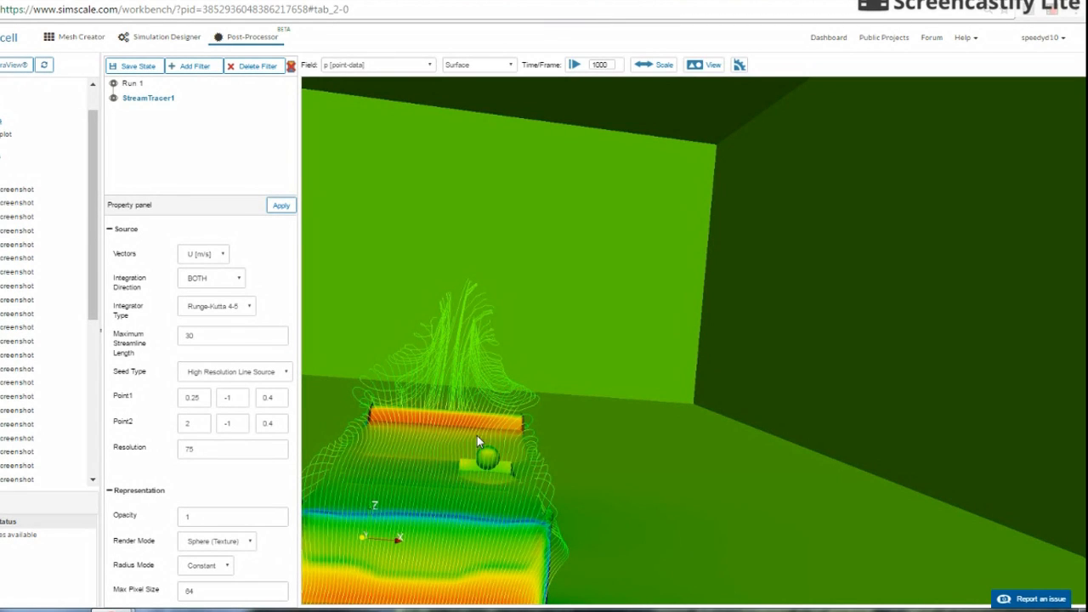
{"action": "mouse_move", "coordinate": [439, 464]}
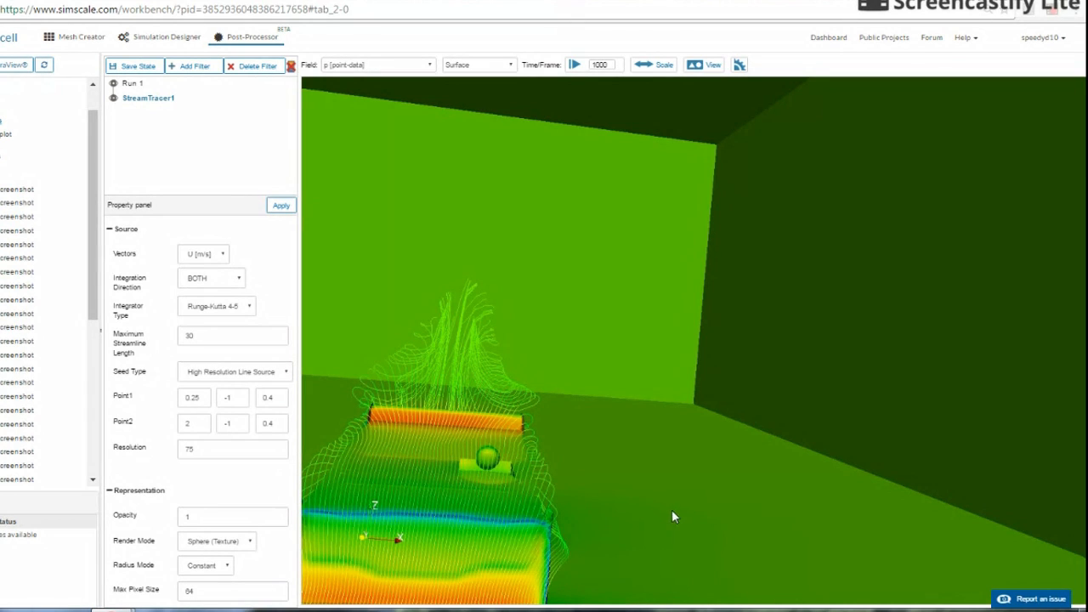
{"action": "mouse_move", "coordinate": [673, 497]}
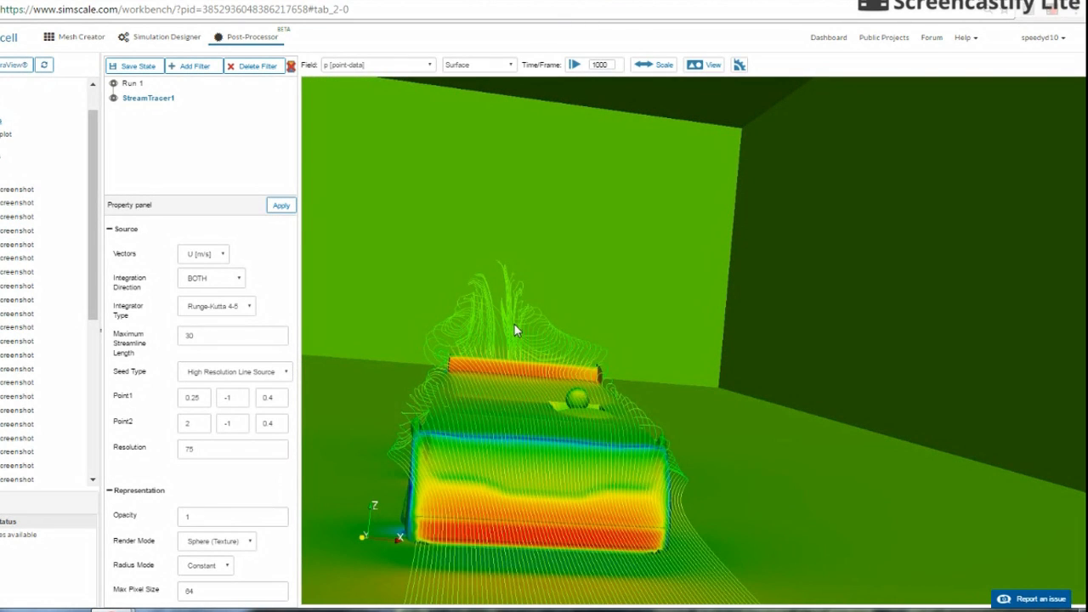
{"action": "mouse_move", "coordinate": [905, 450]}
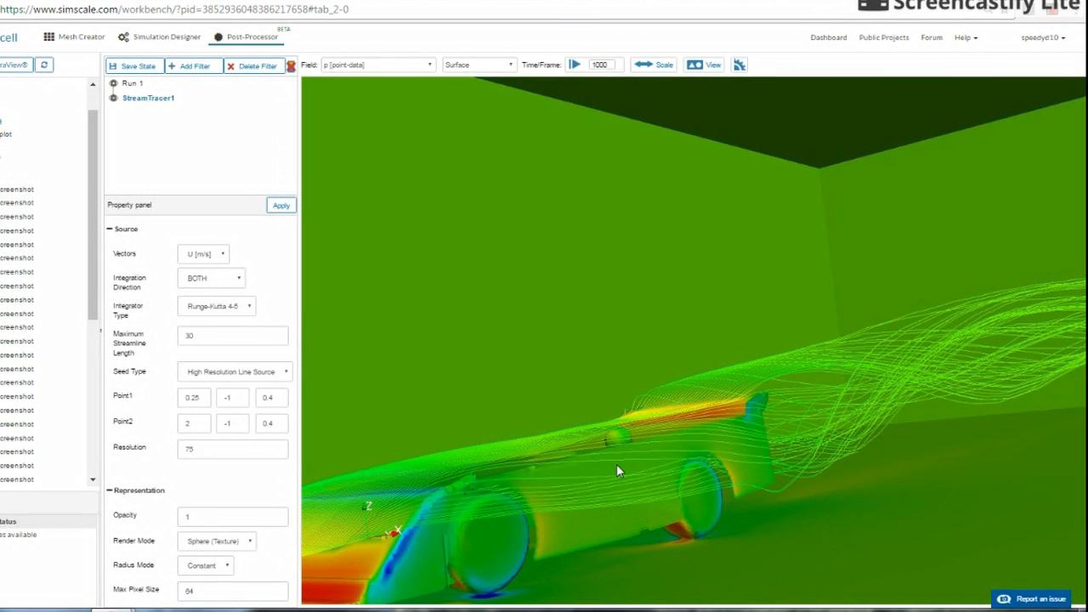
{"action": "mouse_move", "coordinate": [770, 410]}
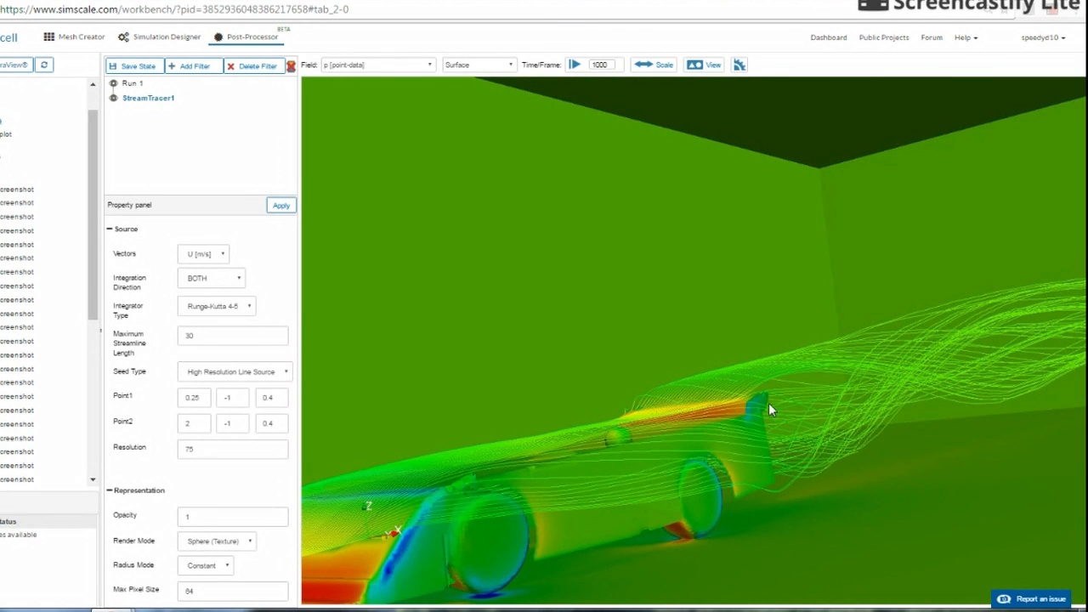
{"action": "mouse_move", "coordinate": [747, 426]}
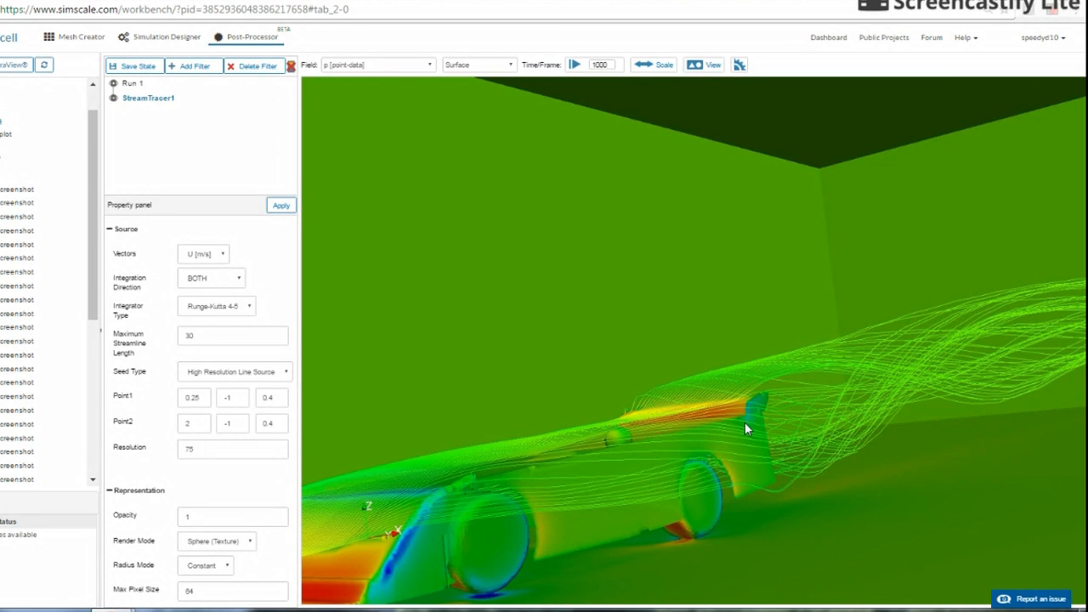
{"action": "mouse_move", "coordinate": [745, 455]}
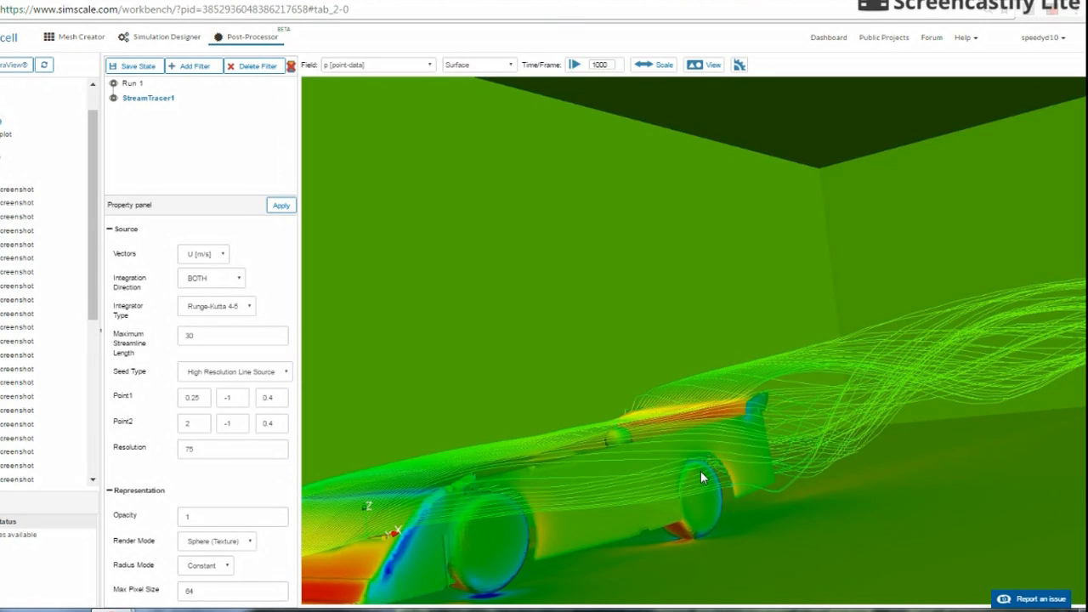
{"action": "mouse_move", "coordinate": [609, 518]}
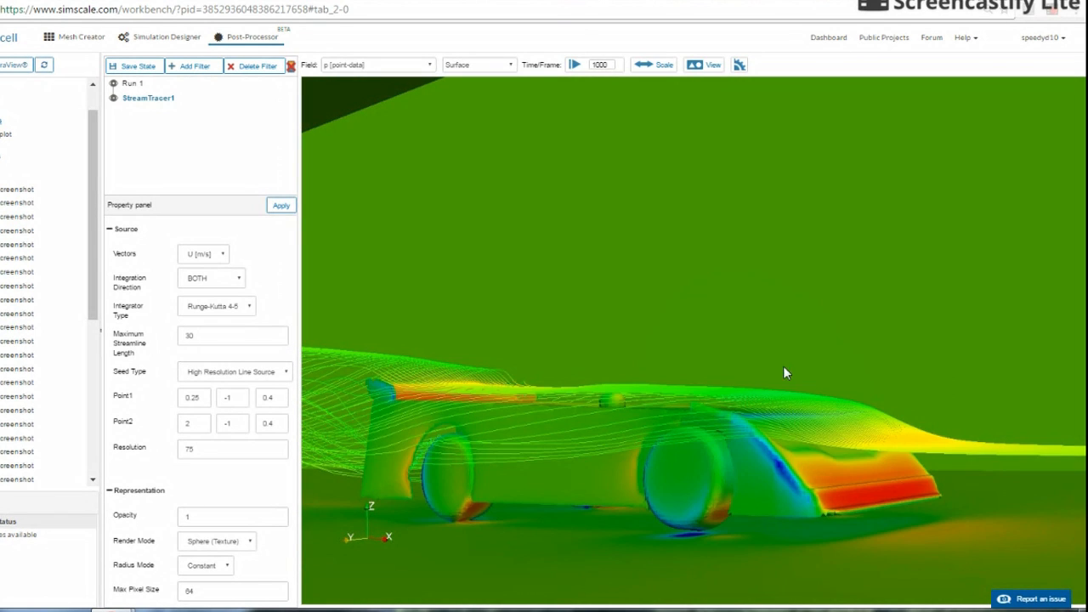
{"action": "mouse_move", "coordinate": [362, 347]}
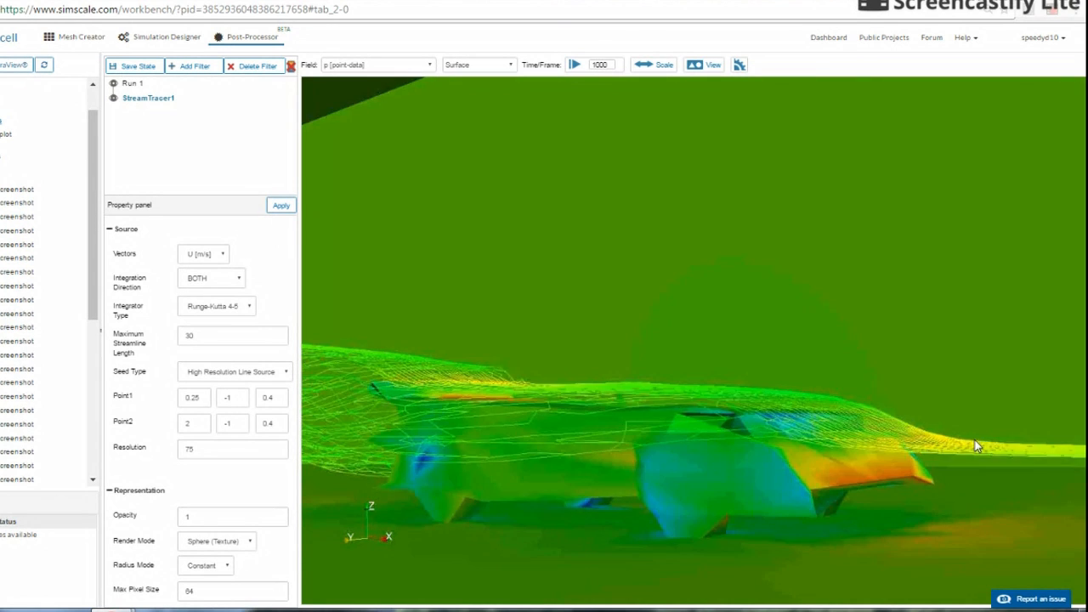
{"action": "left_click_drag", "start_coordinate": [976, 445], "coordinate": [714, 340]}
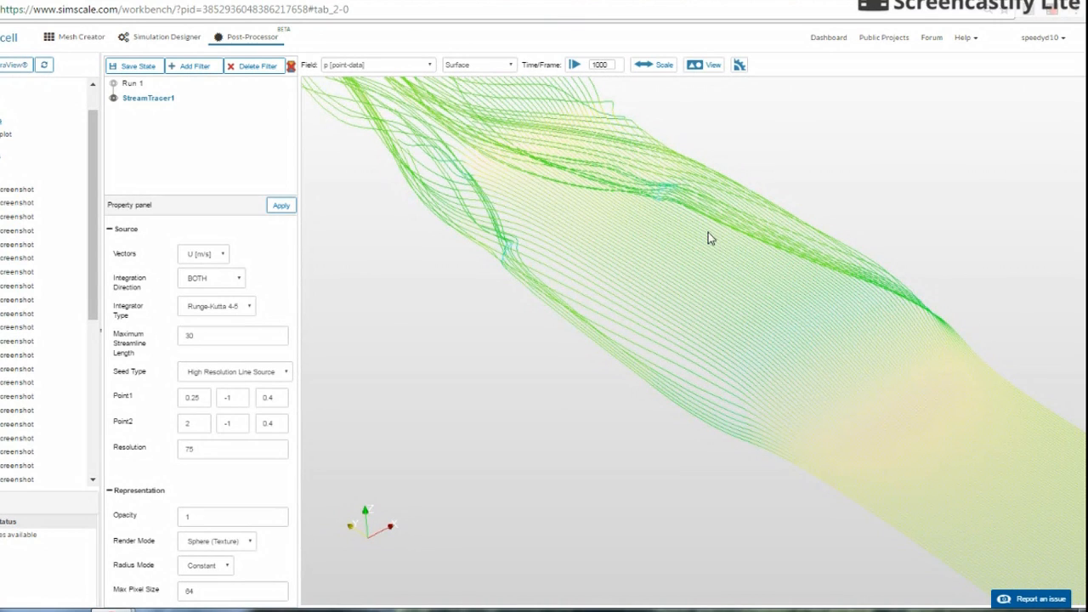
{"action": "mouse_move", "coordinate": [721, 294]}
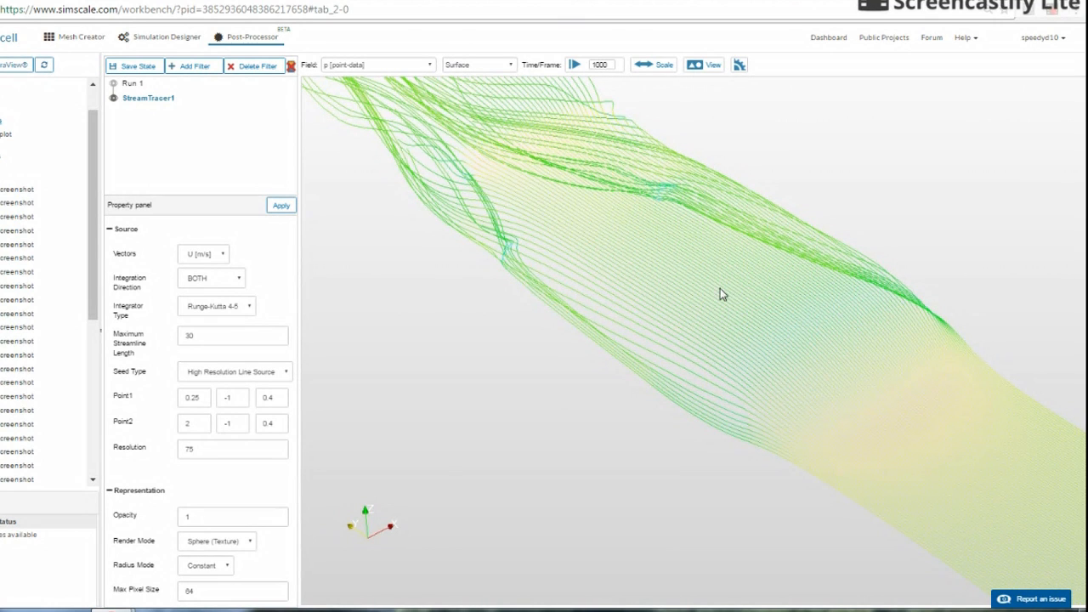
{"action": "mouse_move", "coordinate": [544, 309]}
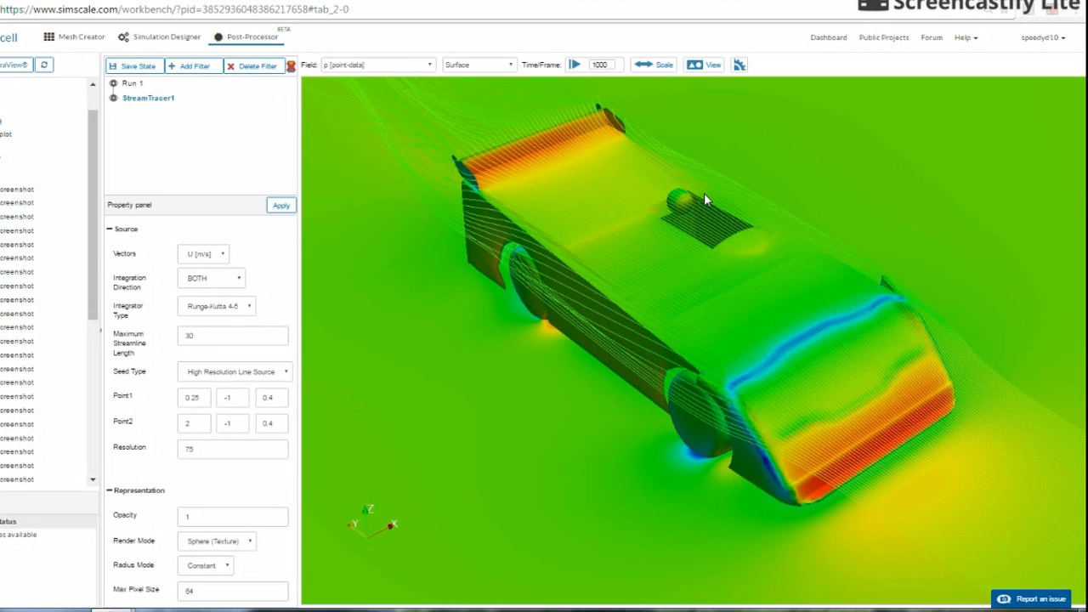
Step: Raise the seed points' Z height to 0.5 and orbit toward the car's rear
{"action": "left_click", "coordinate": [272, 398]}
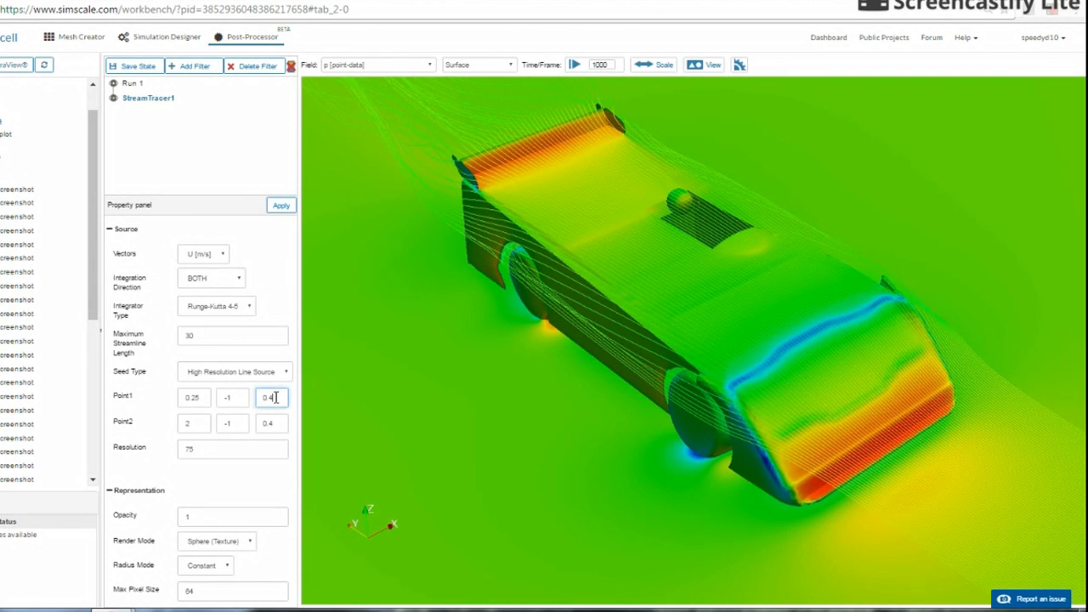
{"action": "key", "text": "Backspace"}
{"action": "type", "text": "5"}
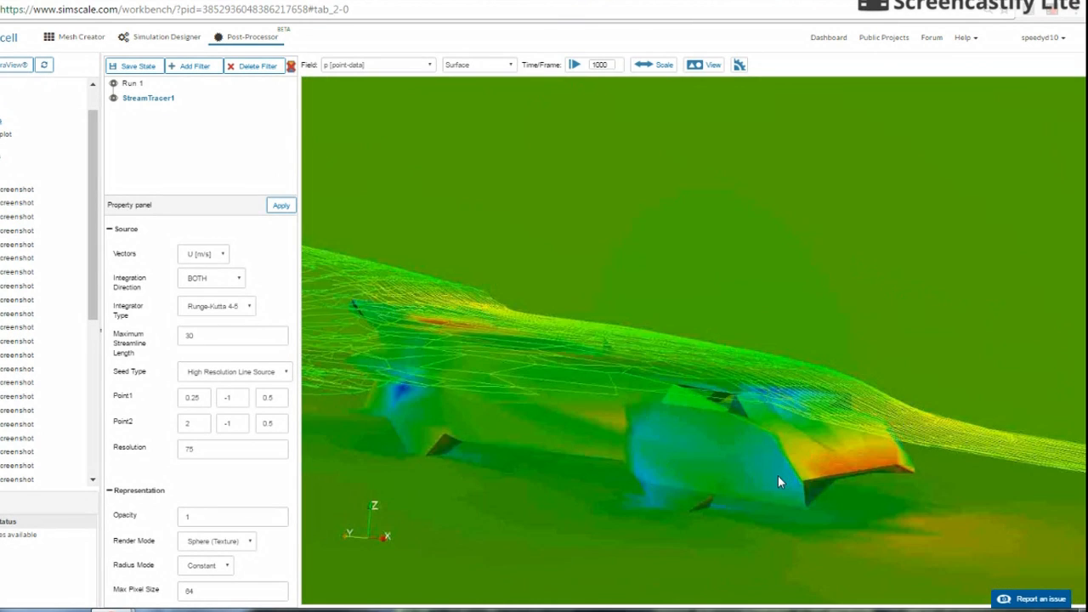
{"action": "left_click_drag", "start_coordinate": [781, 483], "coordinate": [680, 330]}
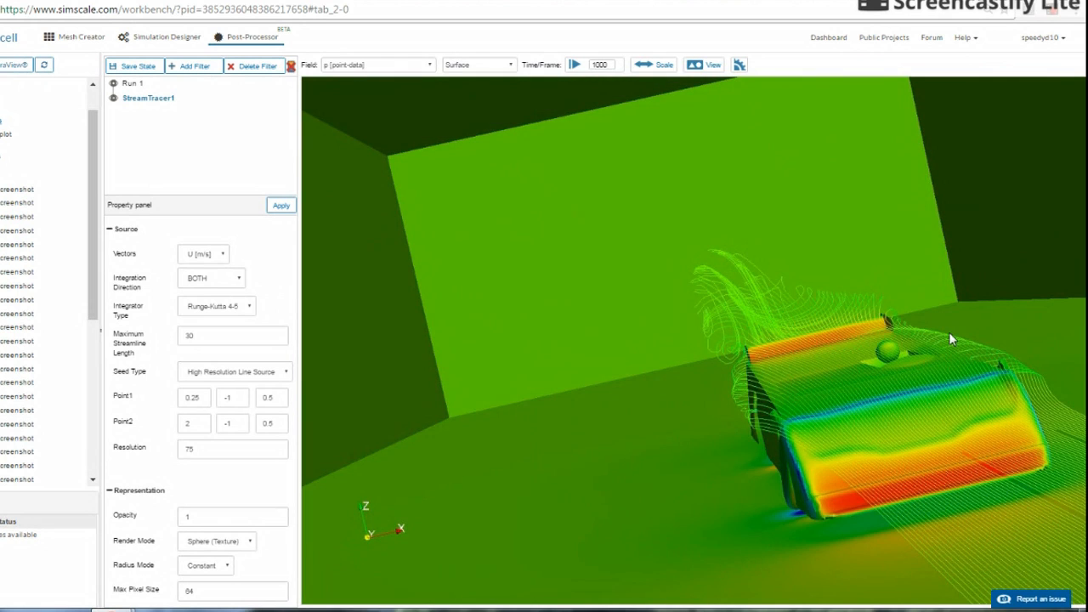
Step: Orbit and zoom around the rear spoiler to inspect the streamlines swirling above it
{"action": "left_click_drag", "start_coordinate": [952, 340], "coordinate": [864, 378]}
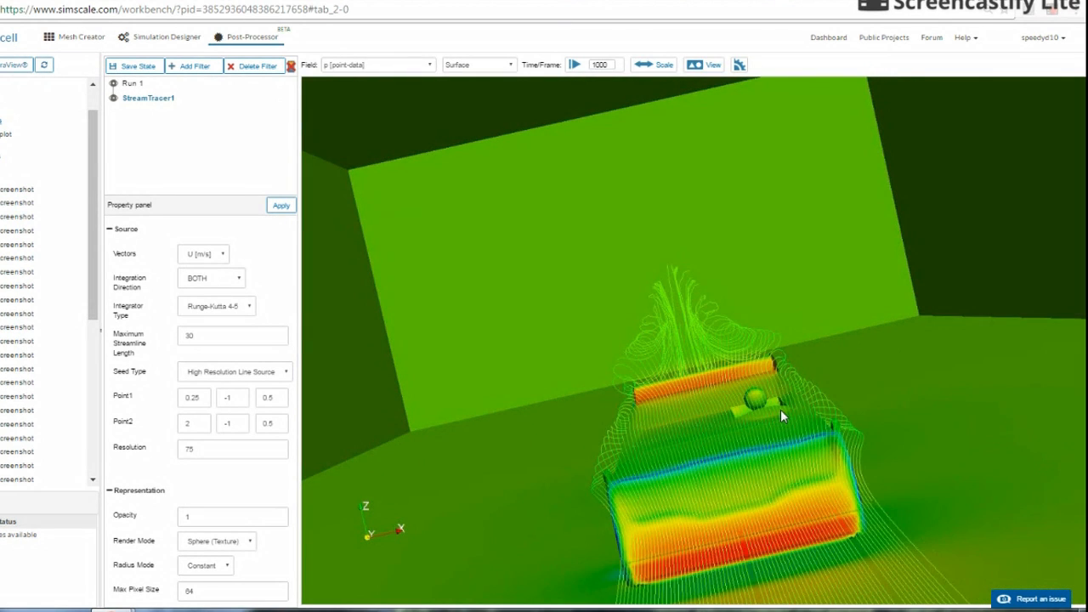
{"action": "mouse_move", "coordinate": [702, 393]}
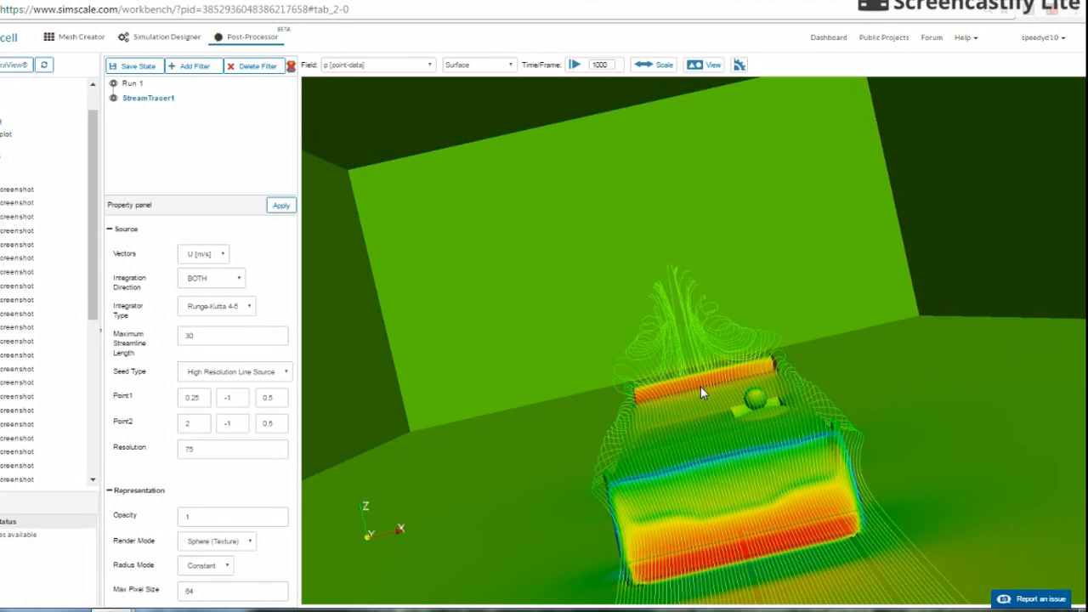
{"action": "left_click_drag", "start_coordinate": [701, 391], "coordinate": [603, 473]}
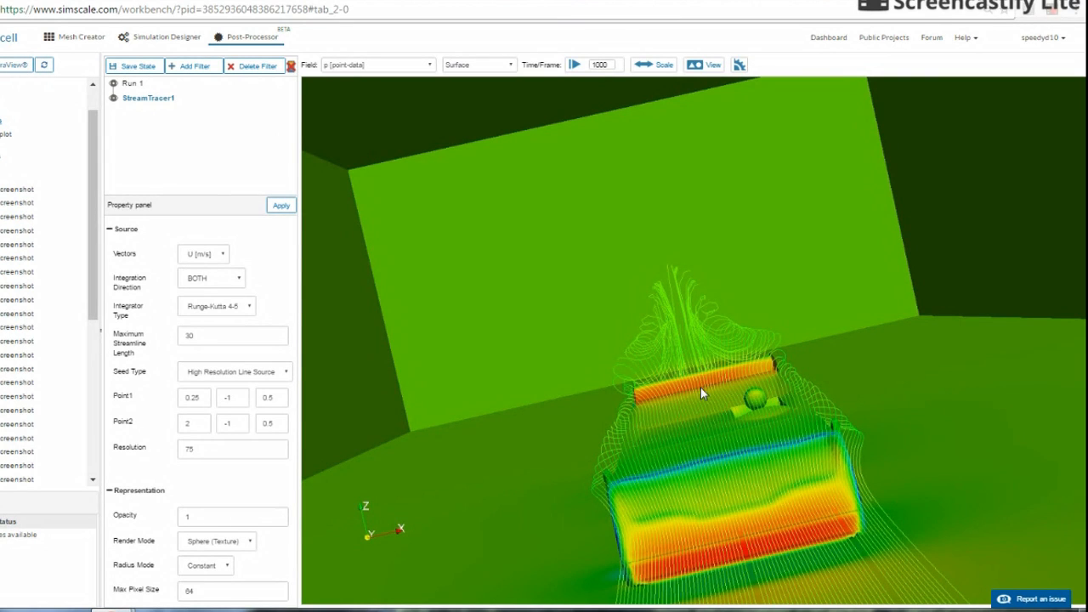
{"action": "mouse_move", "coordinate": [672, 409]}
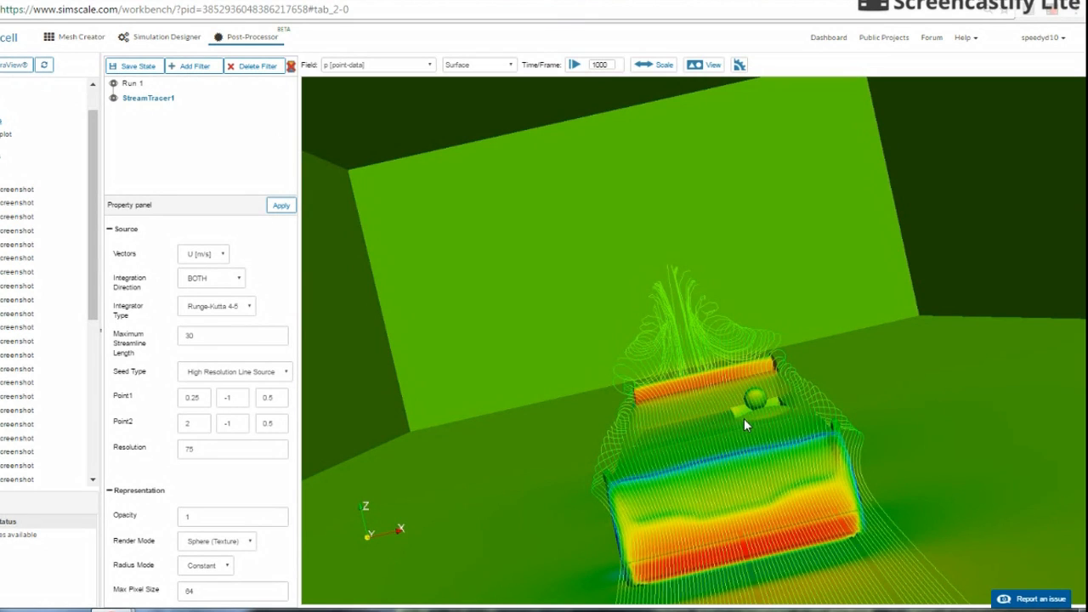
{"action": "mouse_move", "coordinate": [780, 388]}
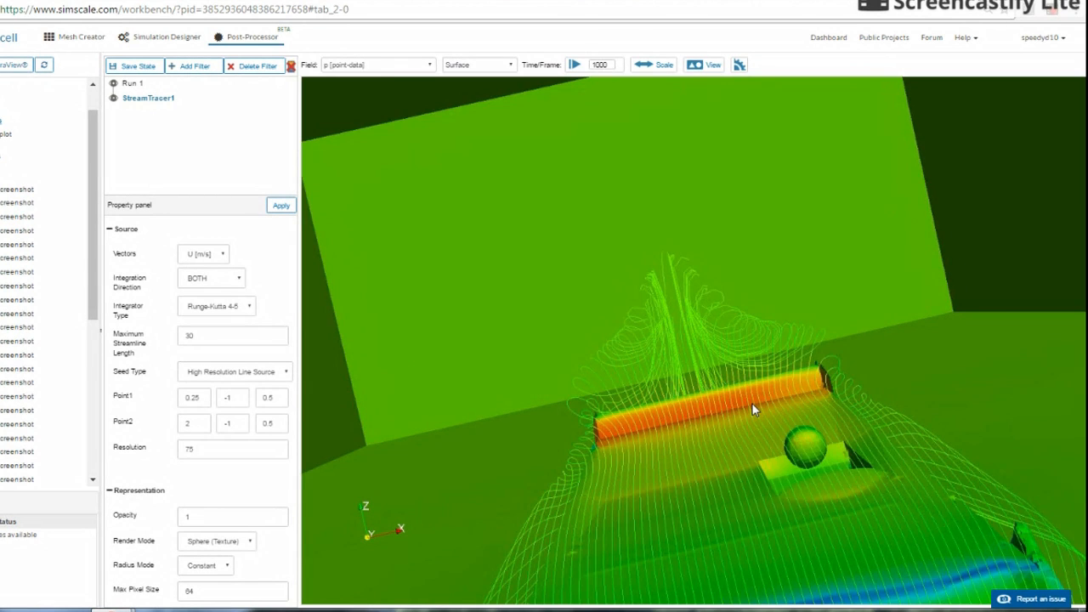
{"action": "left_click_drag", "start_coordinate": [751, 408], "coordinate": [830, 457]}
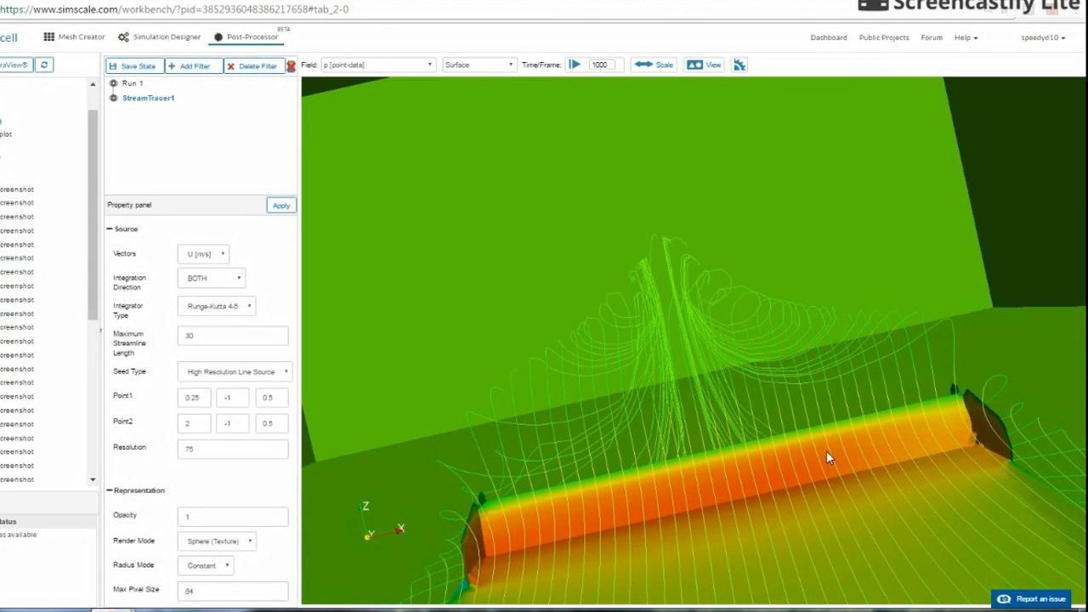
{"action": "left_click_drag", "start_coordinate": [830, 458], "coordinate": [735, 393]}
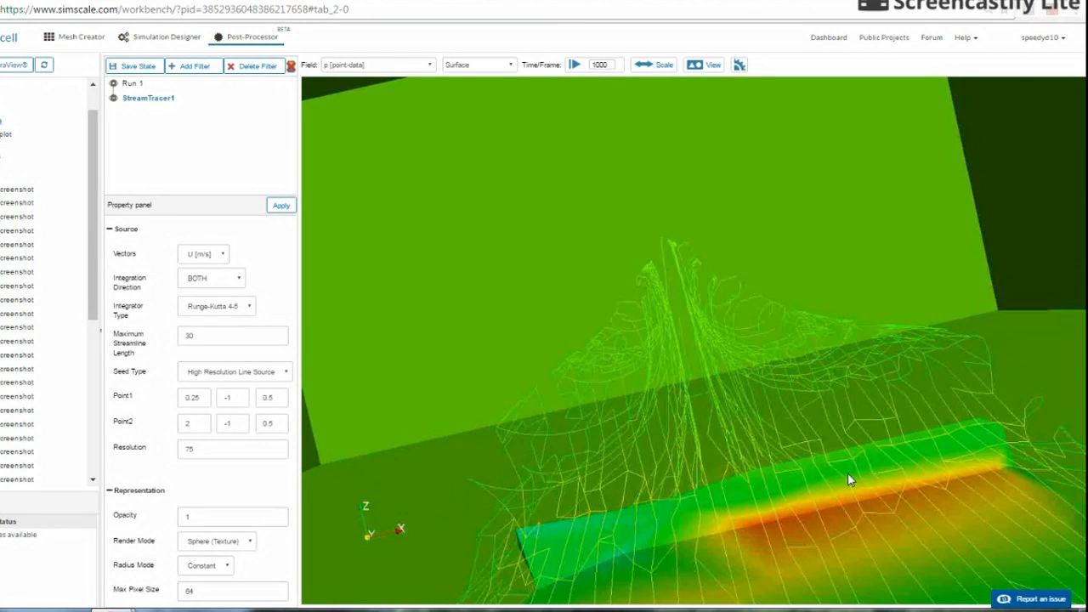
{"action": "left_click_drag", "start_coordinate": [850, 480], "coordinate": [881, 490]}
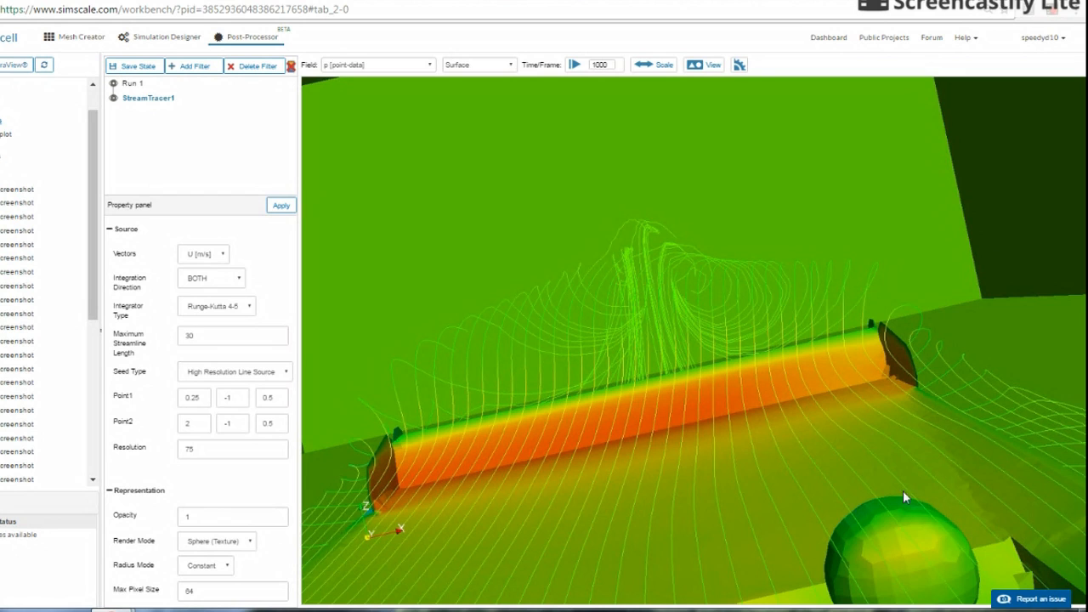
{"action": "mouse_move", "coordinate": [789, 441]}
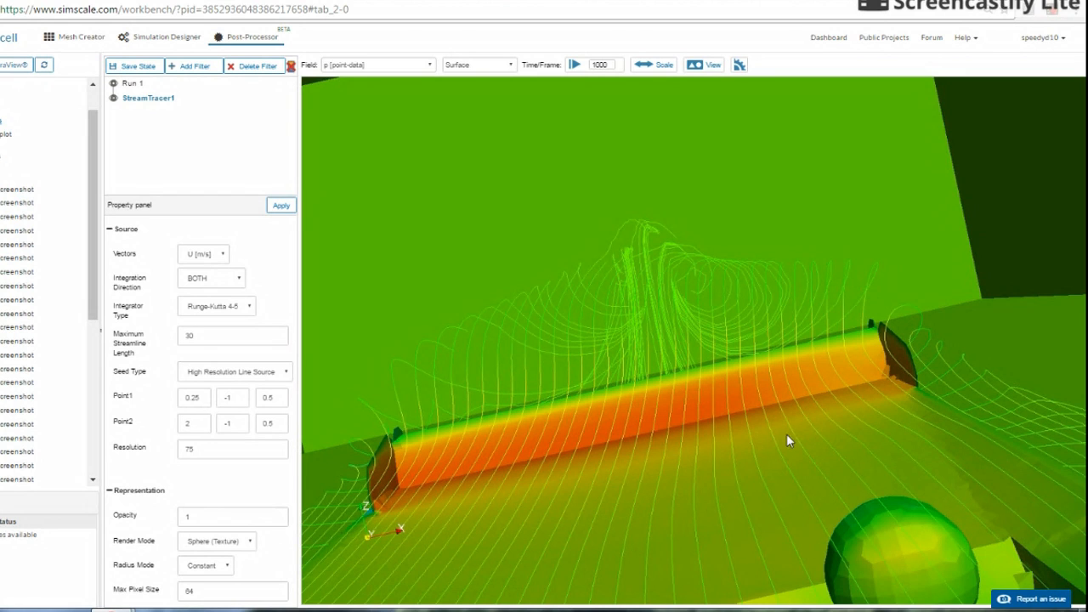
{"action": "mouse_move", "coordinate": [655, 484]}
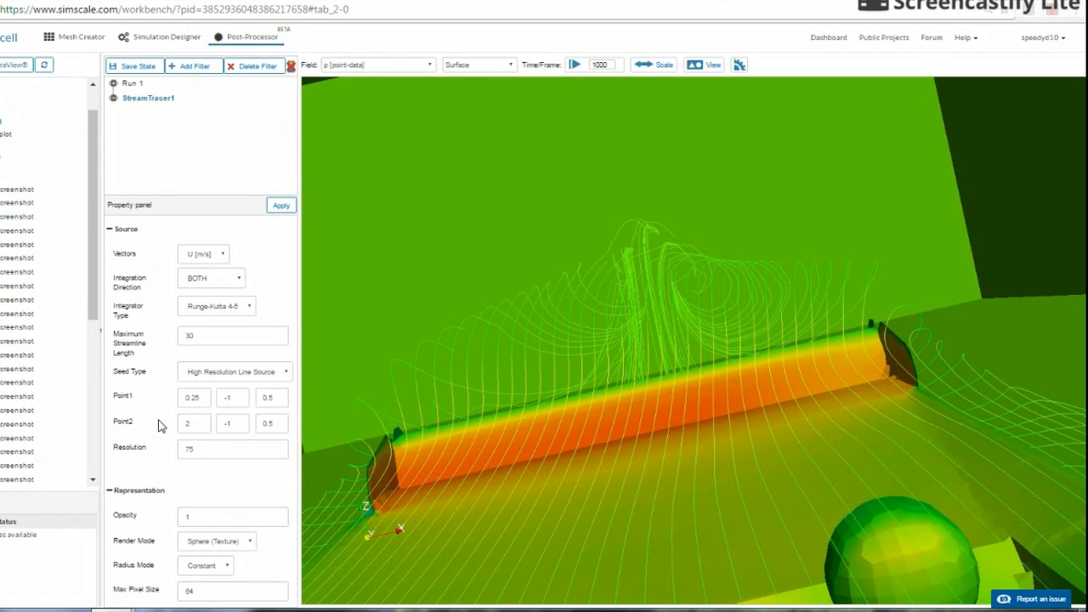
Step: Edit the seed line's Point1 Z height down to 0.2
{"action": "left_click", "coordinate": [272, 398]}
{"action": "type", "text": "0.2"}
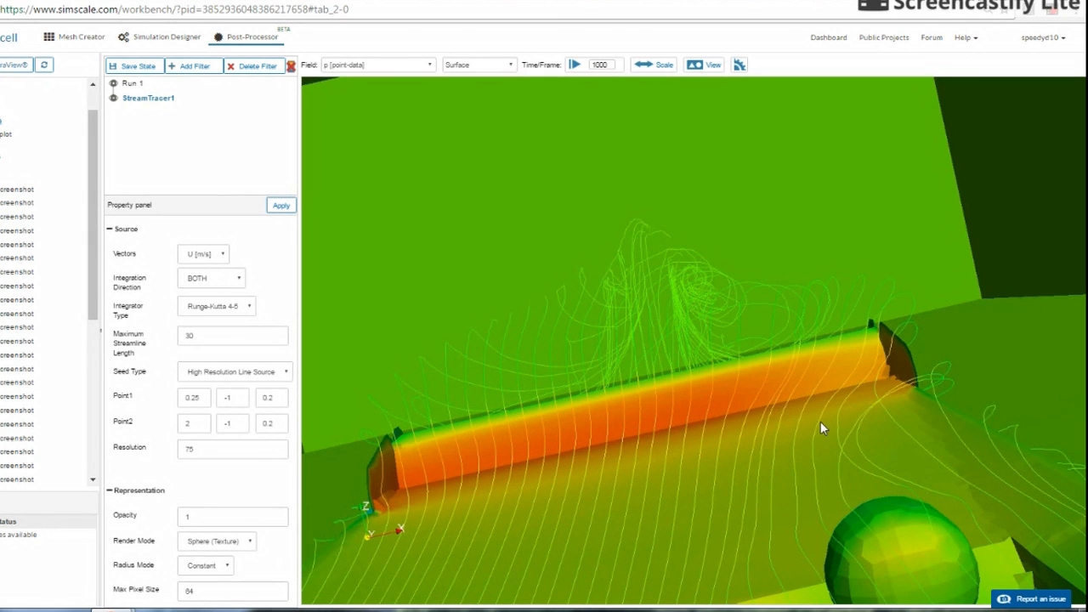
{"action": "mouse_move", "coordinate": [959, 556]}
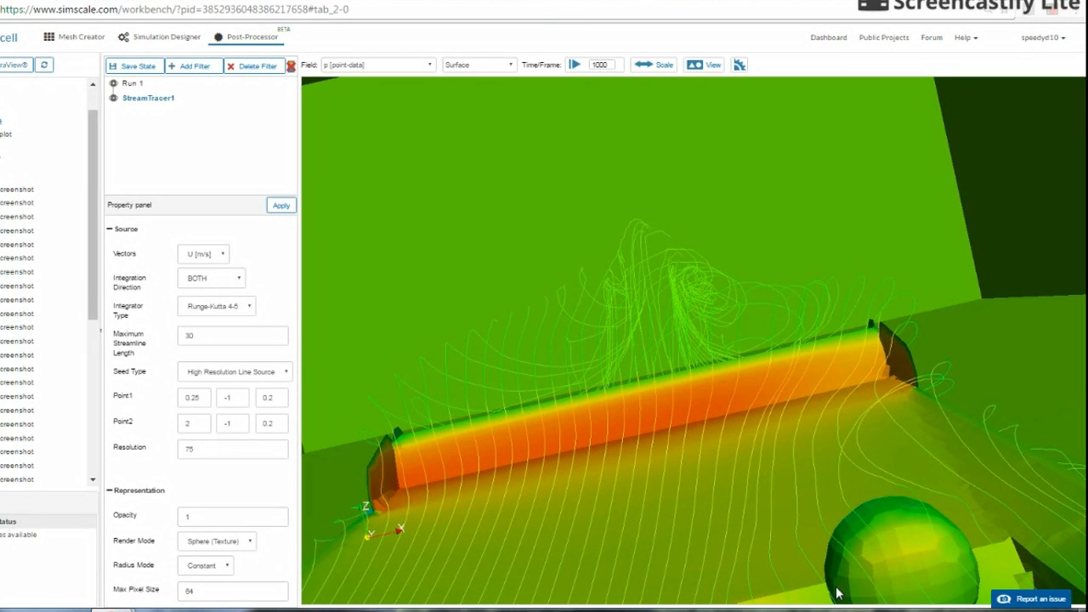
{"action": "mouse_move", "coordinate": [727, 592]}
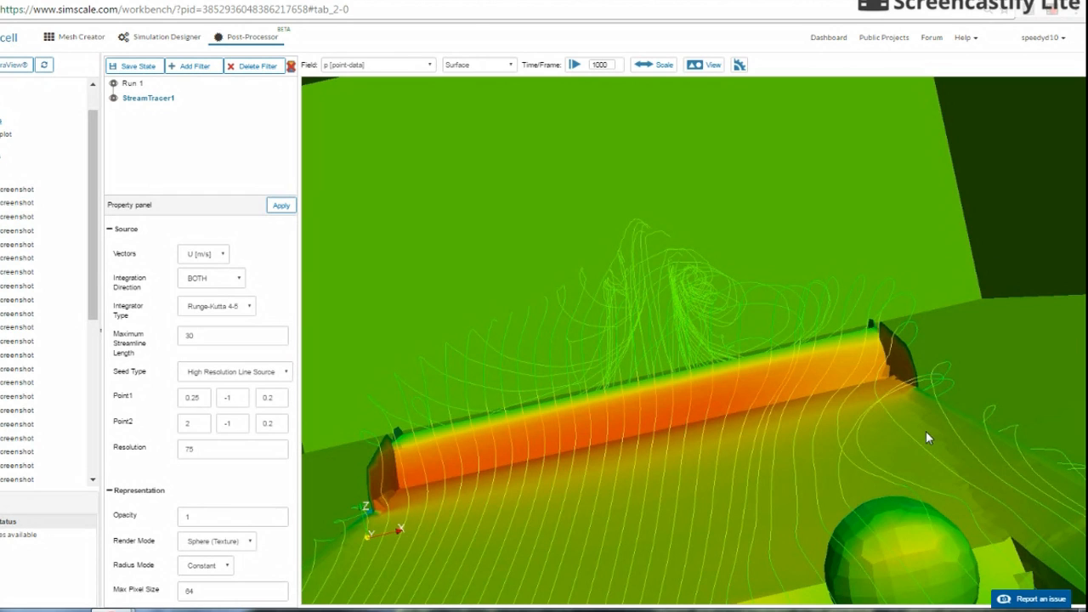
{"action": "mouse_move", "coordinate": [977, 485]}
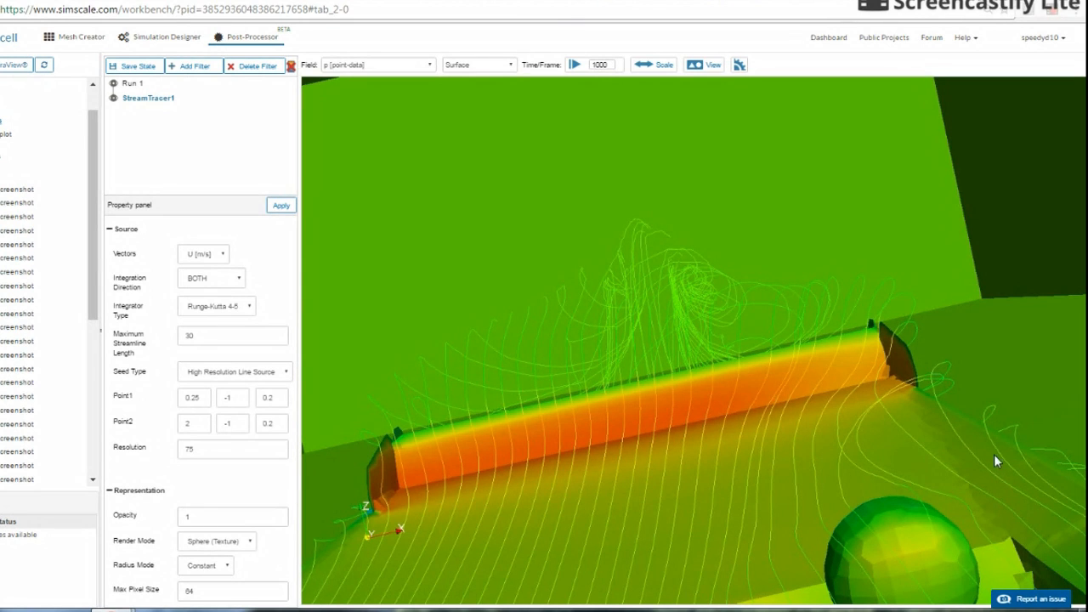
{"action": "mouse_move", "coordinate": [346, 534]}
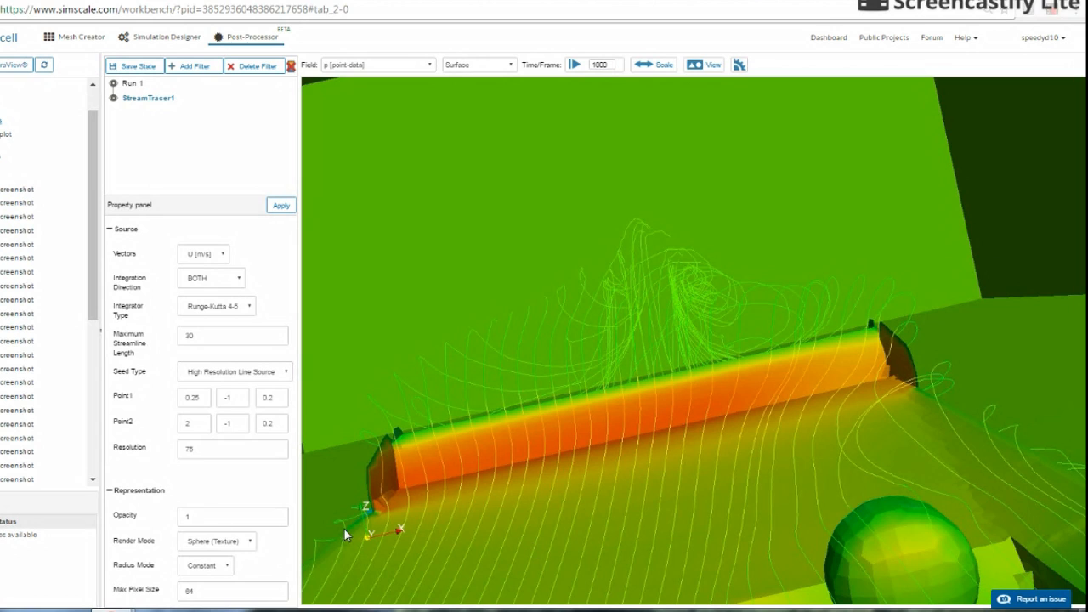
{"action": "mouse_move", "coordinate": [876, 500]}
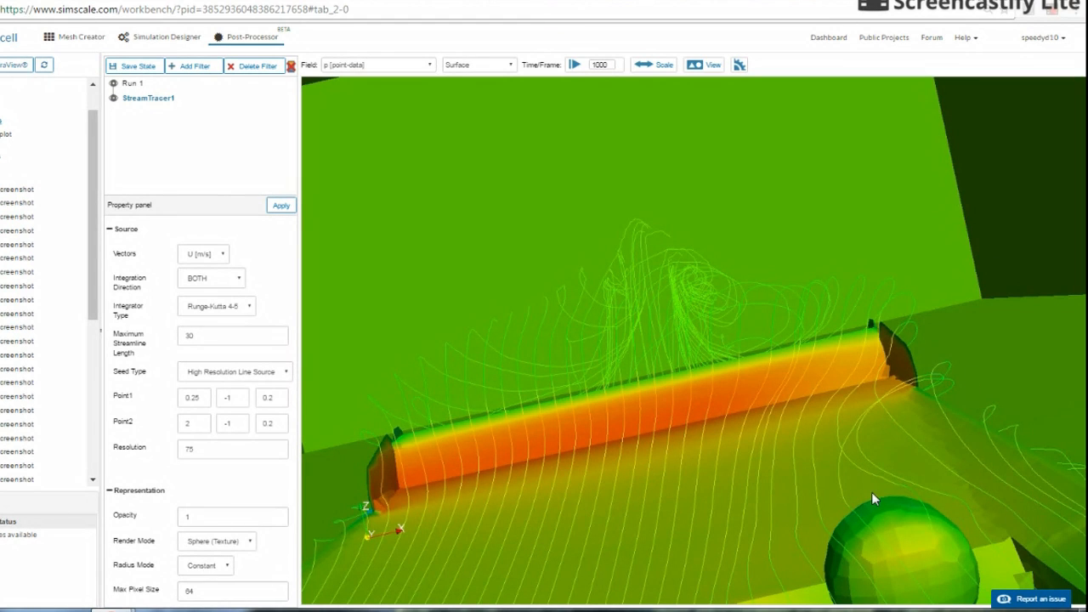
{"action": "mouse_move", "coordinate": [1023, 527]}
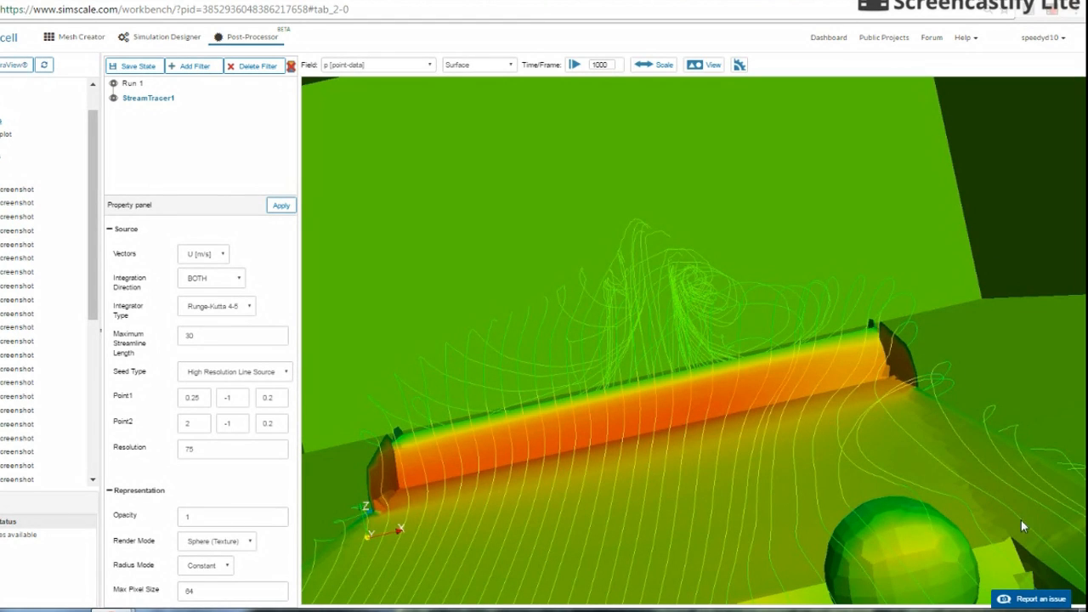
{"action": "mouse_move", "coordinate": [904, 422]}
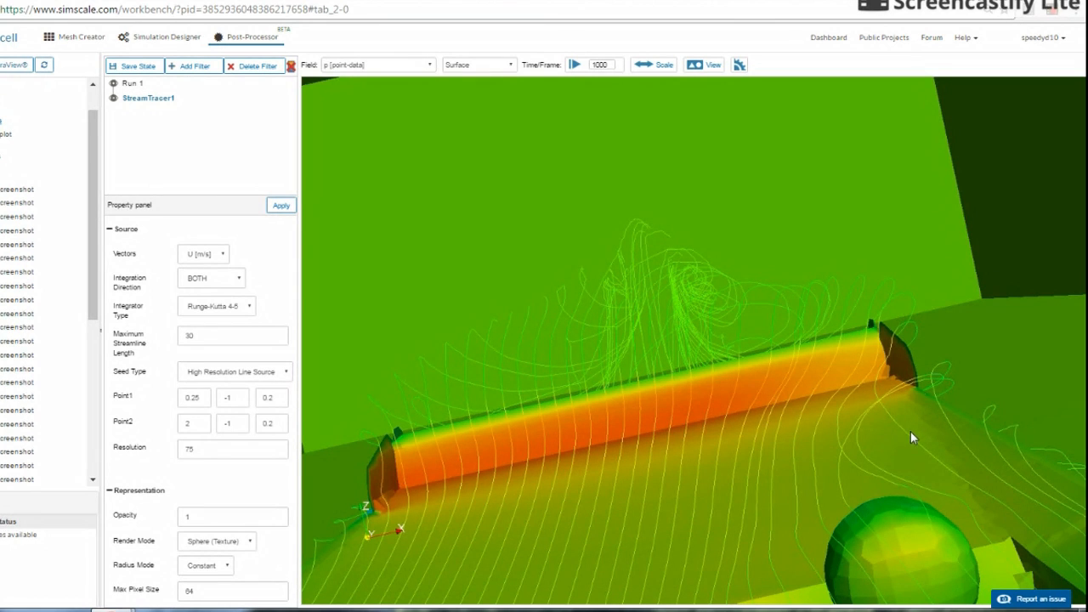
{"action": "mouse_move", "coordinate": [653, 394]}
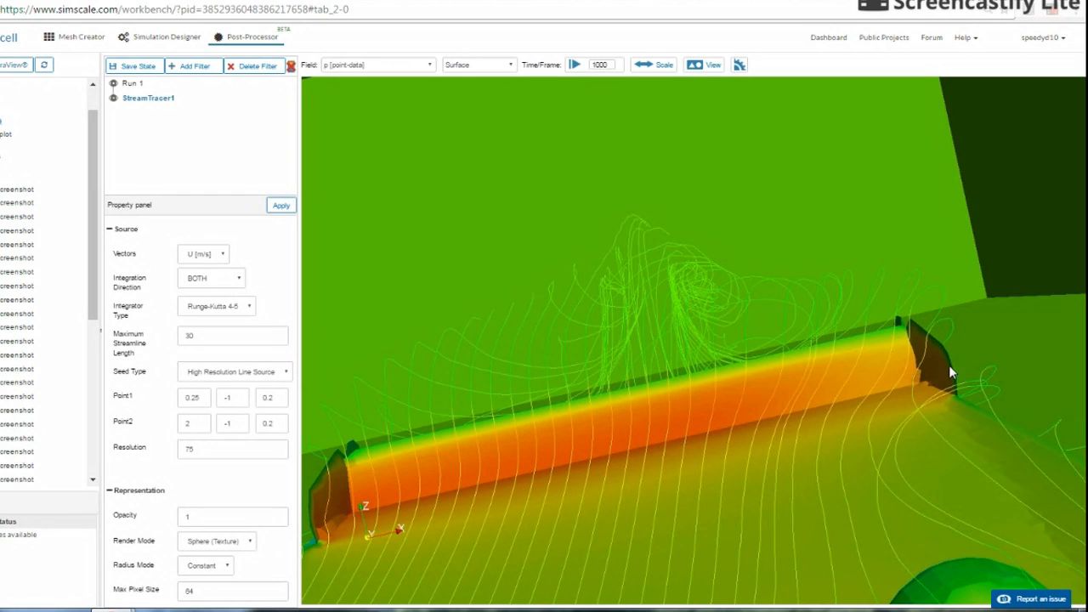
{"action": "mouse_move", "coordinate": [319, 257]}
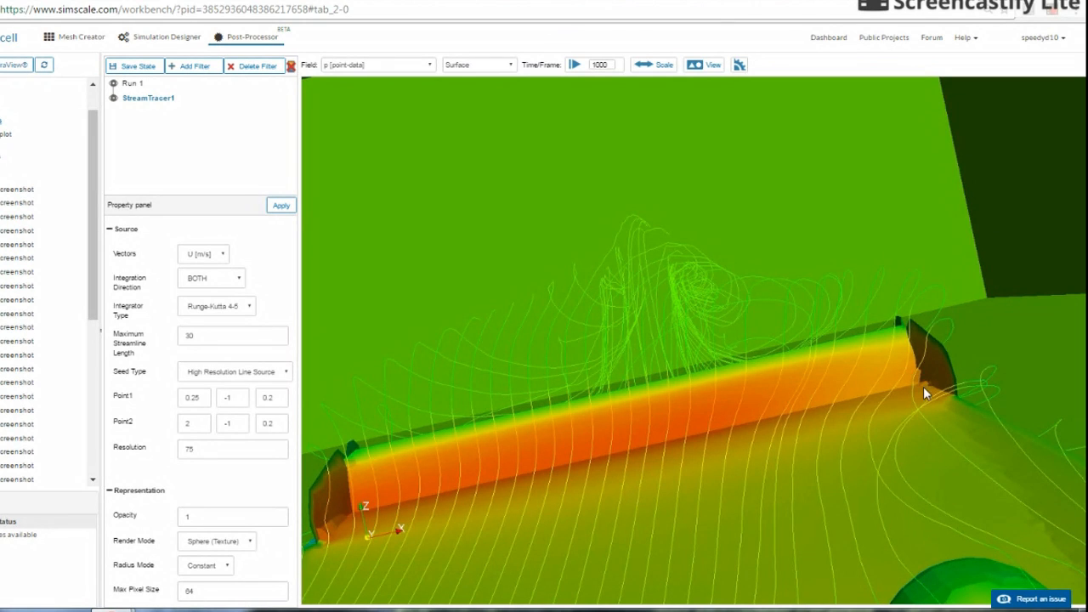
{"action": "mouse_move", "coordinate": [830, 379]}
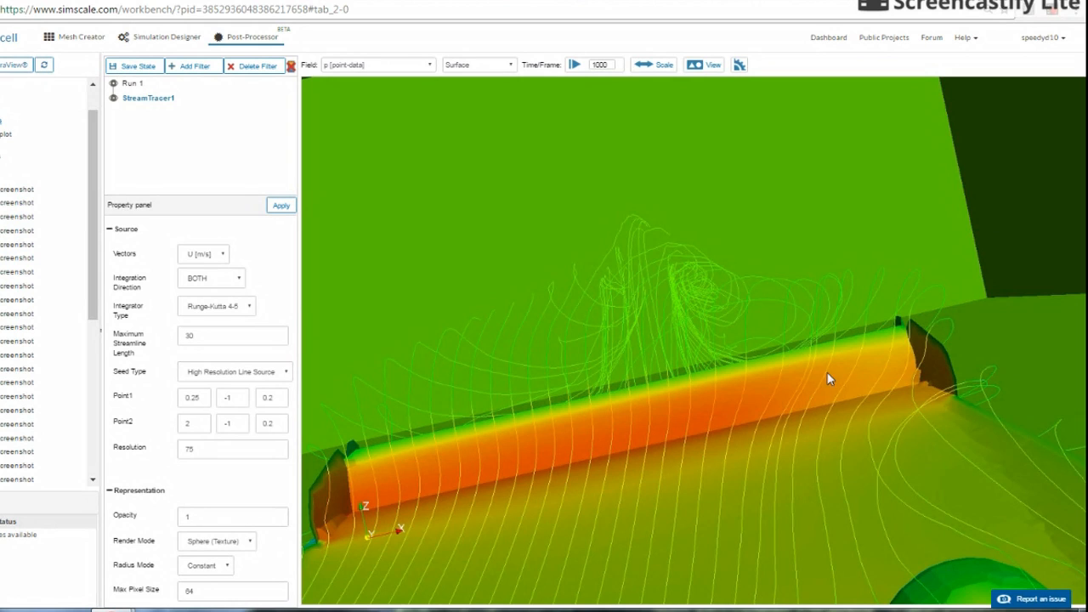
{"action": "mouse_move", "coordinate": [1000, 302]}
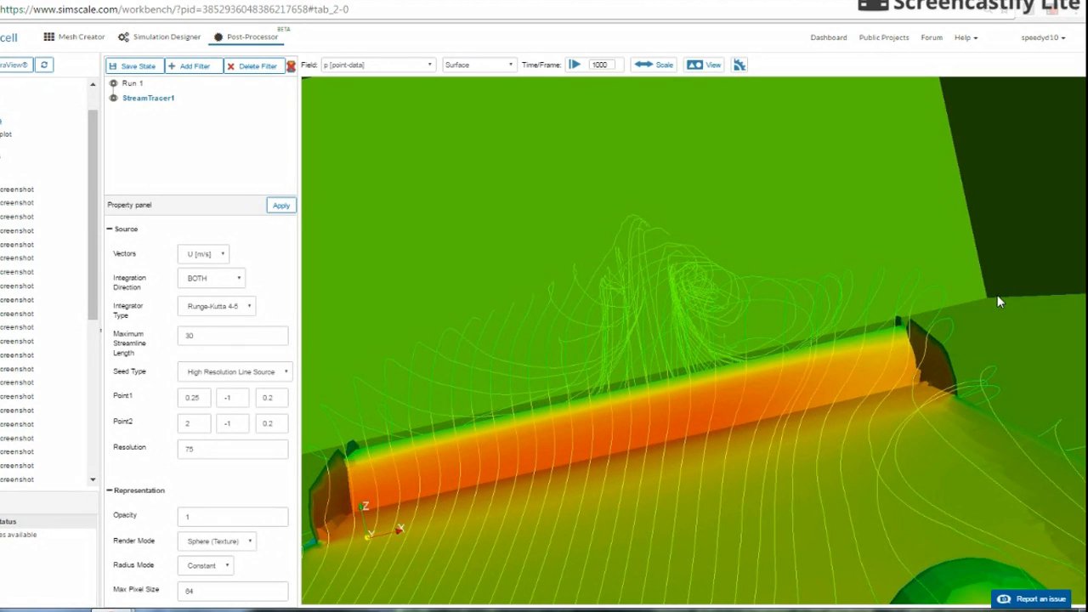
{"action": "mouse_move", "coordinate": [983, 296]}
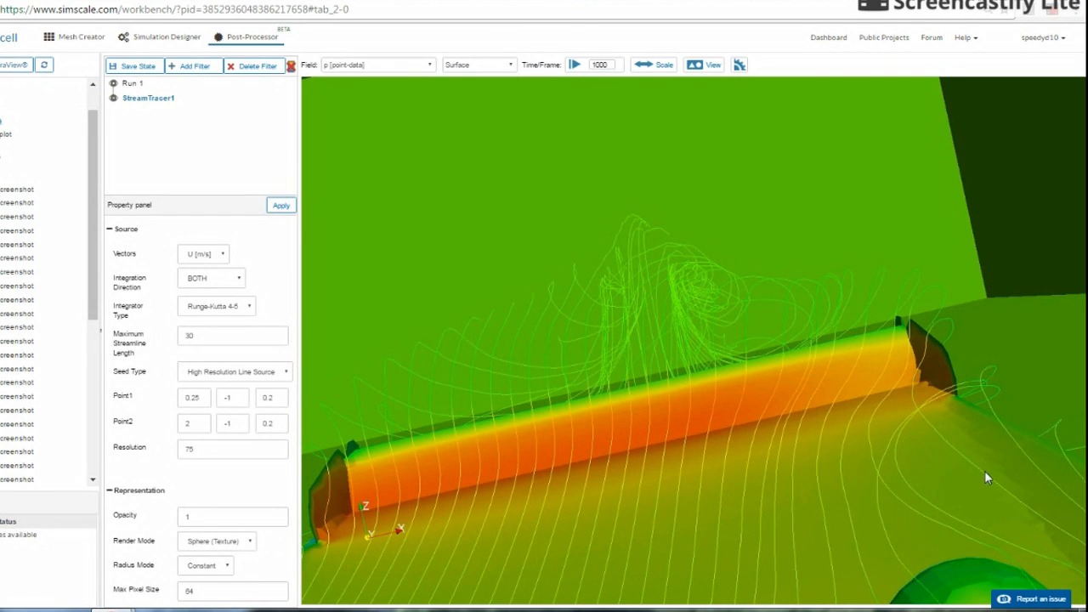
{"action": "mouse_move", "coordinate": [952, 568]}
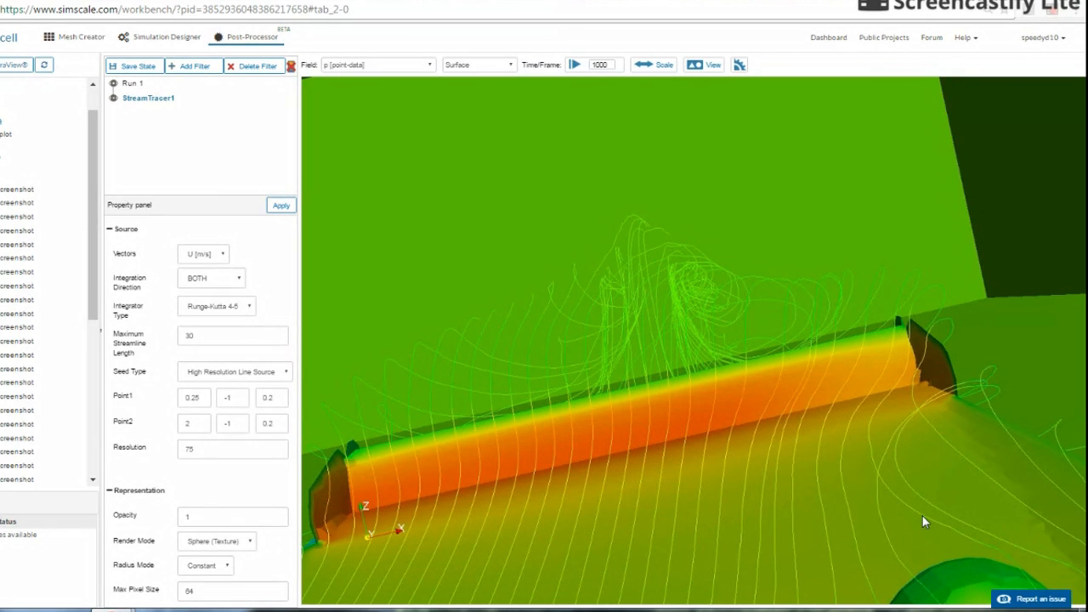
{"action": "mouse_move", "coordinate": [782, 372]}
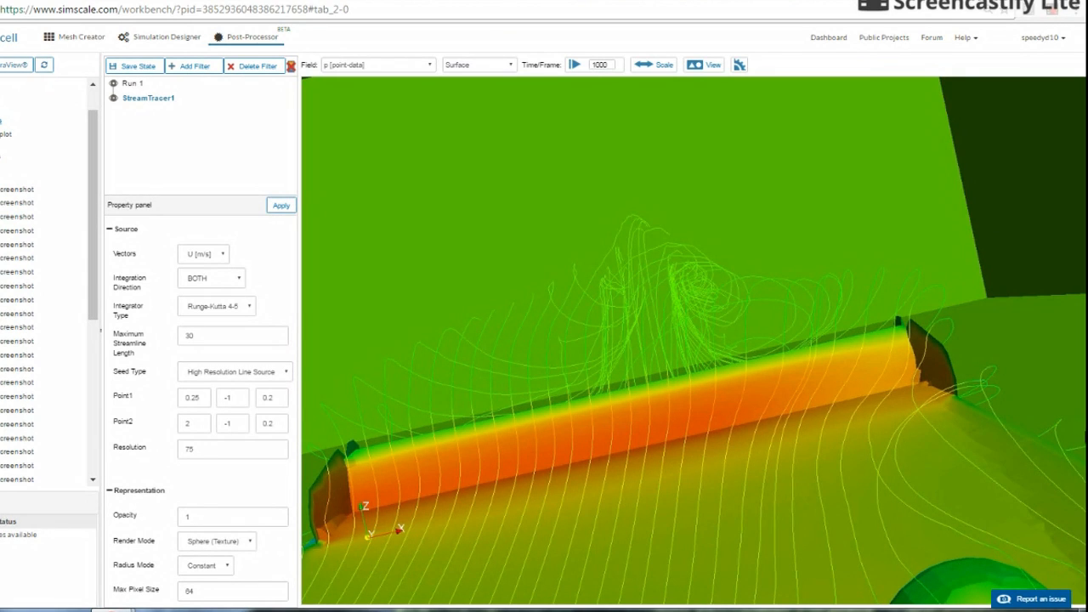
{"action": "mouse_move", "coordinate": [826, 366]}
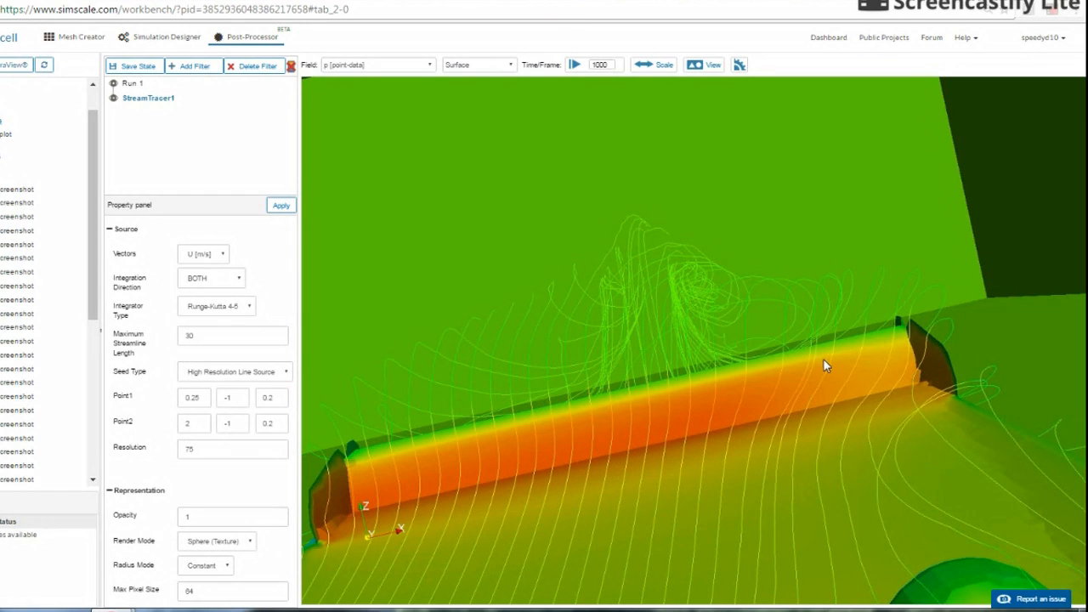
{"action": "mouse_move", "coordinate": [807, 357]}
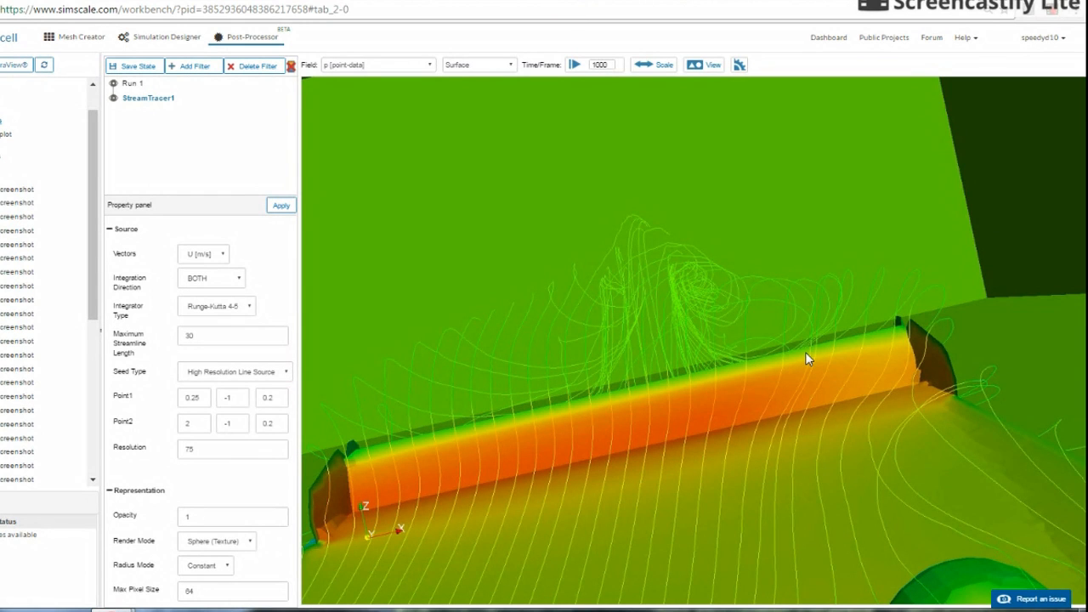
Step: Pull back to frame the whole car from behind with streamlines over body and spoiler
{"action": "left_click_drag", "start_coordinate": [808, 357], "coordinate": [857, 421]}
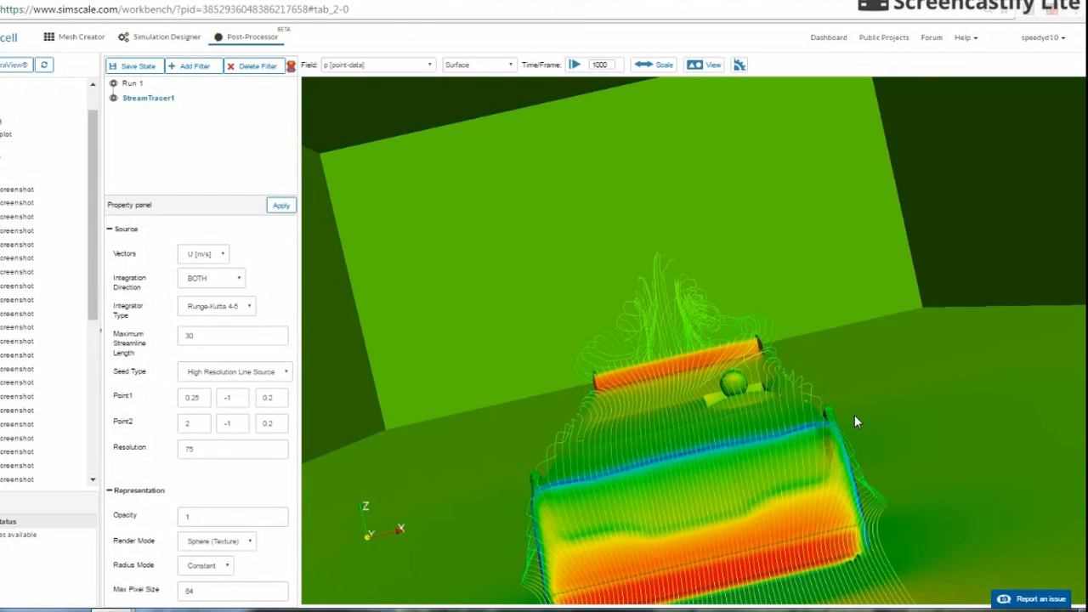
{"action": "mouse_move", "coordinate": [671, 459]}
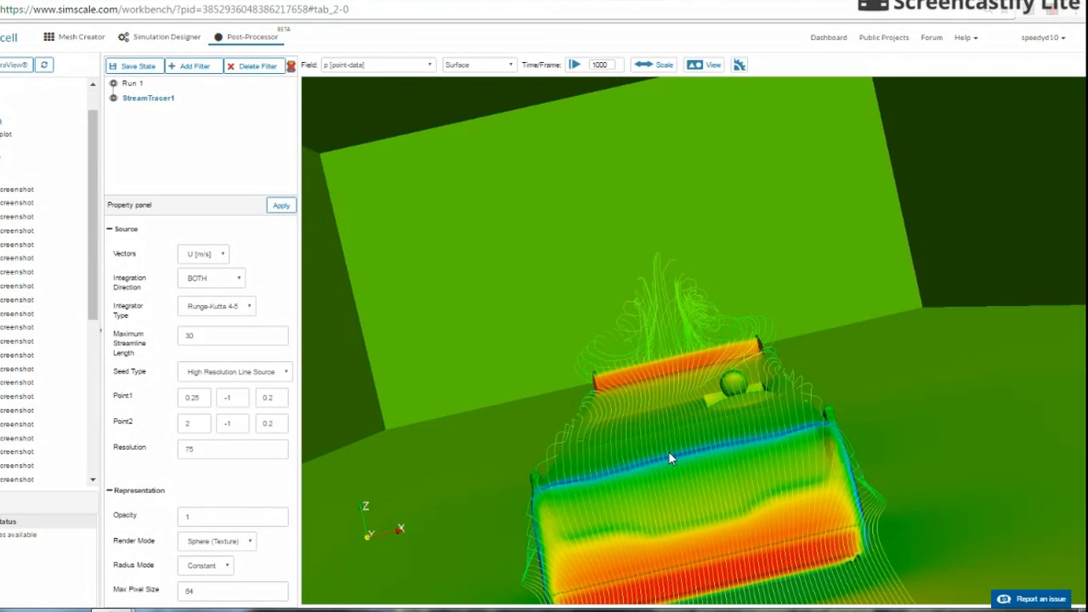
{"action": "mouse_move", "coordinate": [774, 306]}
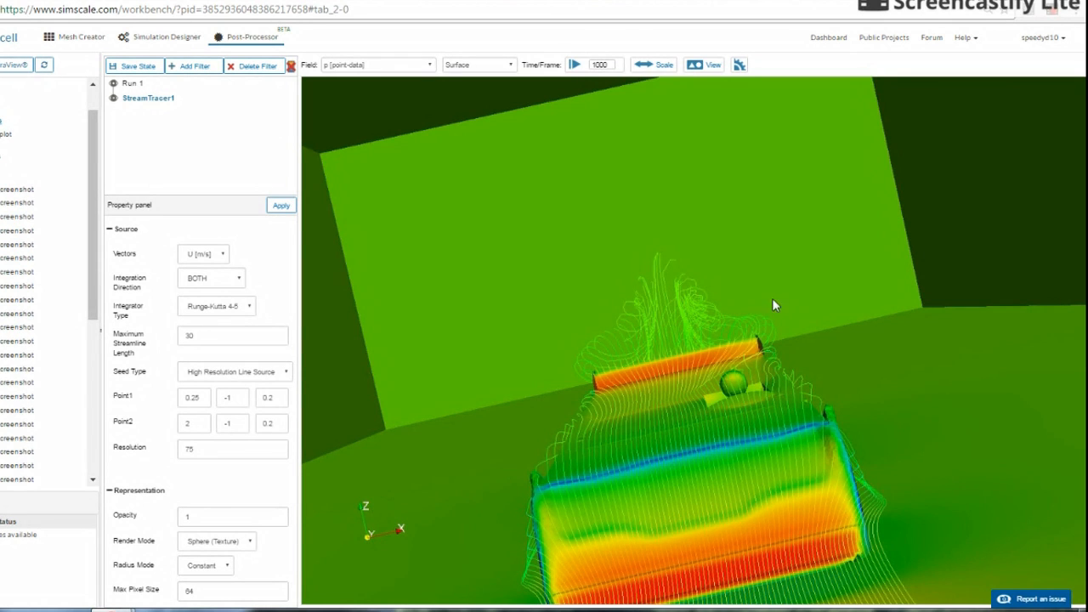
{"action": "mouse_move", "coordinate": [425, 267]}
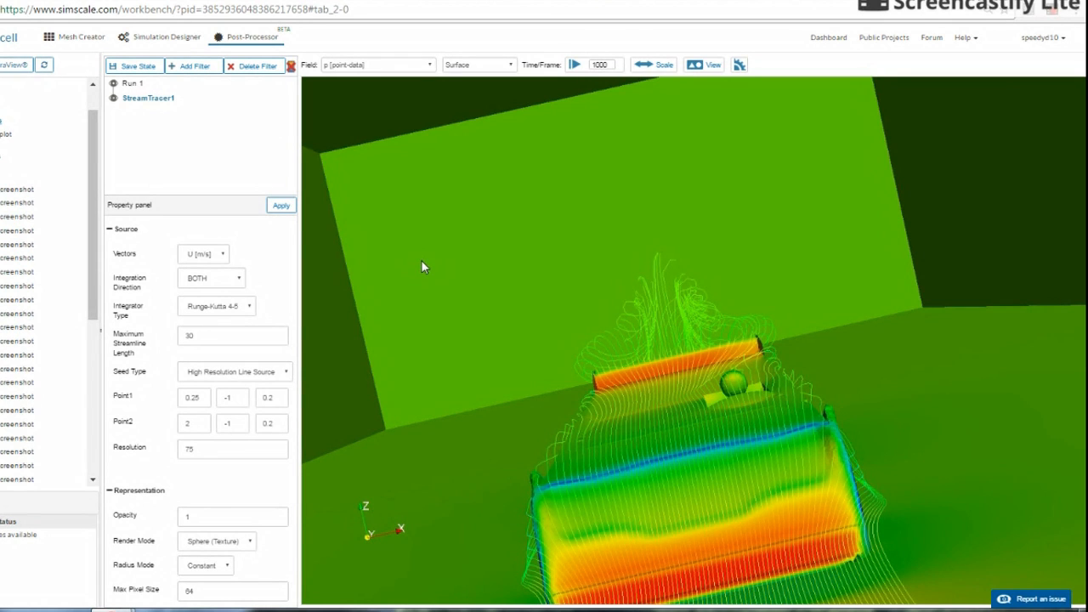